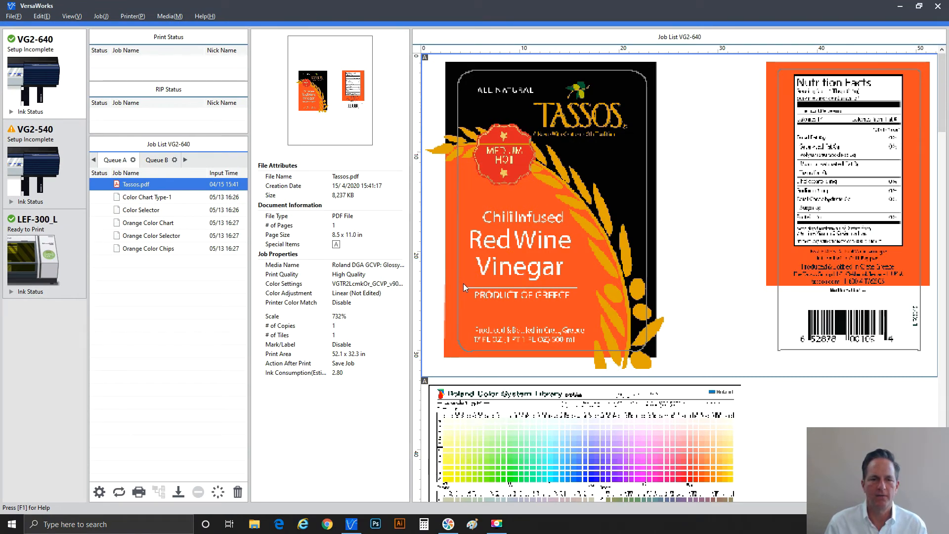
pyautogui.moveTo(237, 201)
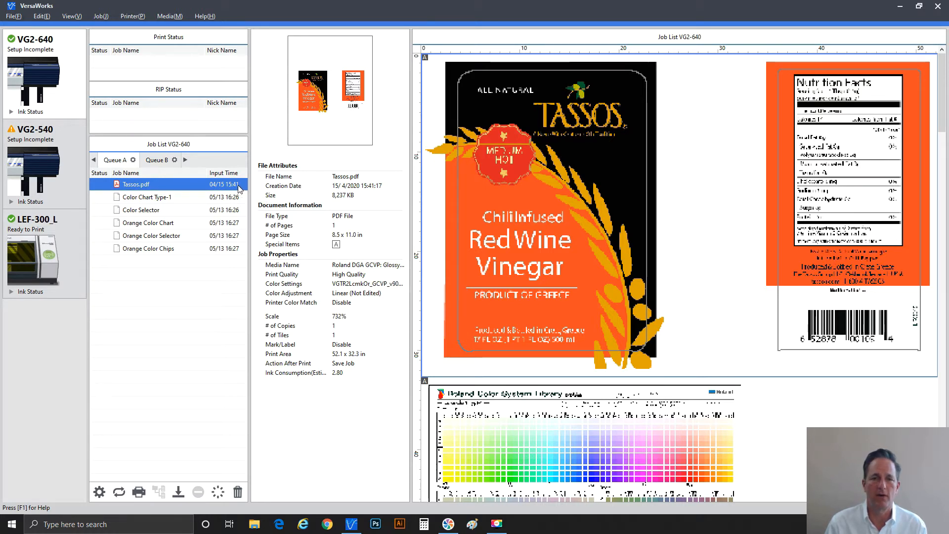
pyautogui.moveTo(240, 187)
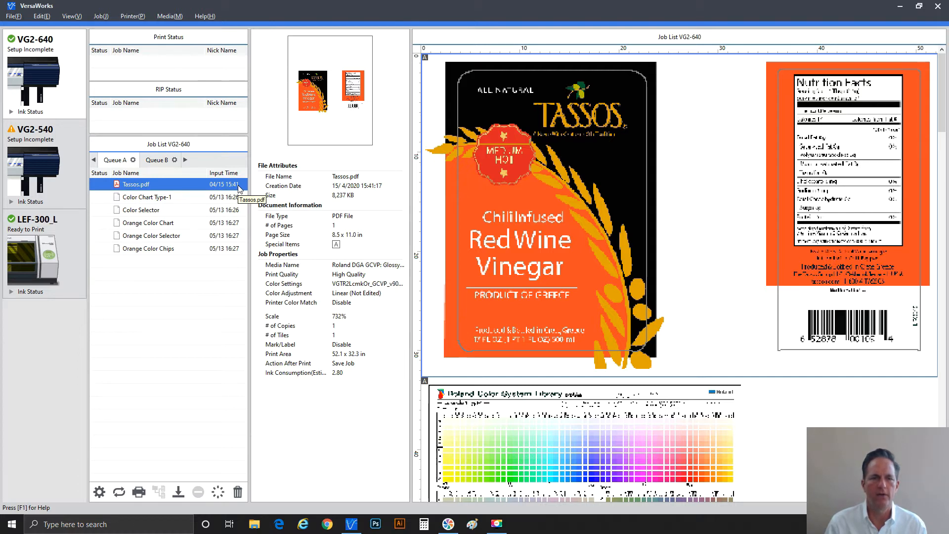
pyautogui.moveTo(229, 239)
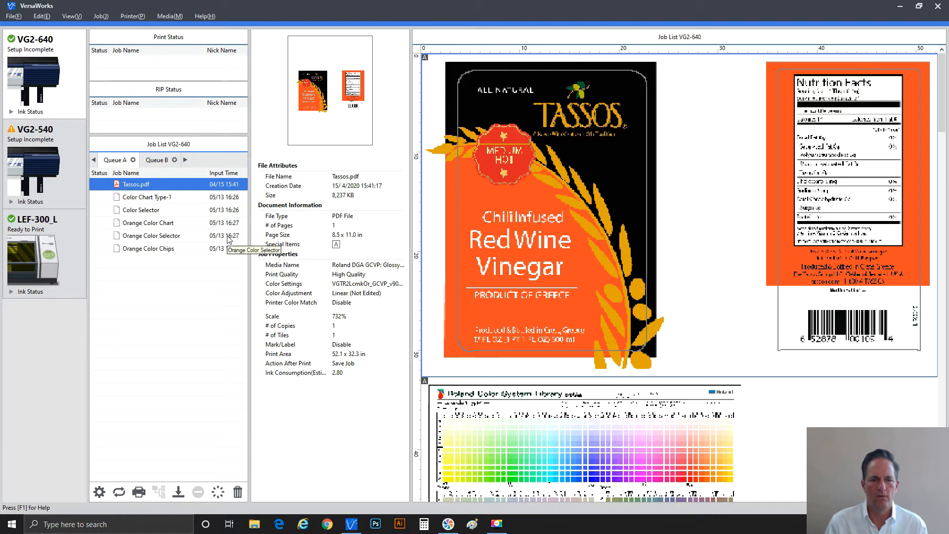
pyautogui.moveTo(166, 115)
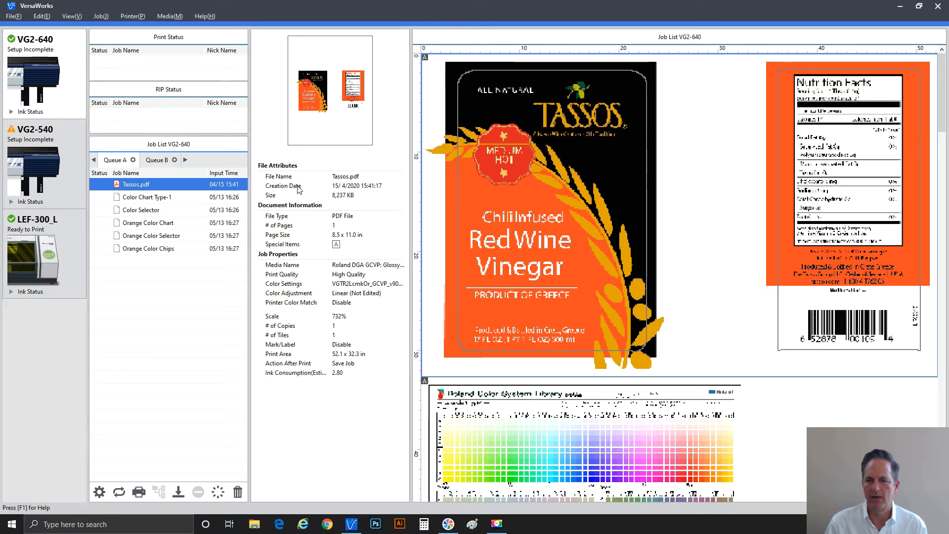
pyautogui.moveTo(508, 198)
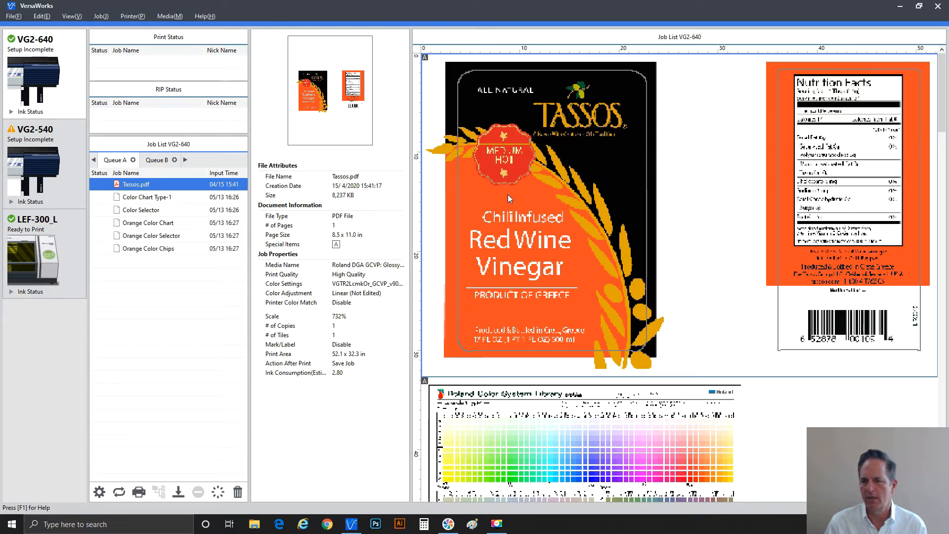
pyautogui.moveTo(596, 193)
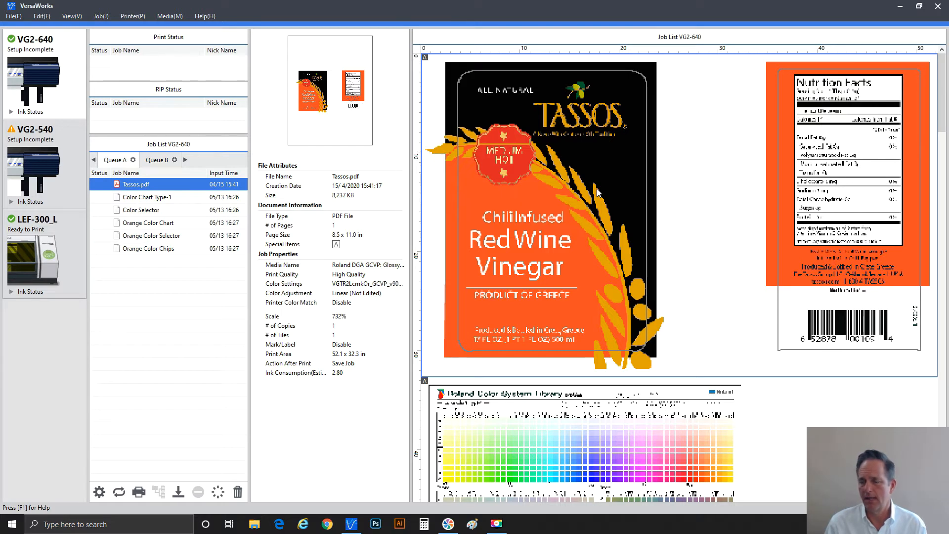
pyautogui.moveTo(541, 200)
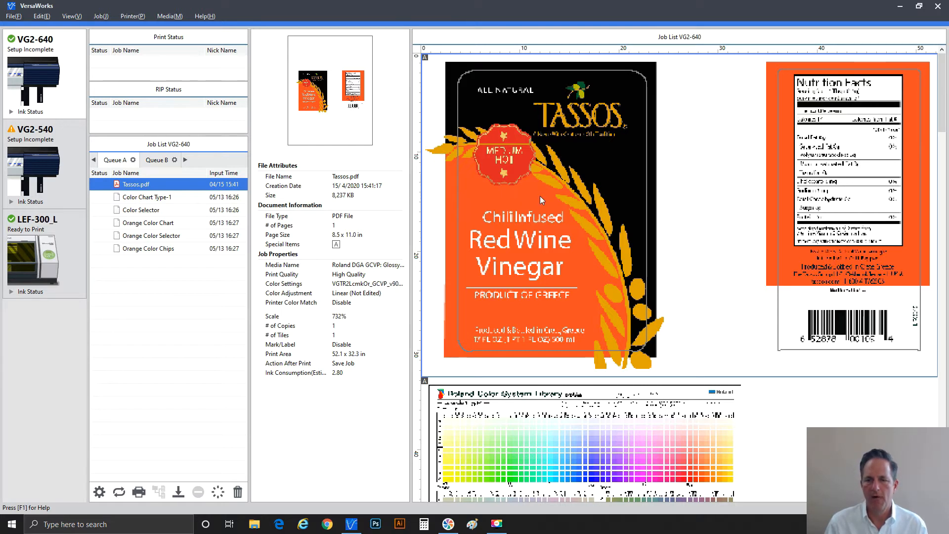
pyautogui.moveTo(536, 201)
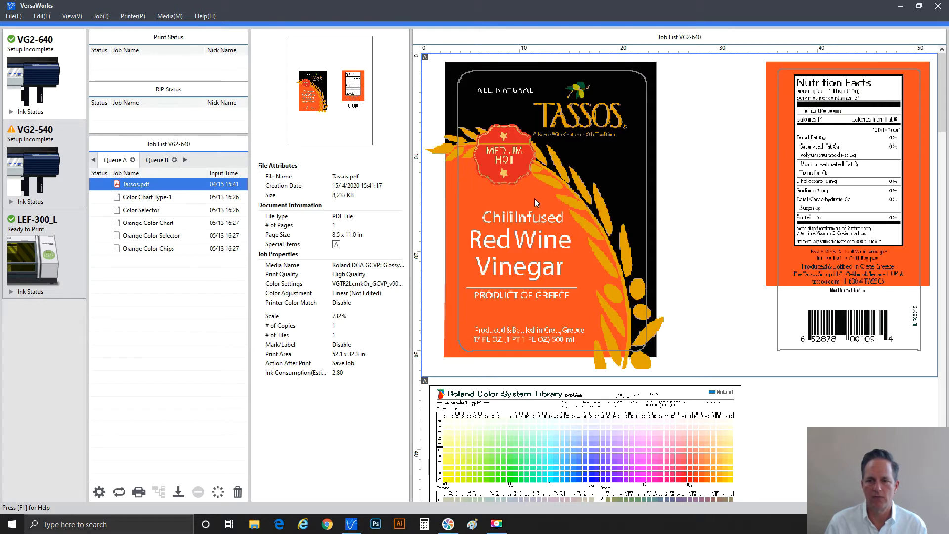
pyautogui.moveTo(506, 174)
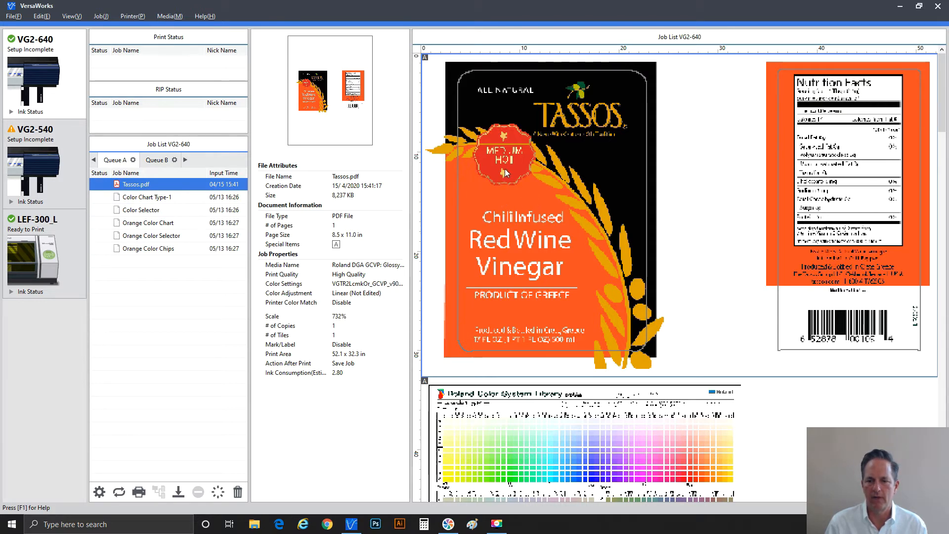
pyautogui.moveTo(509, 210)
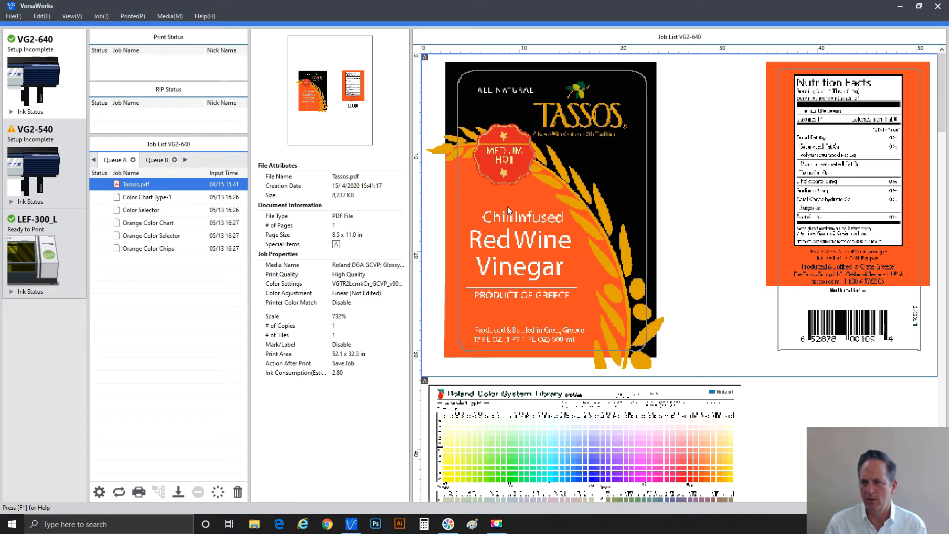
pyautogui.moveTo(524, 197)
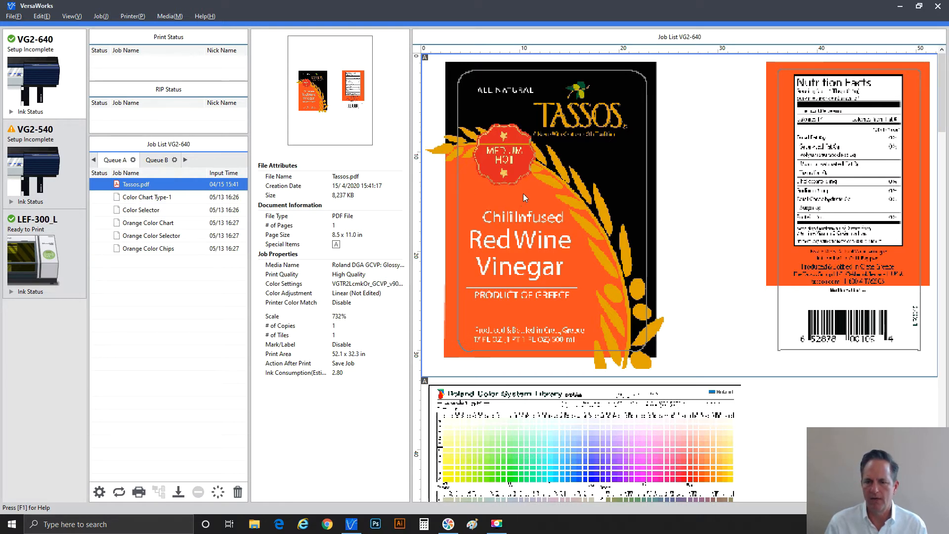
pyautogui.moveTo(524, 179)
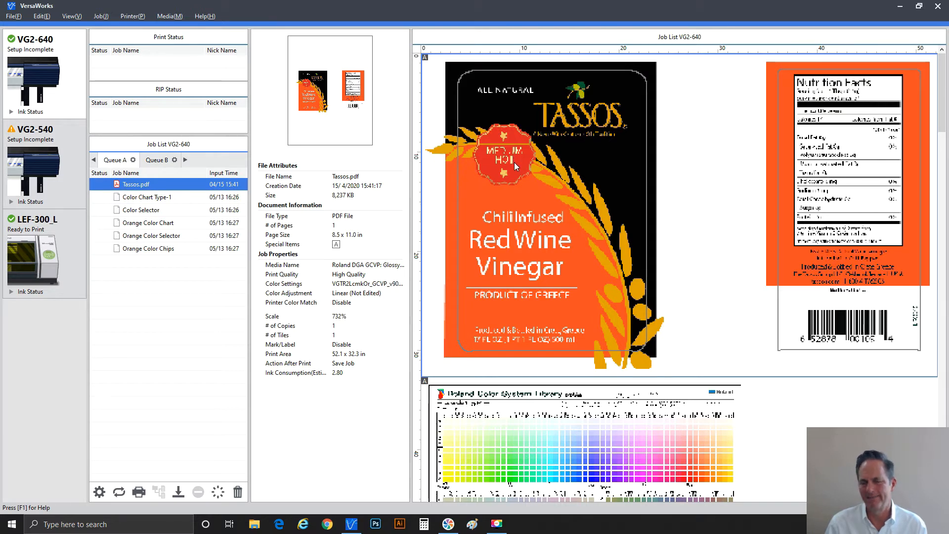
pyautogui.moveTo(577, 97)
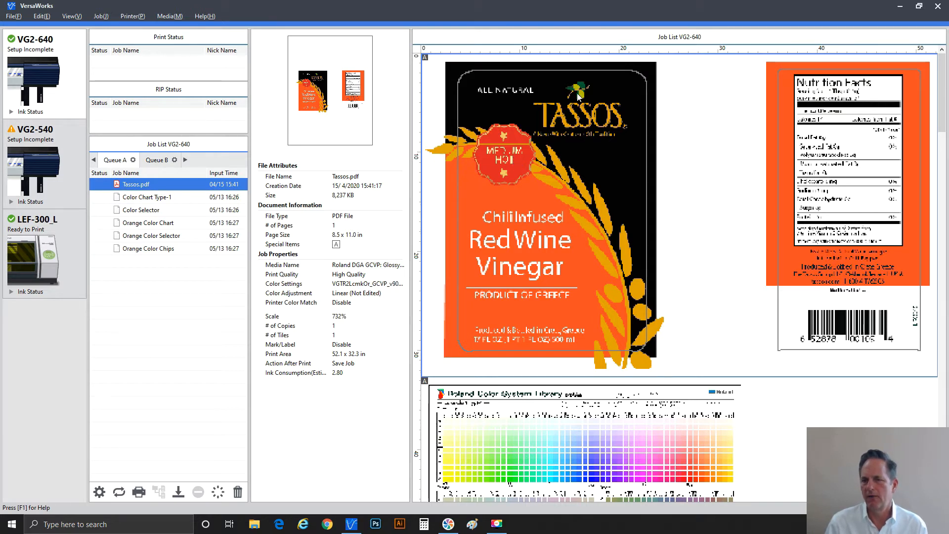
pyautogui.moveTo(585, 99)
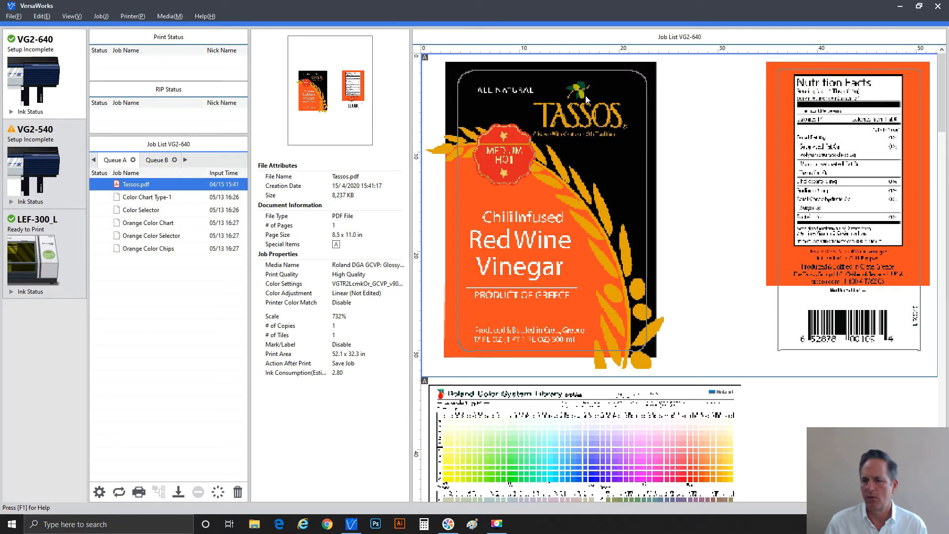
pyautogui.moveTo(530, 227)
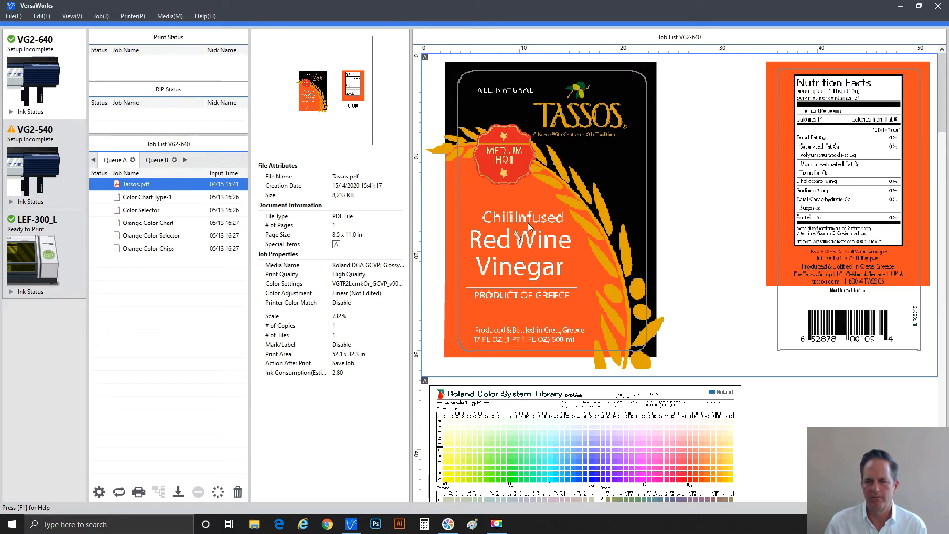
pyautogui.moveTo(522, 236)
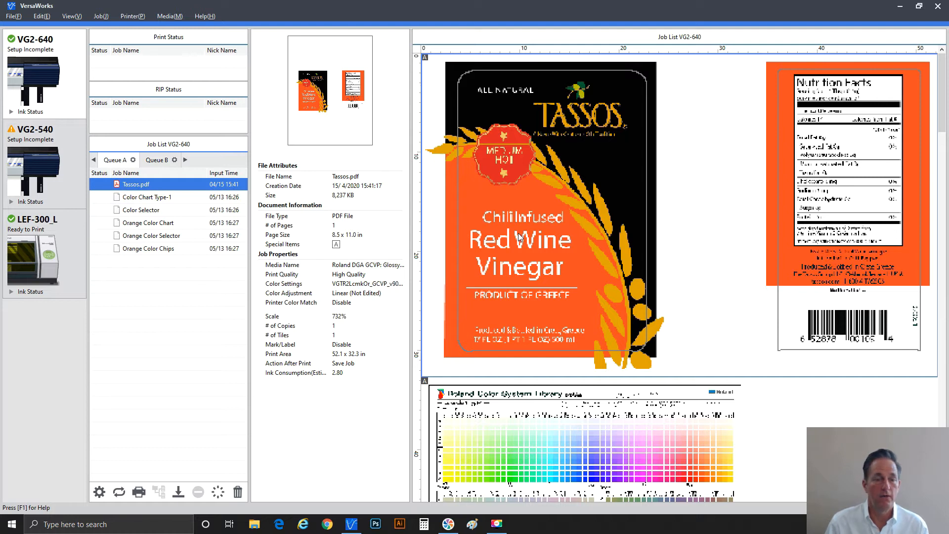
pyautogui.moveTo(517, 236)
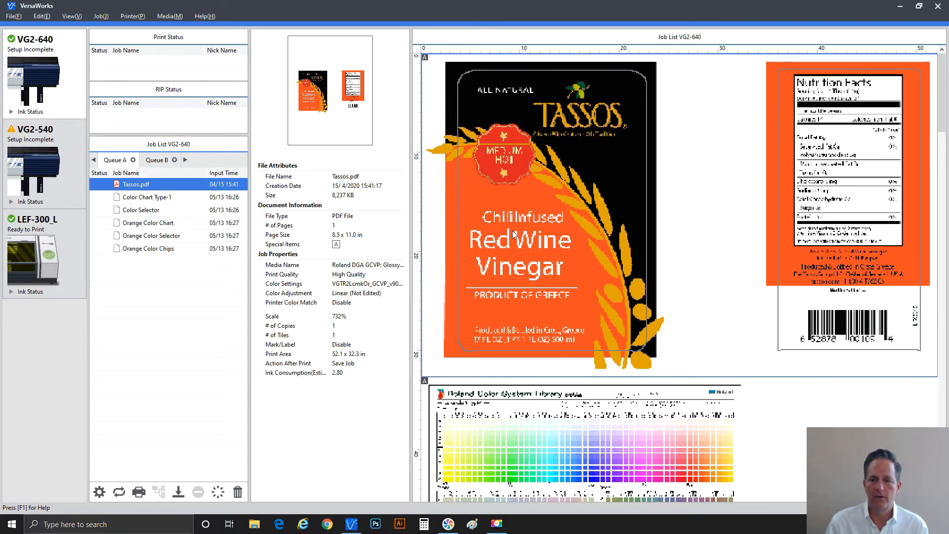
pyautogui.moveTo(484, 334)
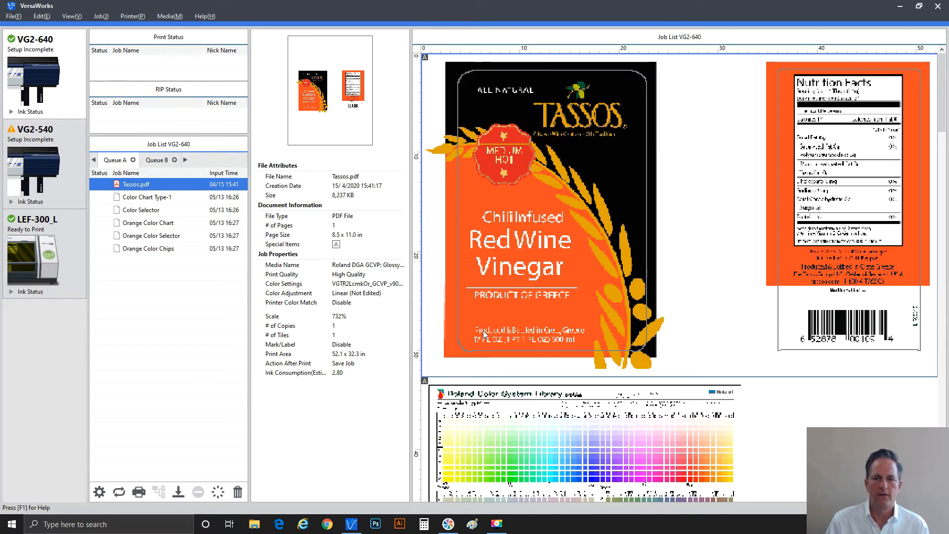
pyautogui.moveTo(484, 328)
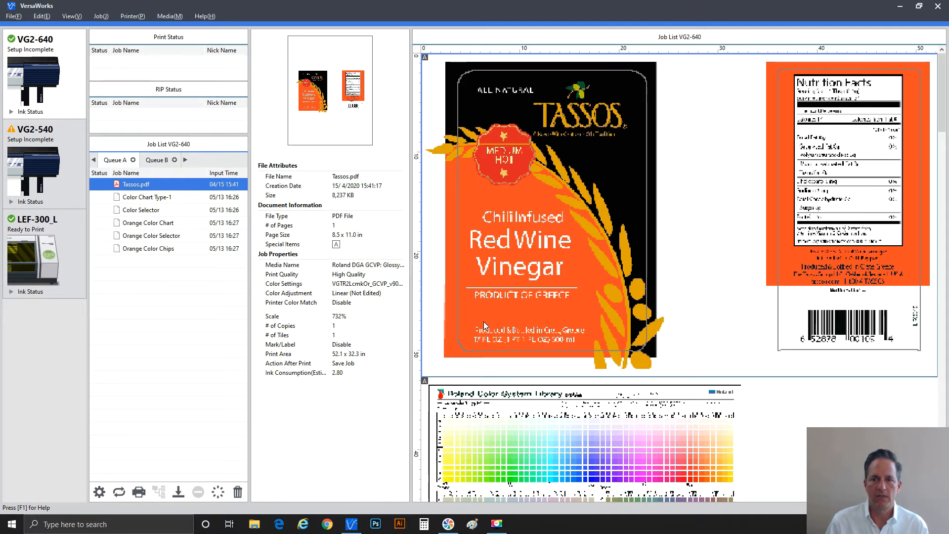
pyautogui.moveTo(488, 325)
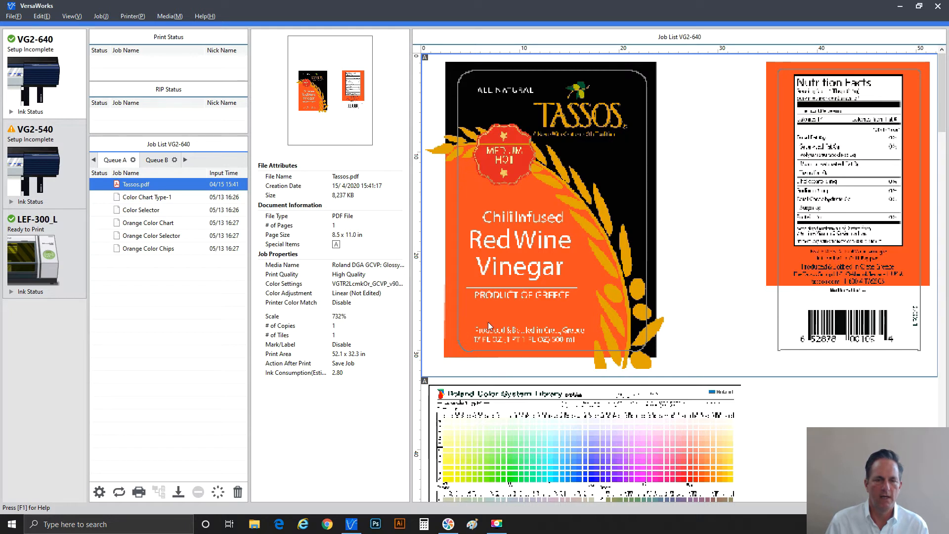
pyautogui.moveTo(234, 200)
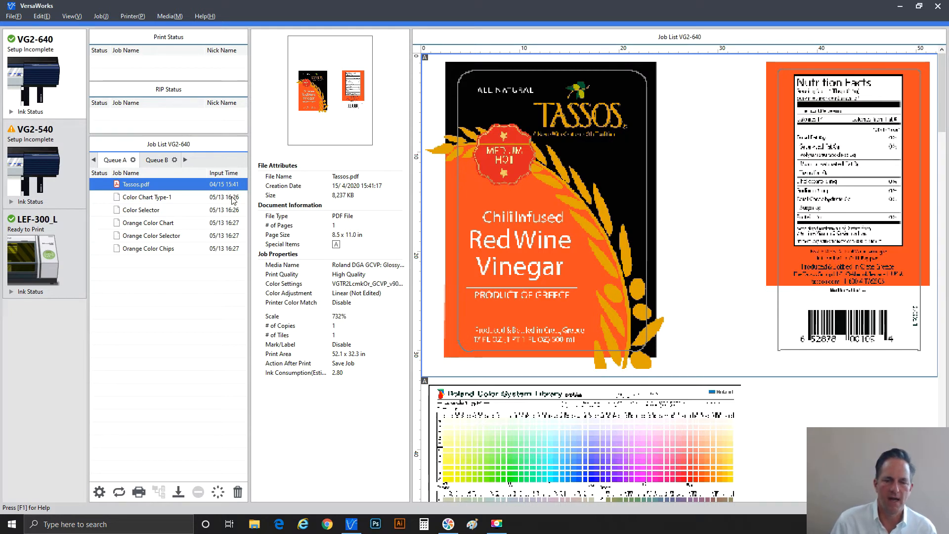
pyautogui.moveTo(153, 59)
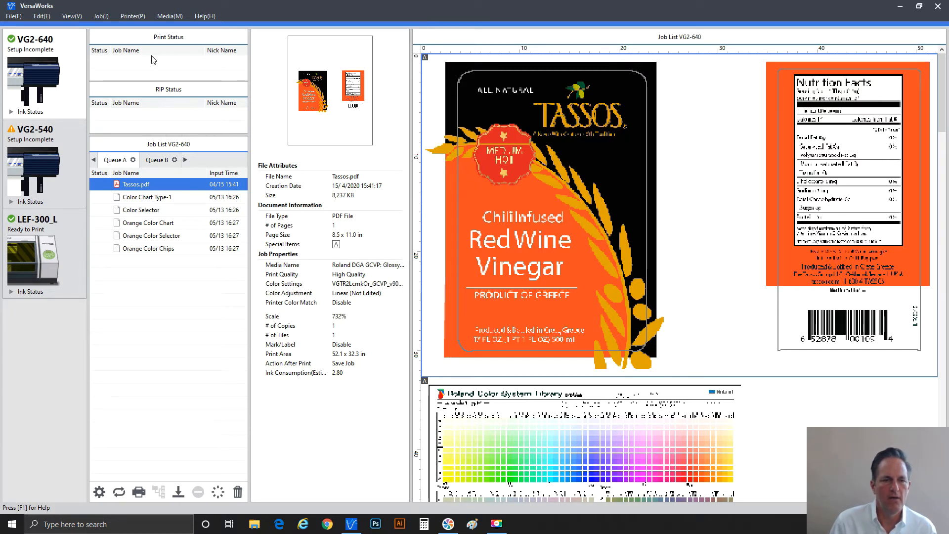
pyautogui.moveTo(175, 30)
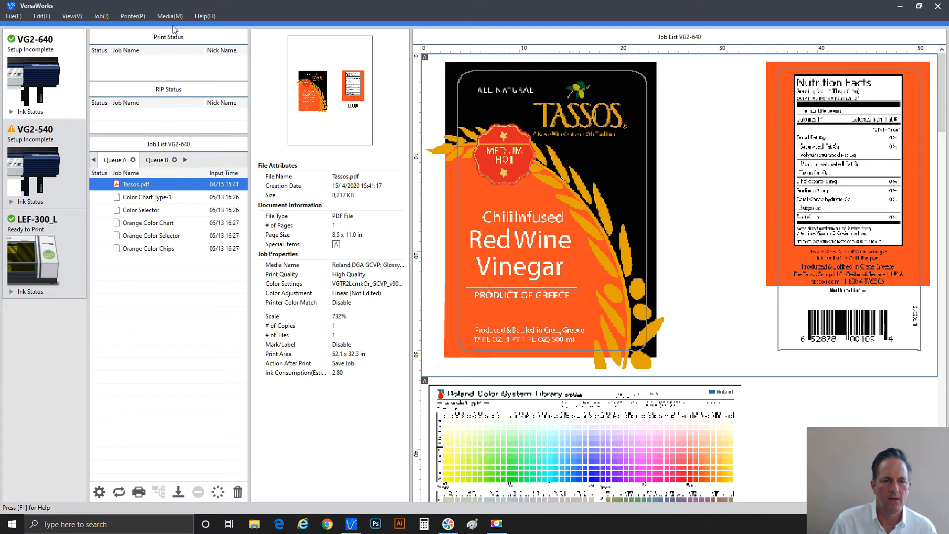
# Show the Media menu's Roland colour system library chart options.
pyautogui.click(169, 16)
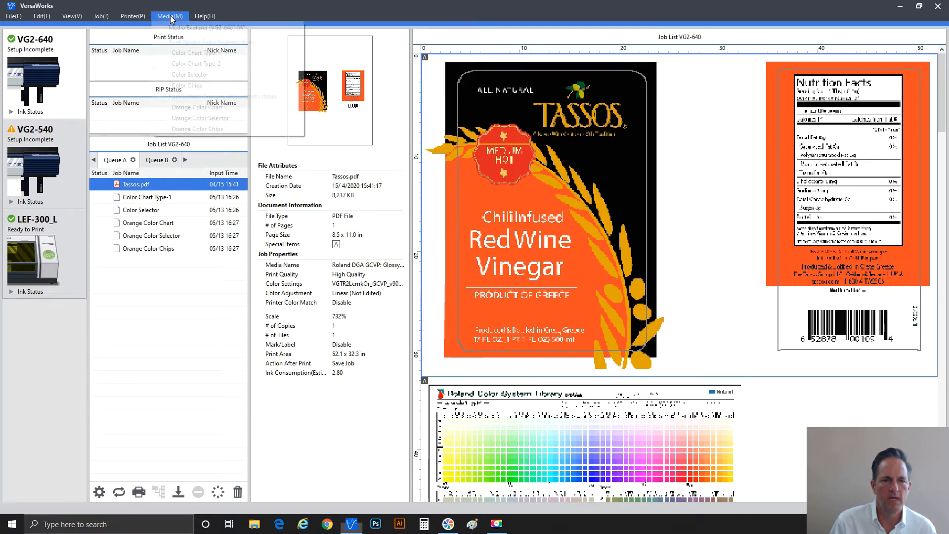
pyautogui.click(169, 16)
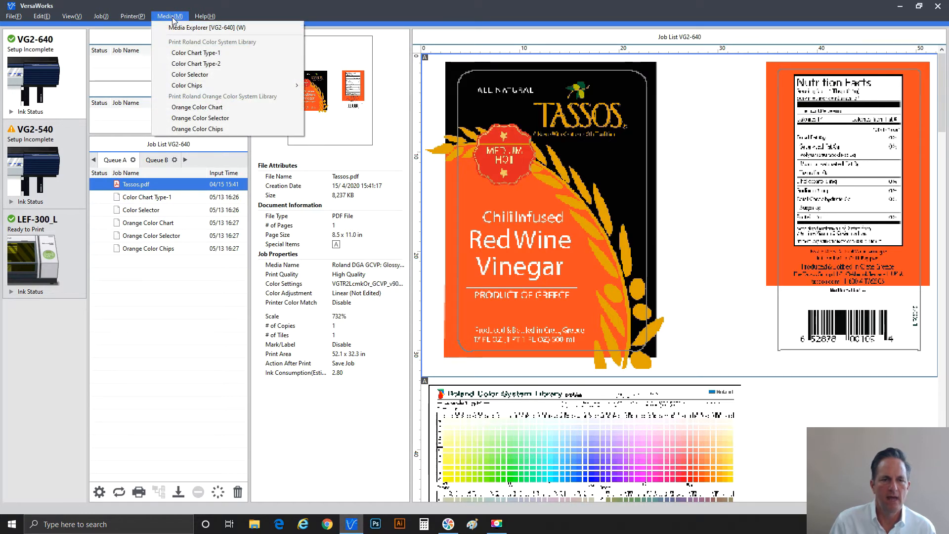
pyautogui.moveTo(196, 53)
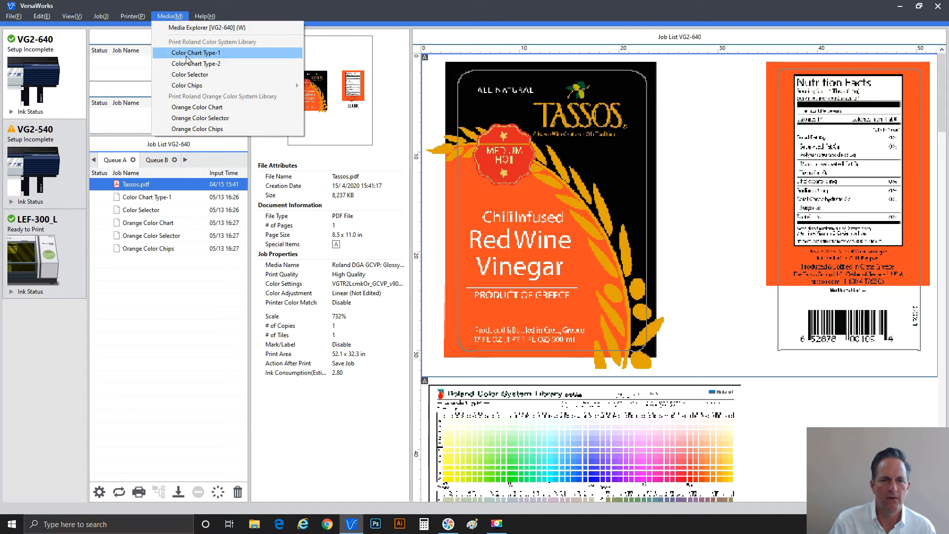
pyautogui.moveTo(193, 57)
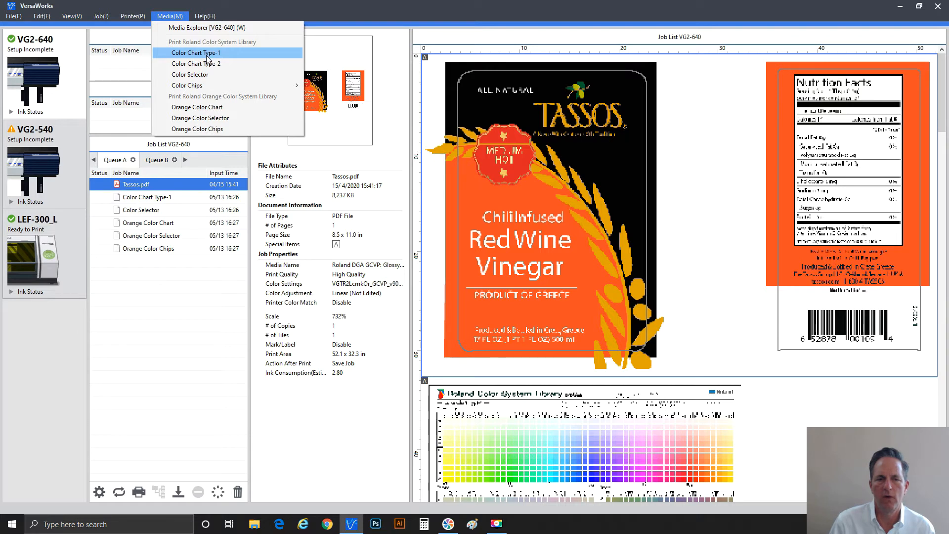
pyautogui.moveTo(190, 74)
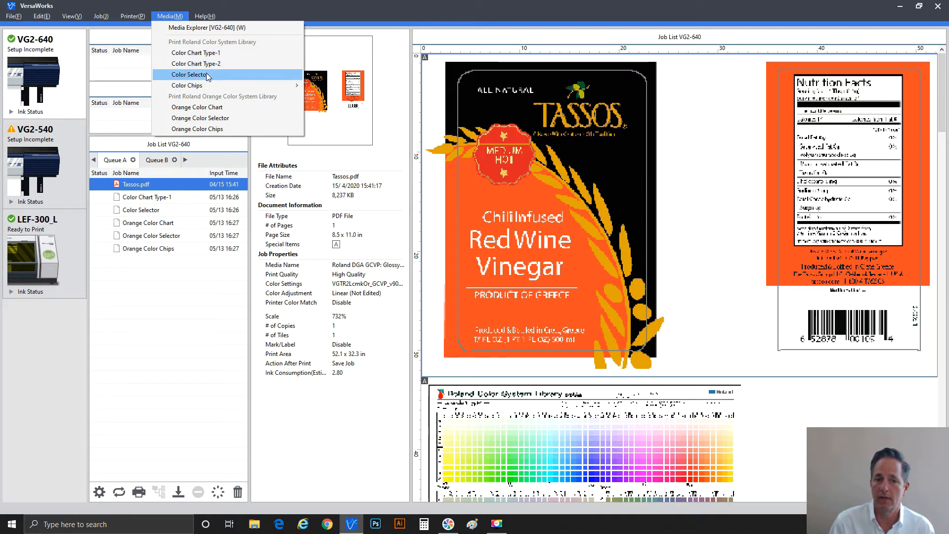
pyautogui.moveTo(197, 107)
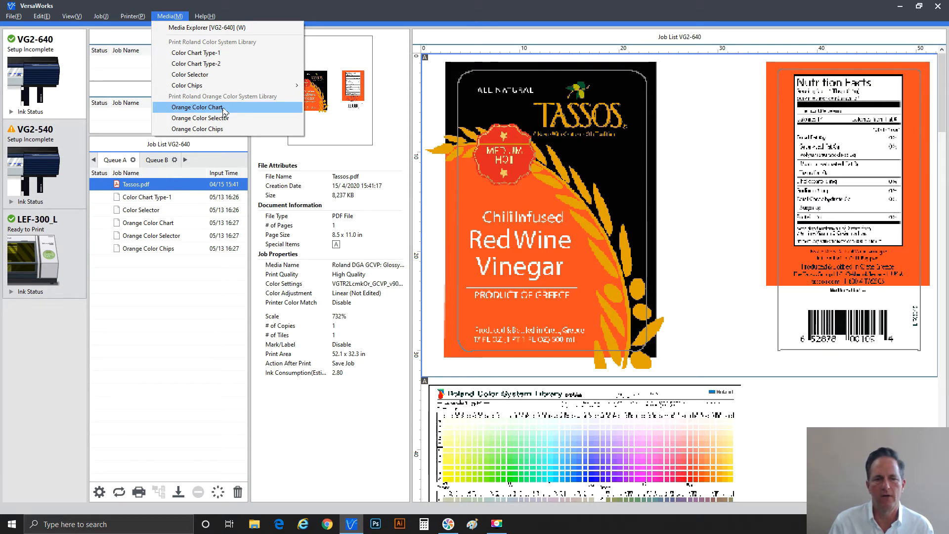
pyautogui.moveTo(200, 117)
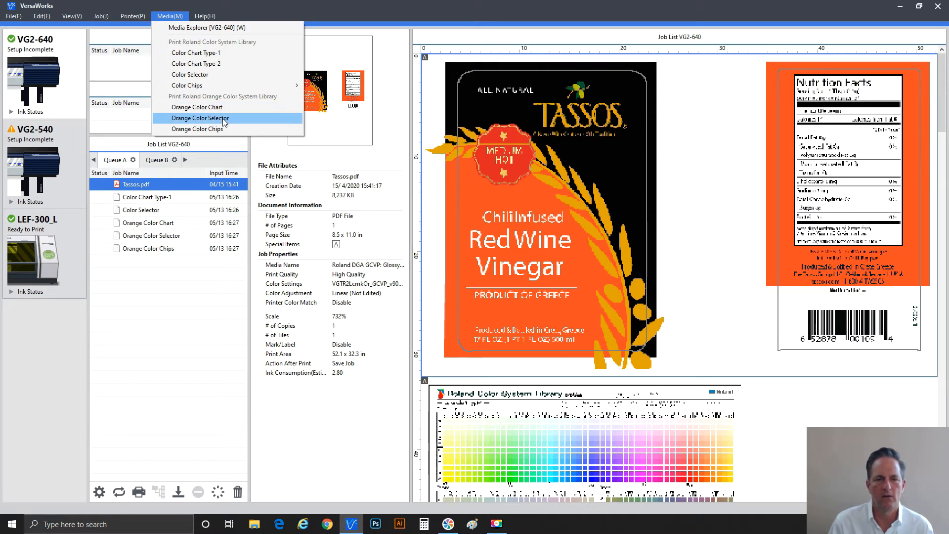
pyautogui.moveTo(196, 129)
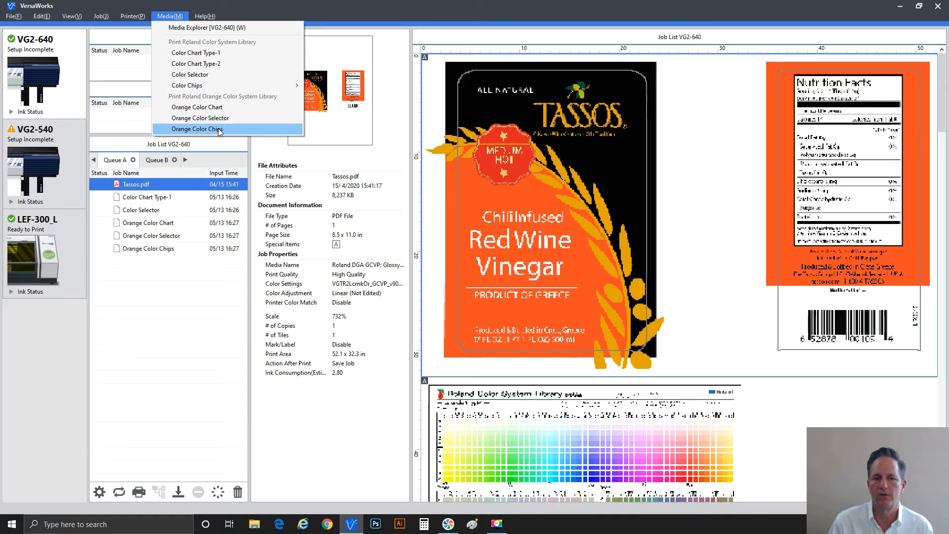
pyautogui.moveTo(197, 107)
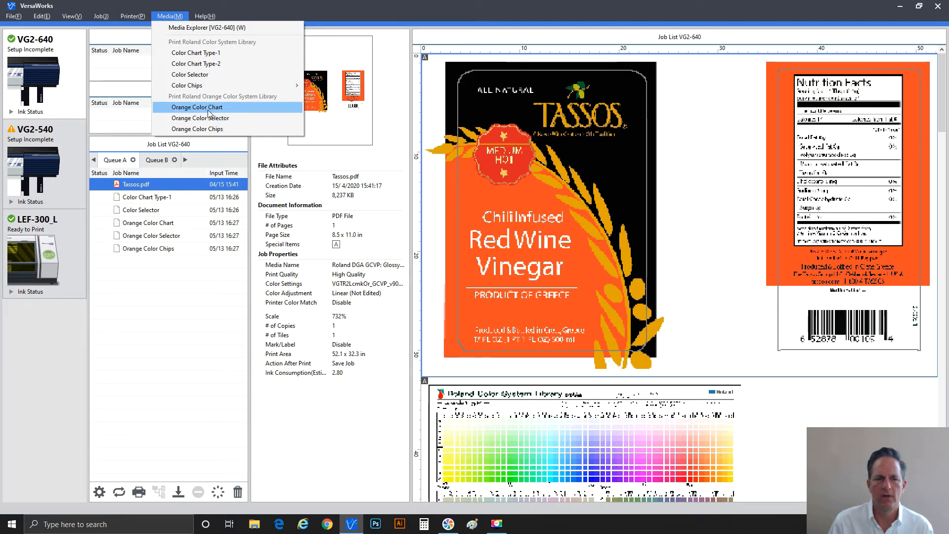
pyautogui.moveTo(200, 112)
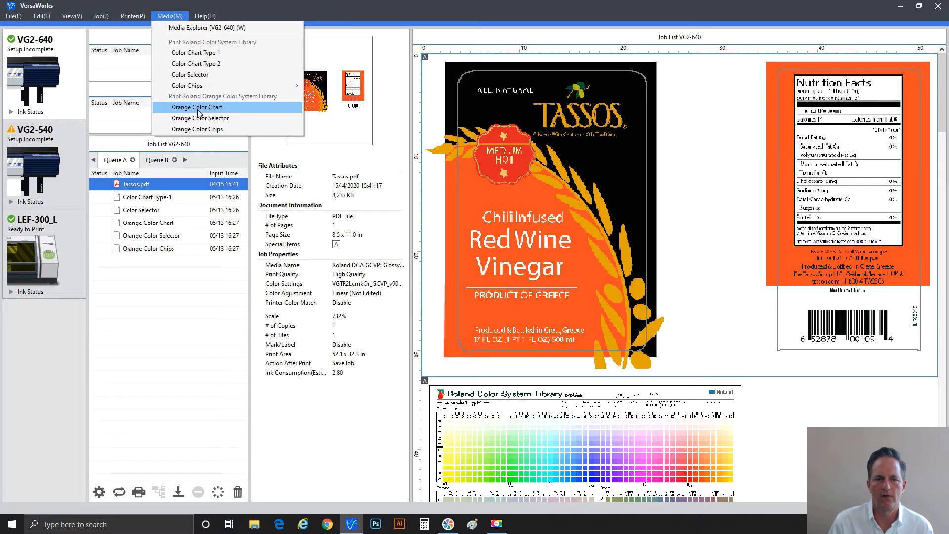
# Add the Orange Color Chart job to Queue A and view its properties.
pyautogui.click(196, 107)
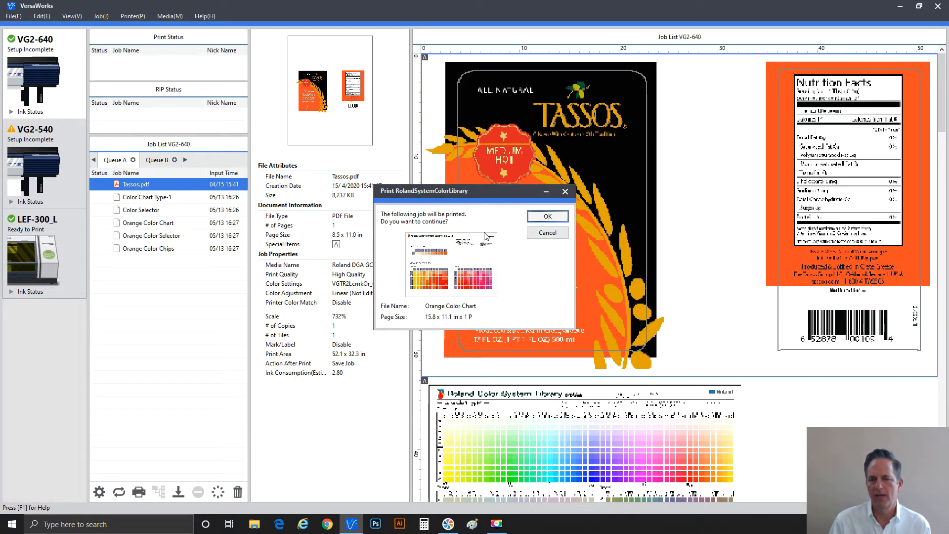
pyautogui.moveTo(454, 273)
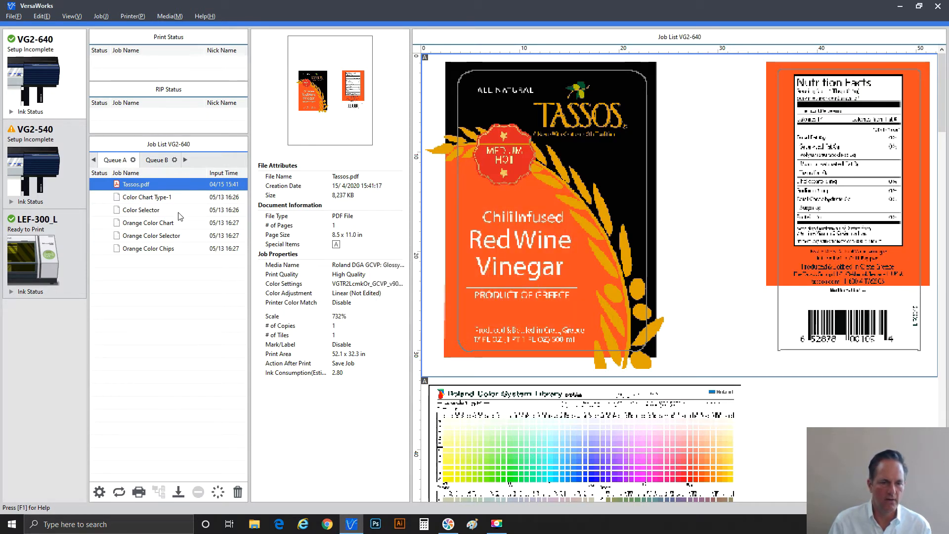
pyautogui.click(146, 222)
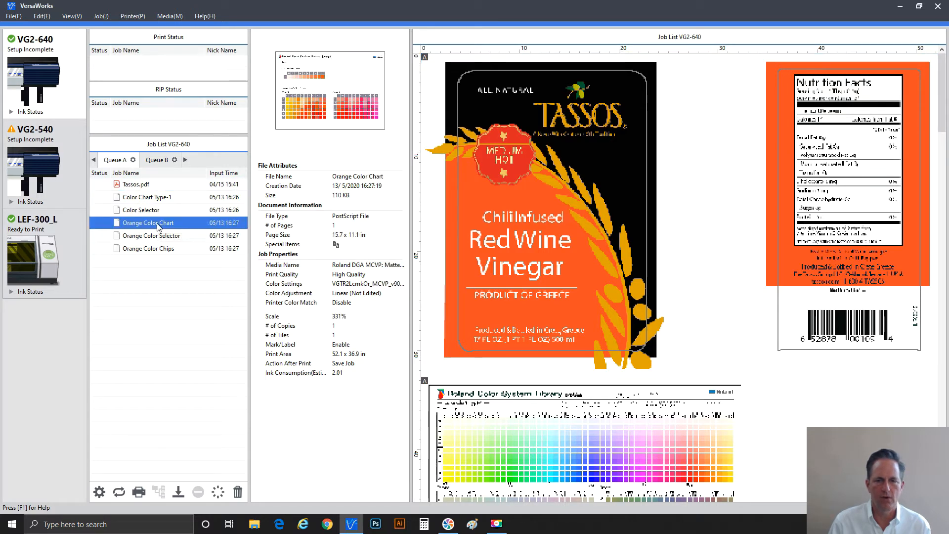
# Inspect the Orange Color Chart's orange and orange-plus-CMYK swatches in an enlarged Job Settings preview.
pyautogui.doubleClick(147, 223)
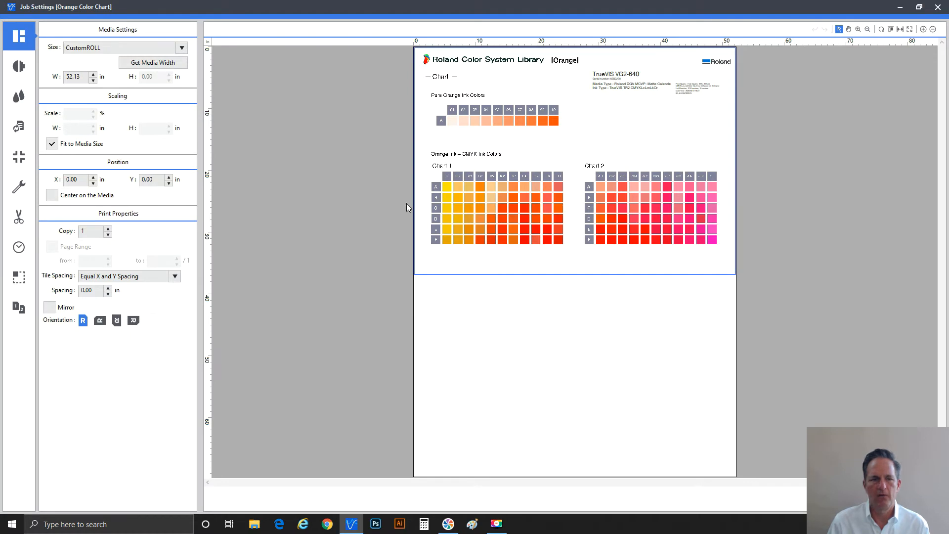
pyautogui.moveTo(616, 123)
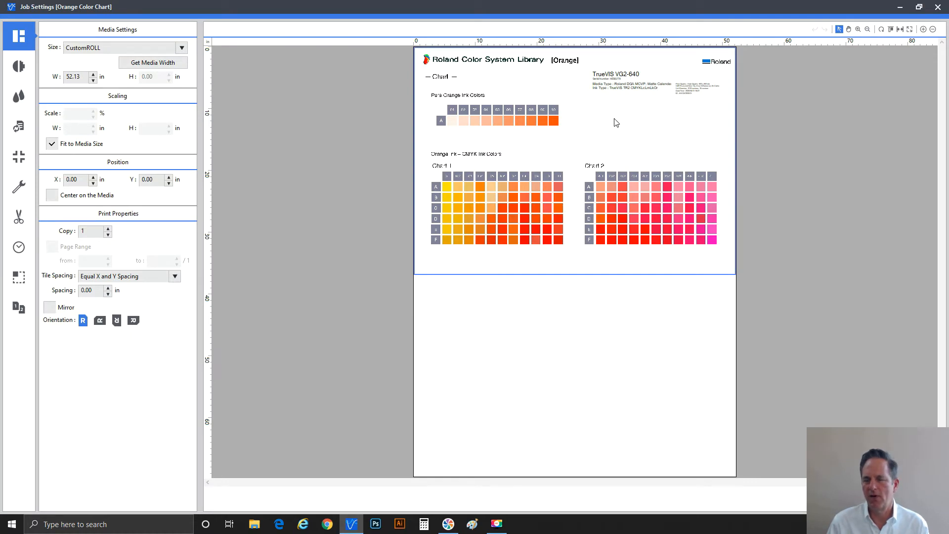
pyautogui.moveTo(638, 125)
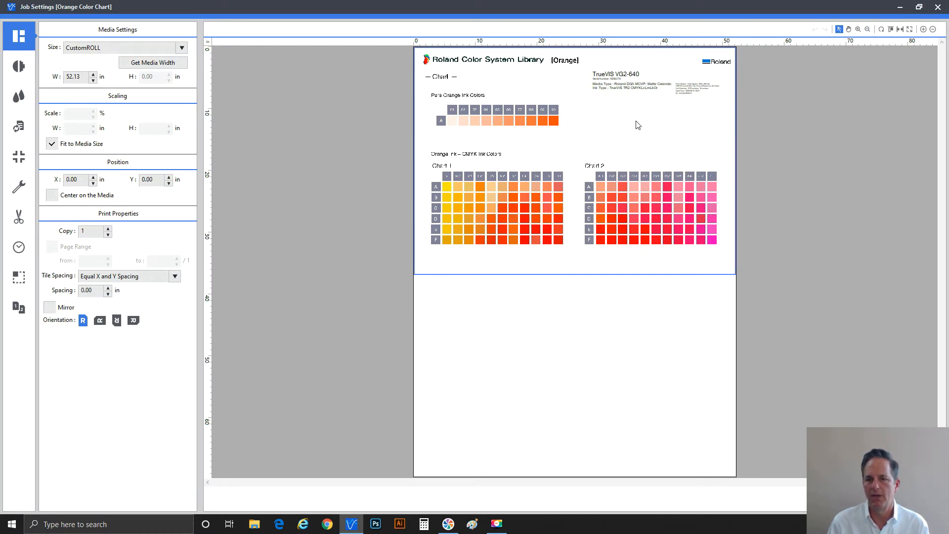
pyautogui.moveTo(606, 153)
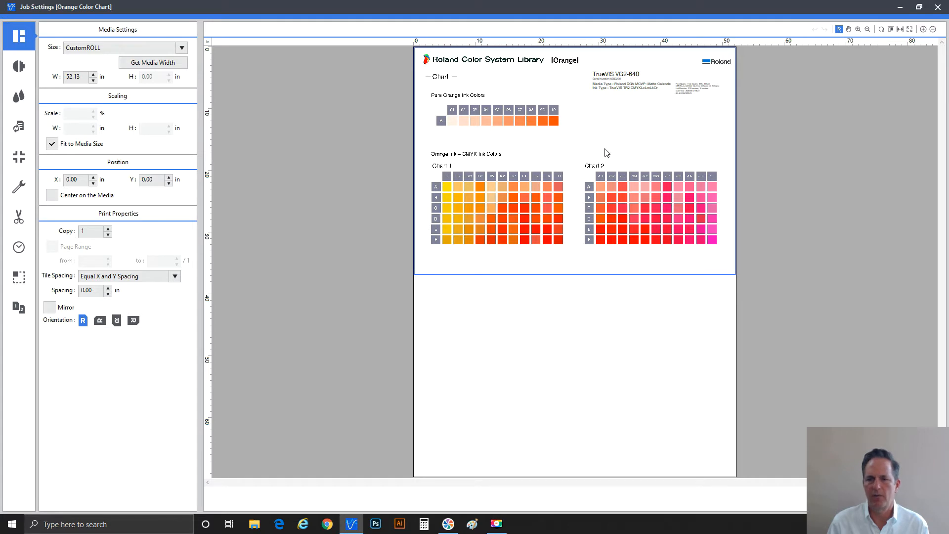
pyautogui.moveTo(501, 129)
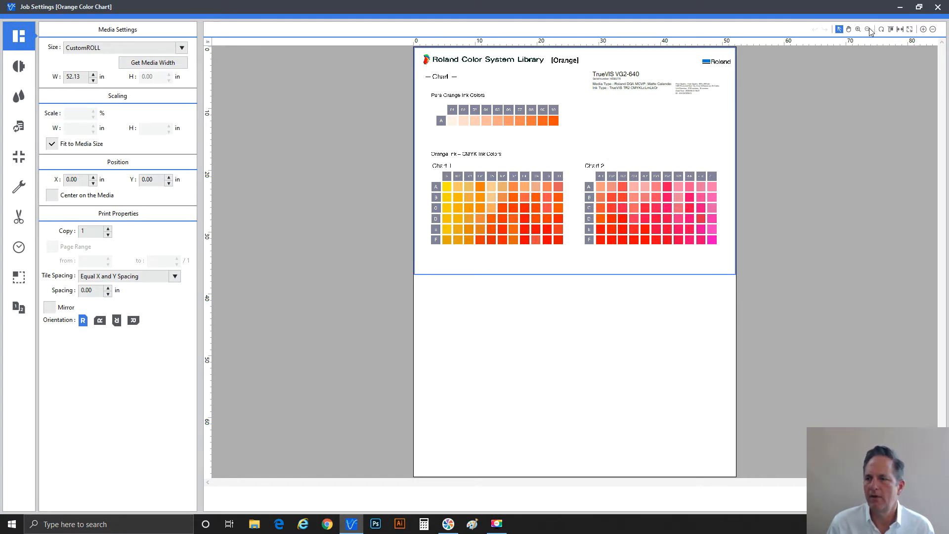
pyautogui.click(859, 29)
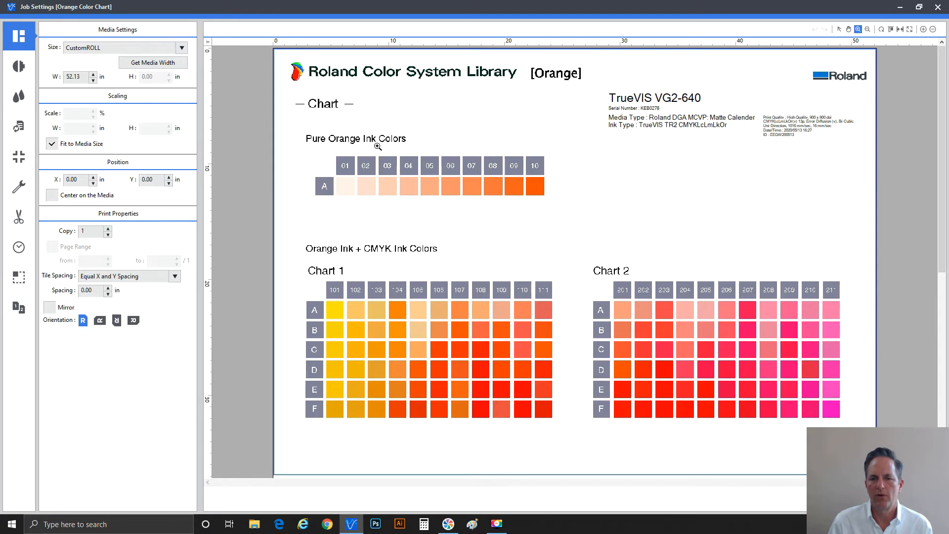
pyautogui.moveTo(392, 151)
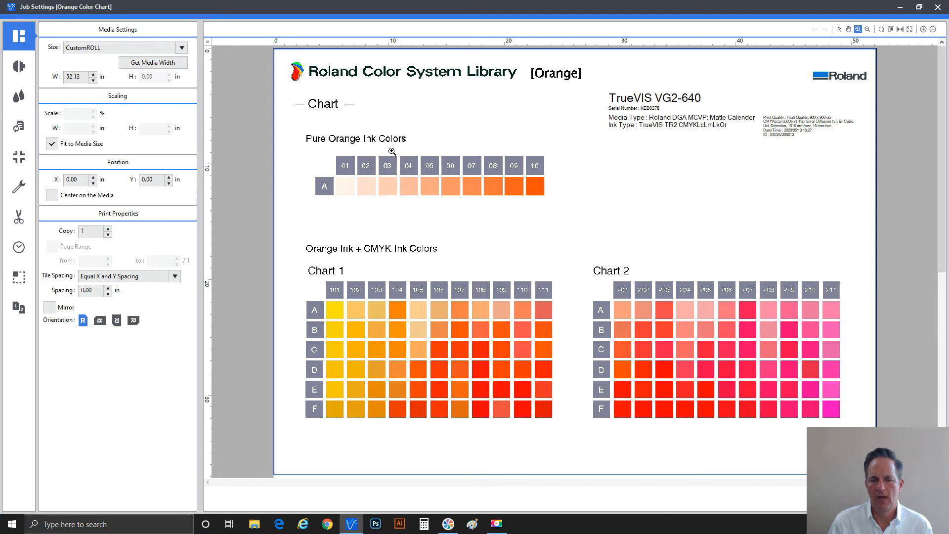
pyautogui.moveTo(514, 171)
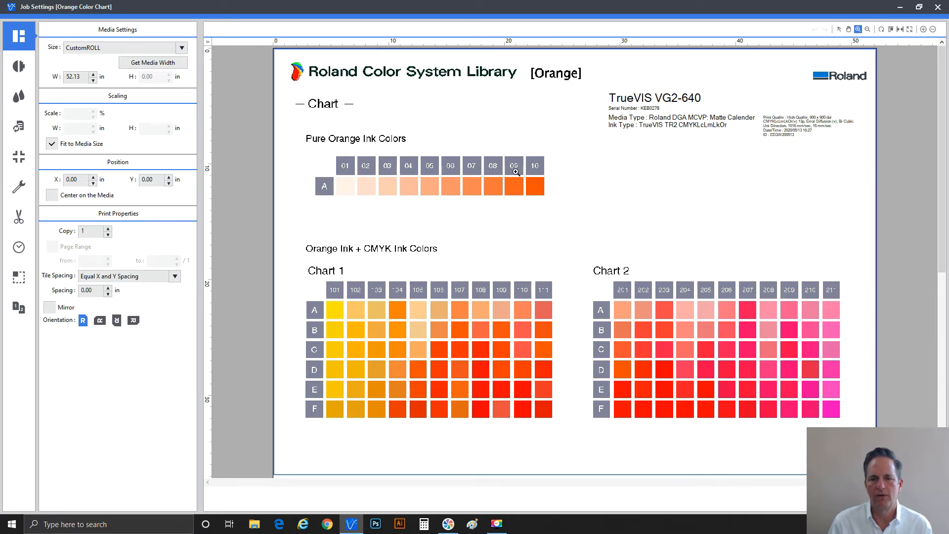
pyautogui.moveTo(541, 188)
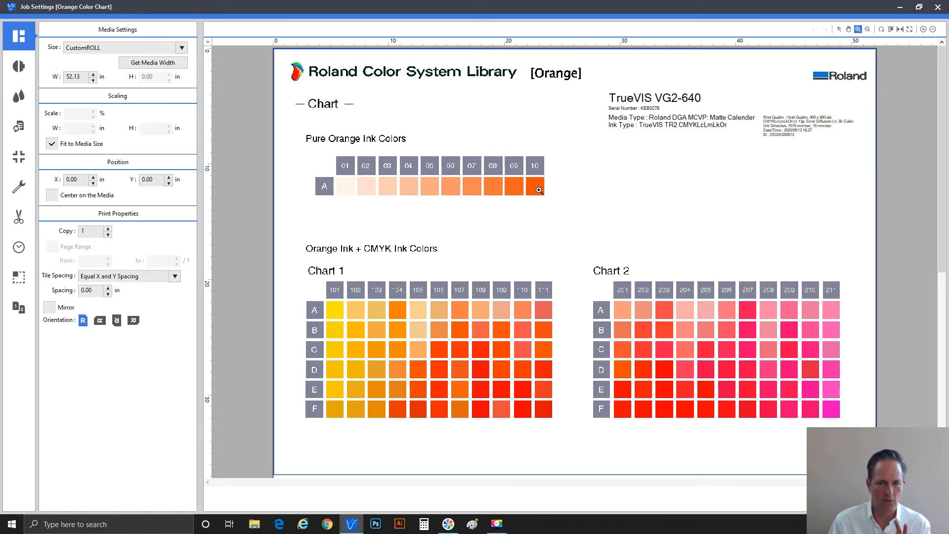
pyautogui.moveTo(458, 189)
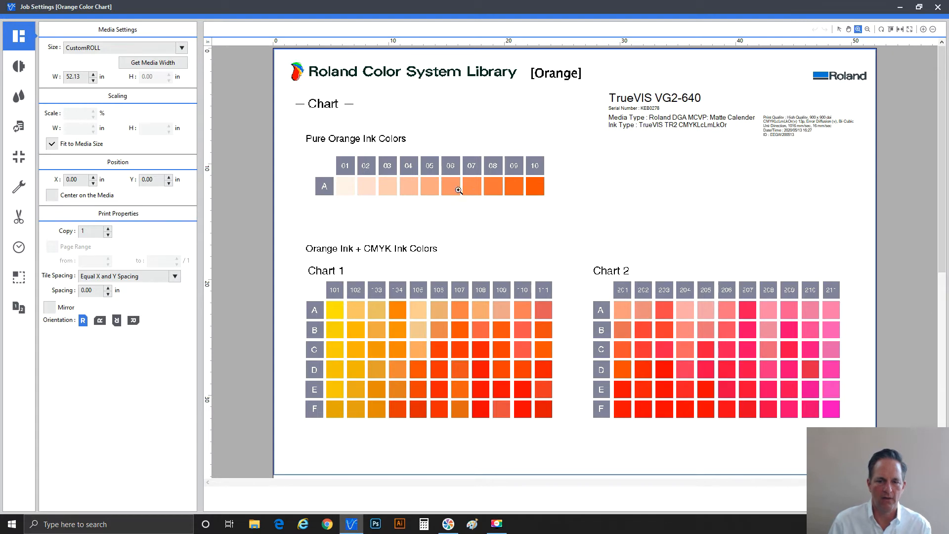
pyautogui.moveTo(439, 194)
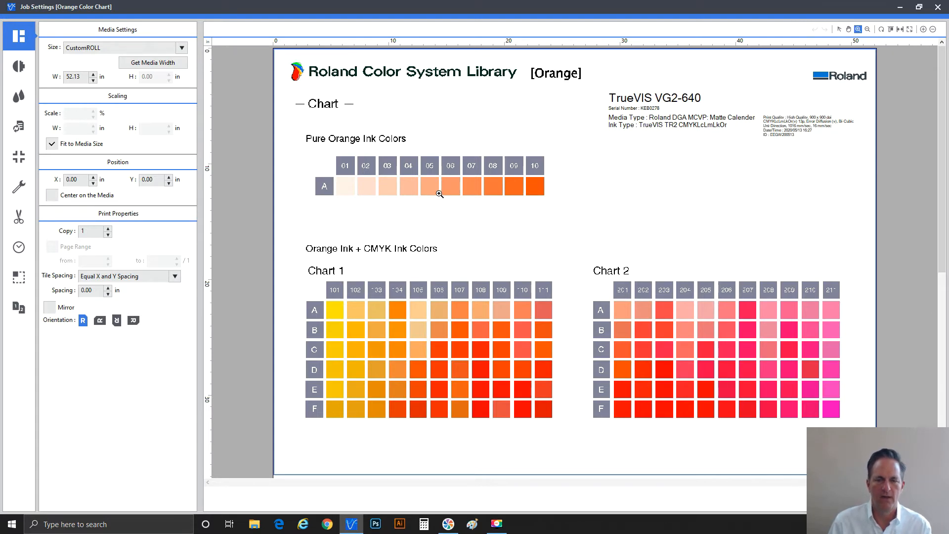
pyautogui.moveTo(405, 194)
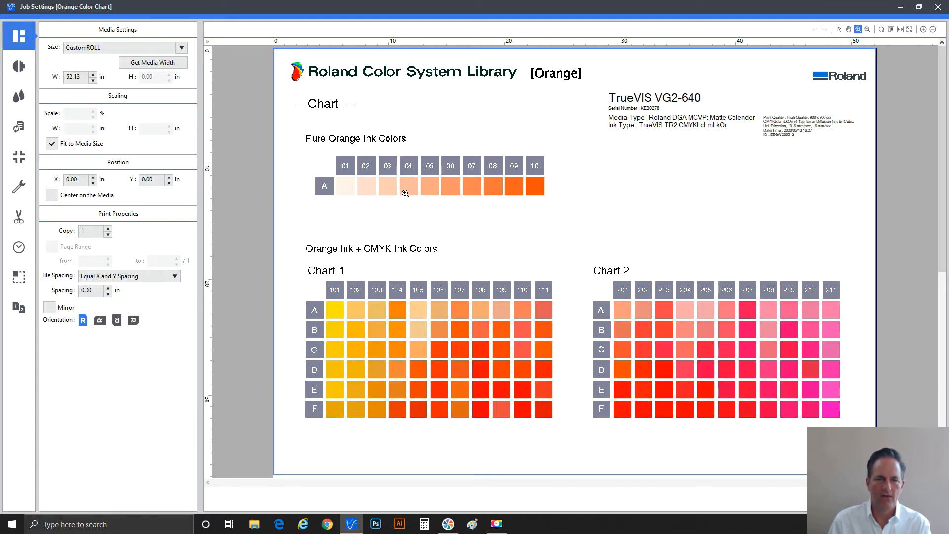
pyautogui.moveTo(408, 194)
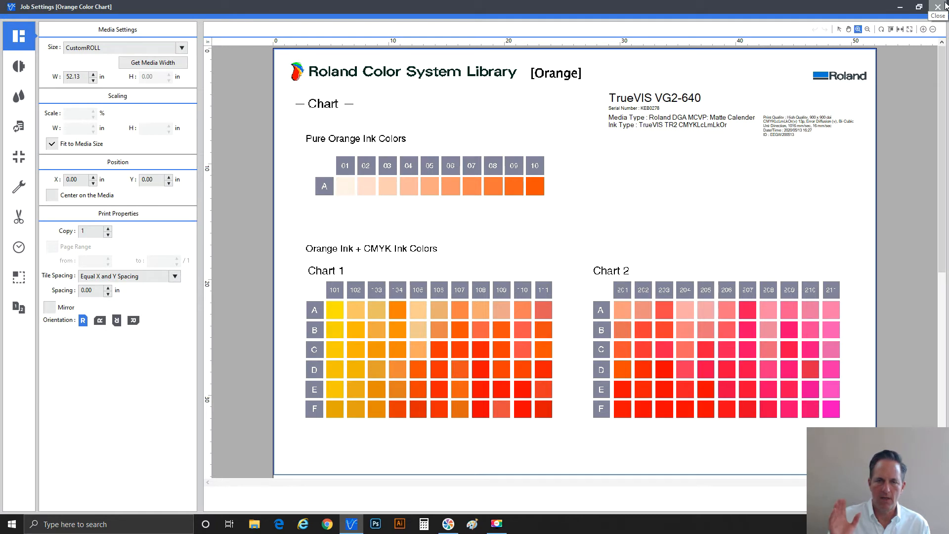
pyautogui.moveTo(798, 83)
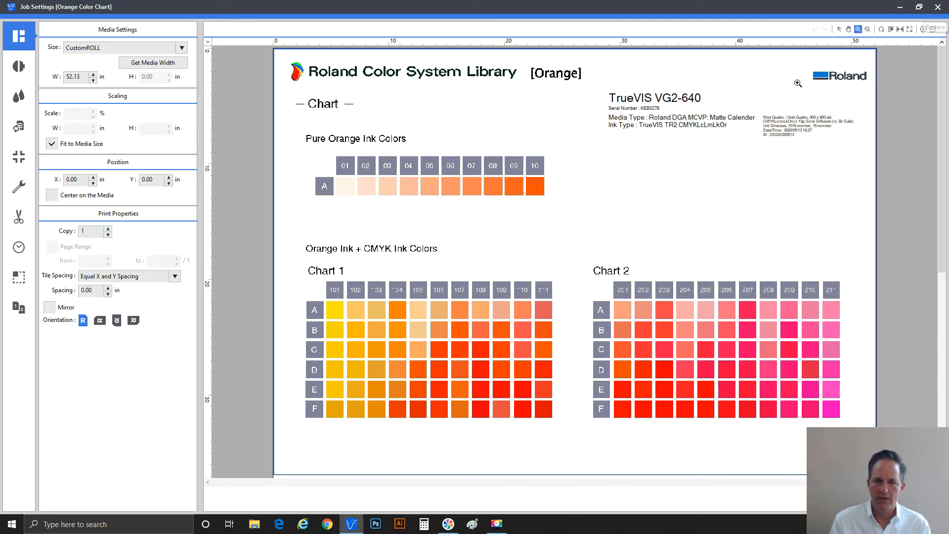
pyautogui.moveTo(517, 124)
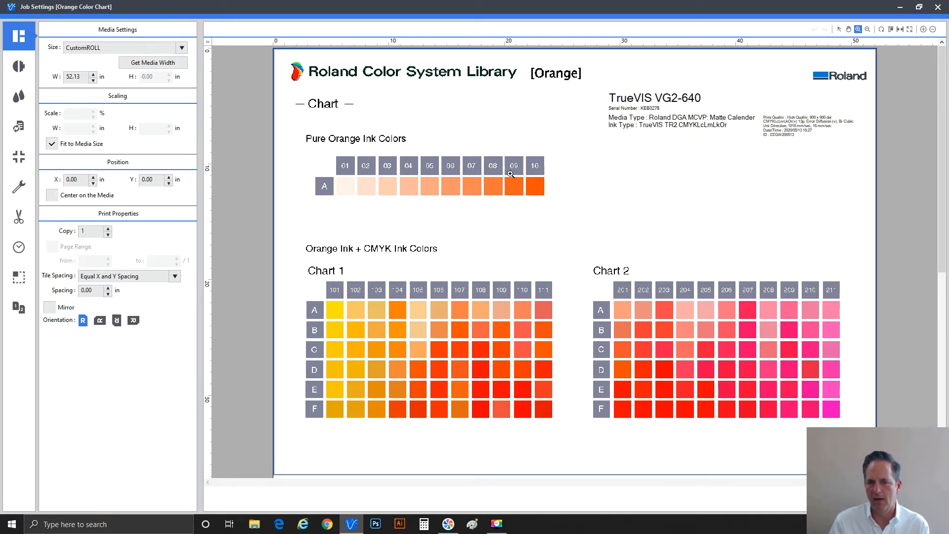
pyautogui.moveTo(514, 193)
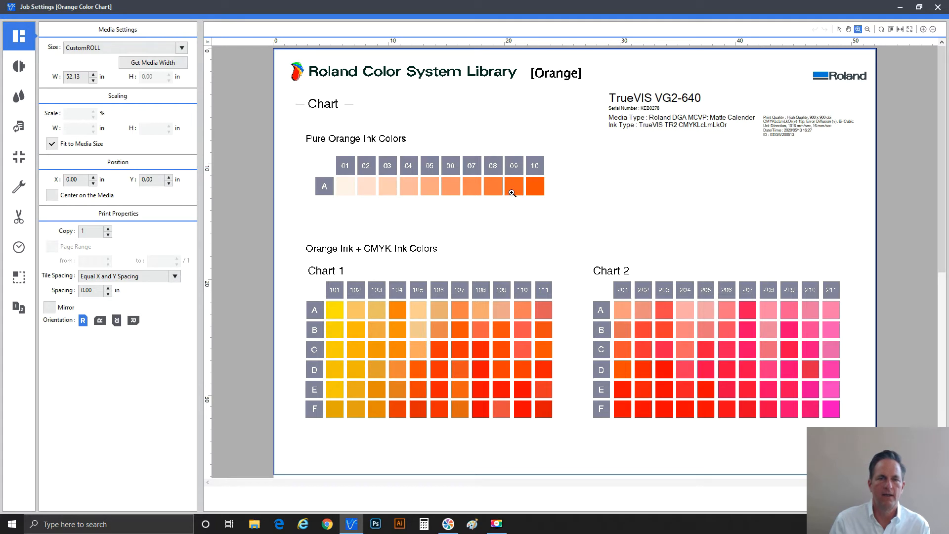
pyautogui.moveTo(510, 195)
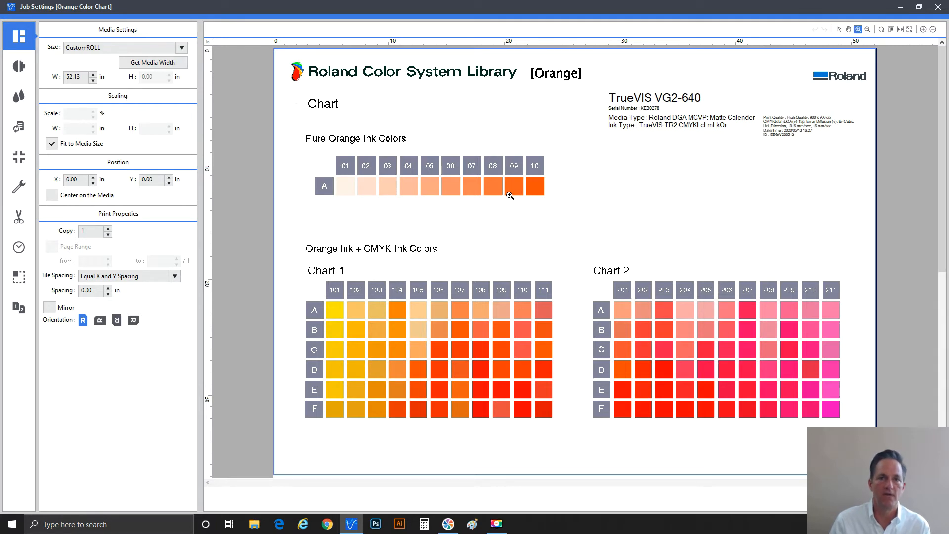
pyautogui.moveTo(729, 109)
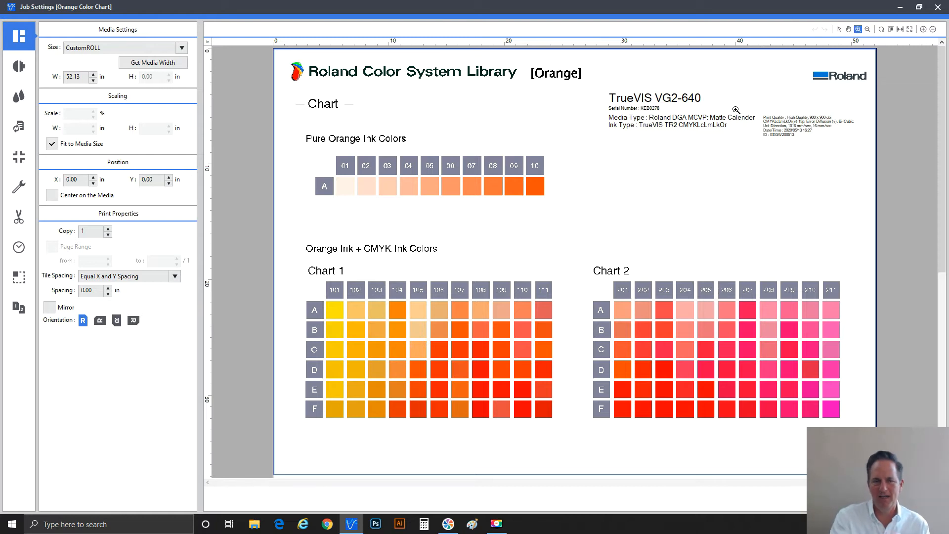
pyautogui.moveTo(480, 439)
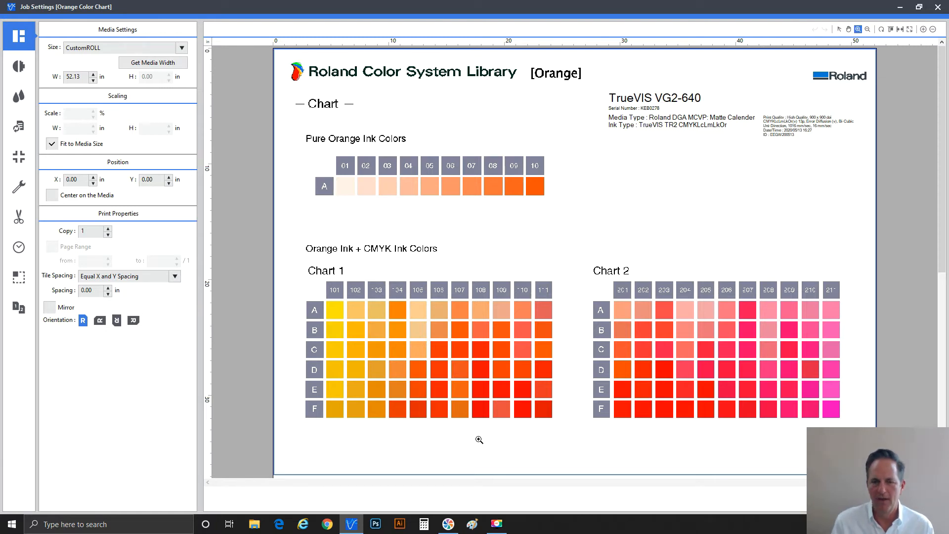
pyautogui.moveTo(937, 7)
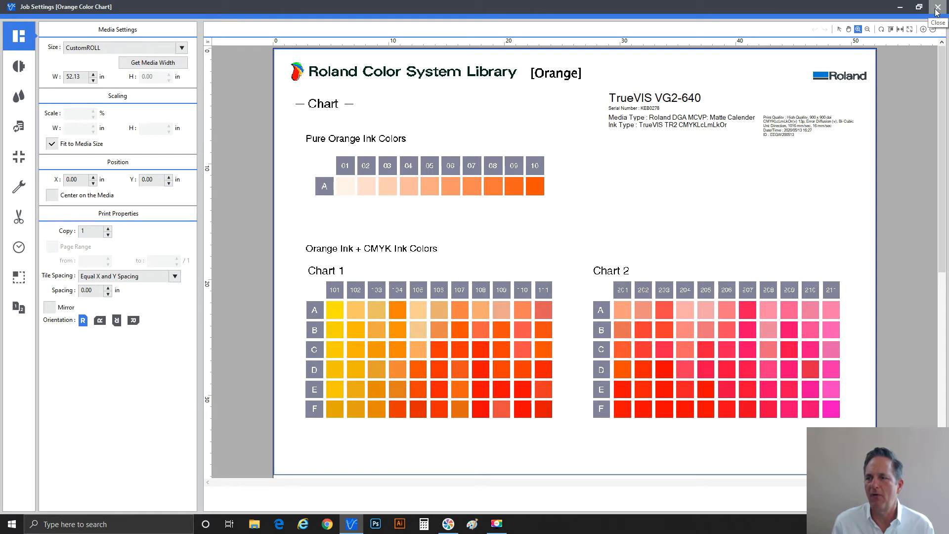
# Leave the Orange Color Chart settings and bring up Job Settings for Color Chart Type-1.
pyautogui.click(937, 7)
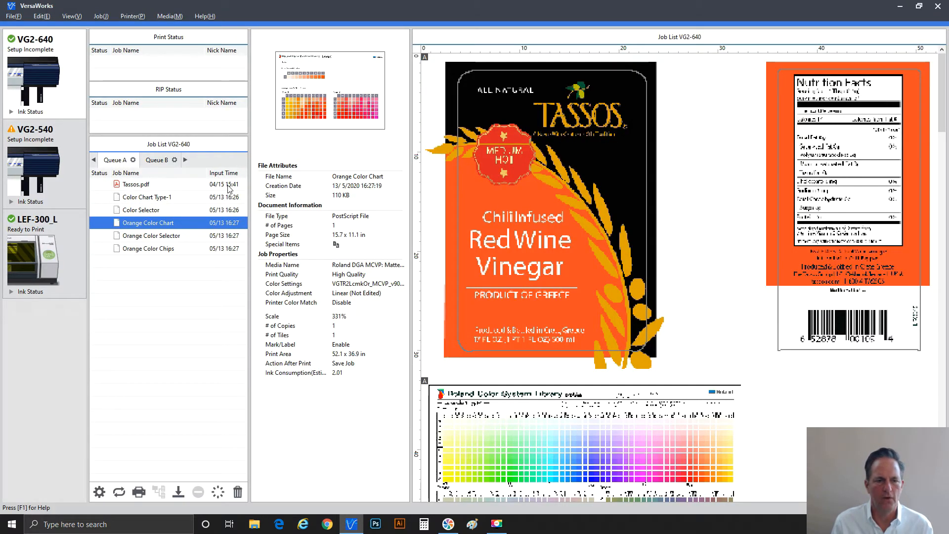
pyautogui.moveTo(153, 193)
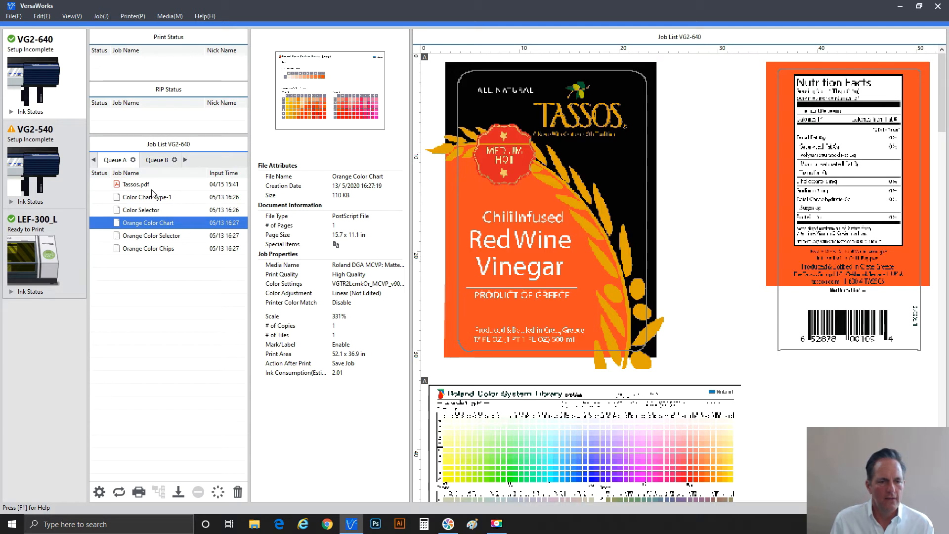
pyautogui.click(136, 184)
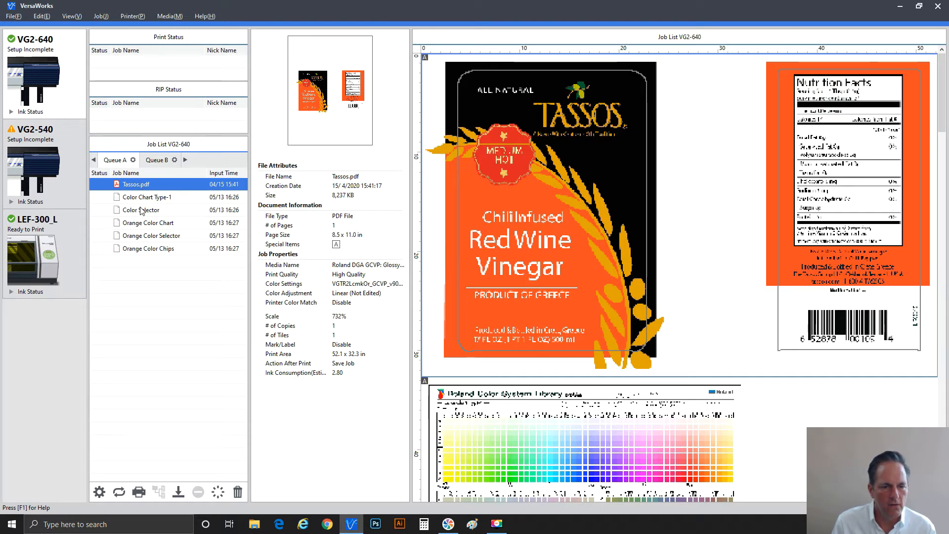
pyautogui.click(146, 197)
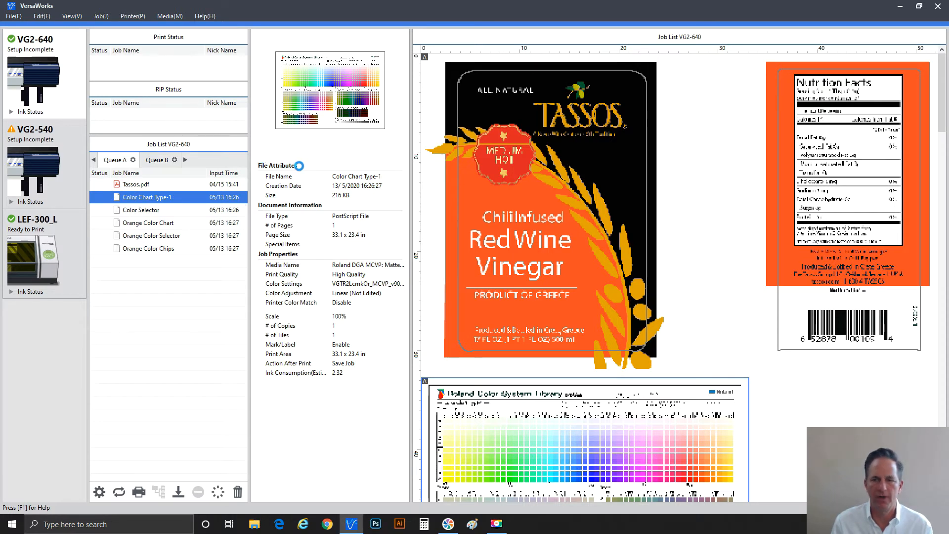
pyautogui.doubleClick(147, 197)
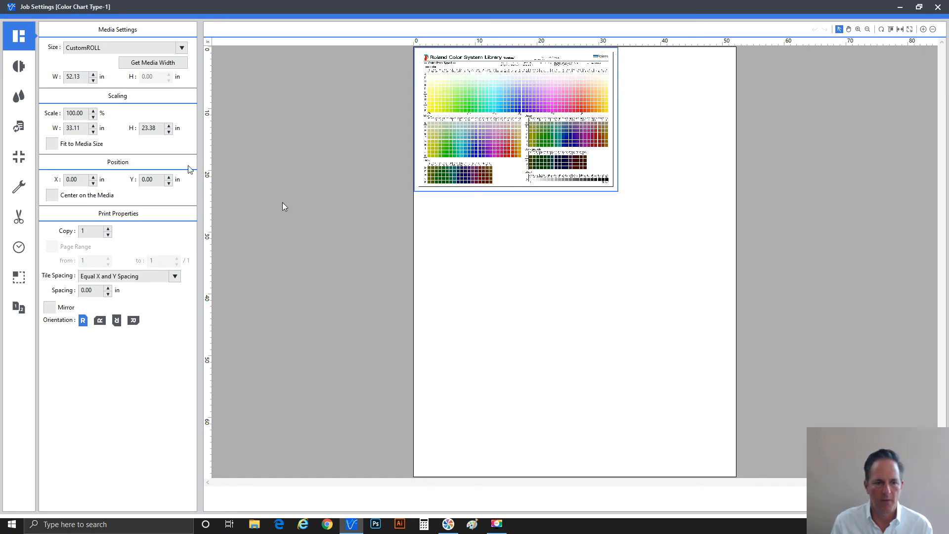
# Show the Color Chart Type-1 layout with media size, scaling and position options.
pyautogui.click(53, 143)
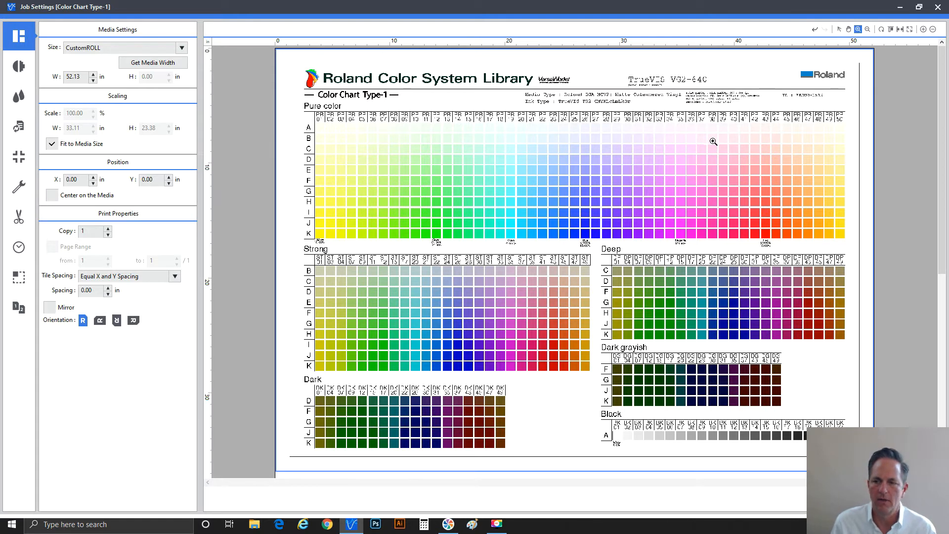
pyautogui.moveTo(399, 154)
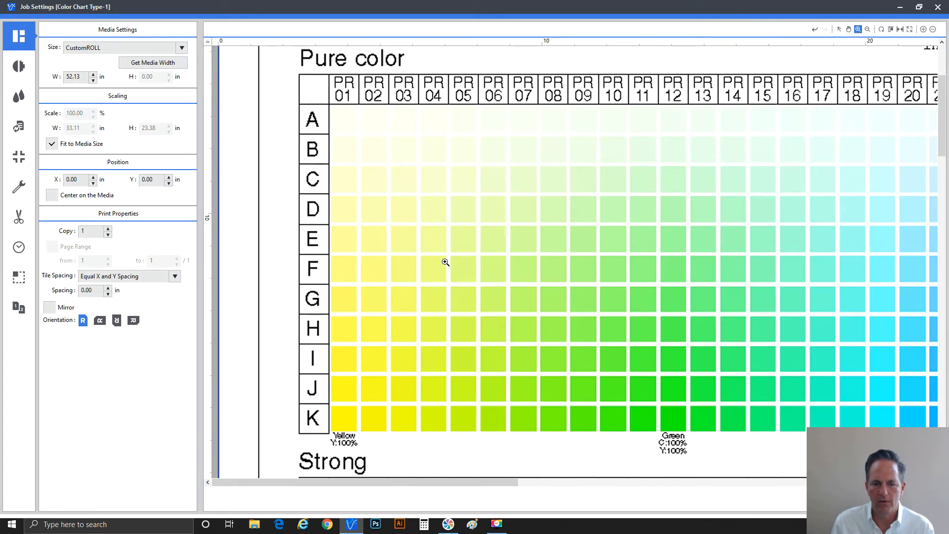
pyautogui.moveTo(363, 253)
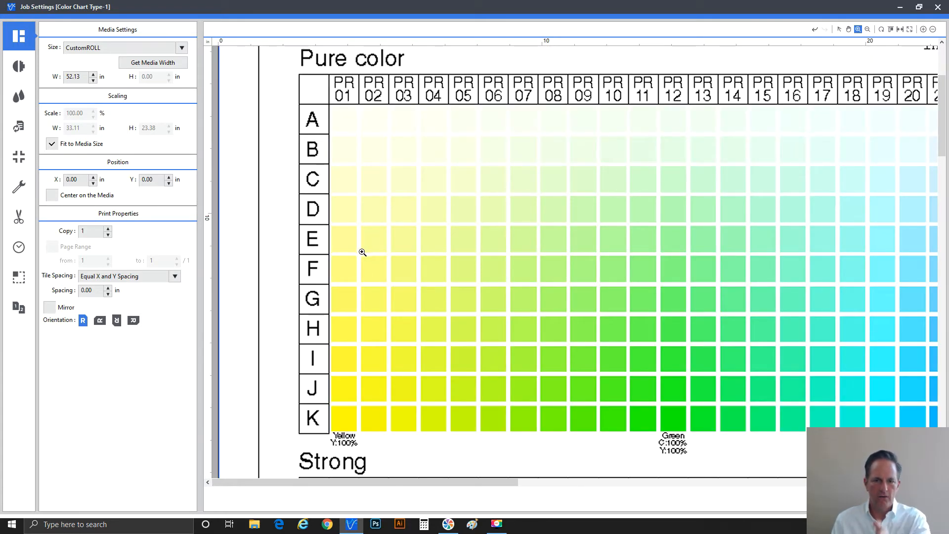
pyautogui.moveTo(363, 362)
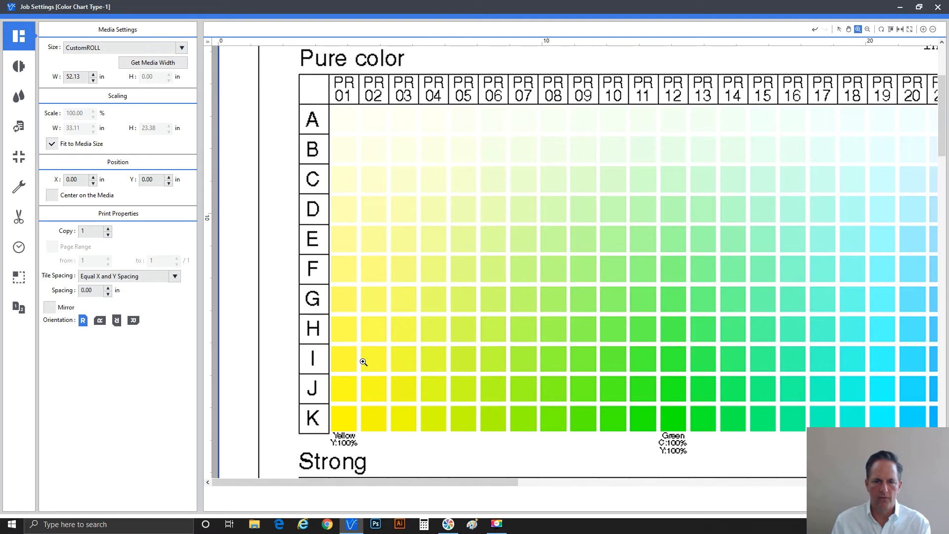
pyautogui.moveTo(320, 184)
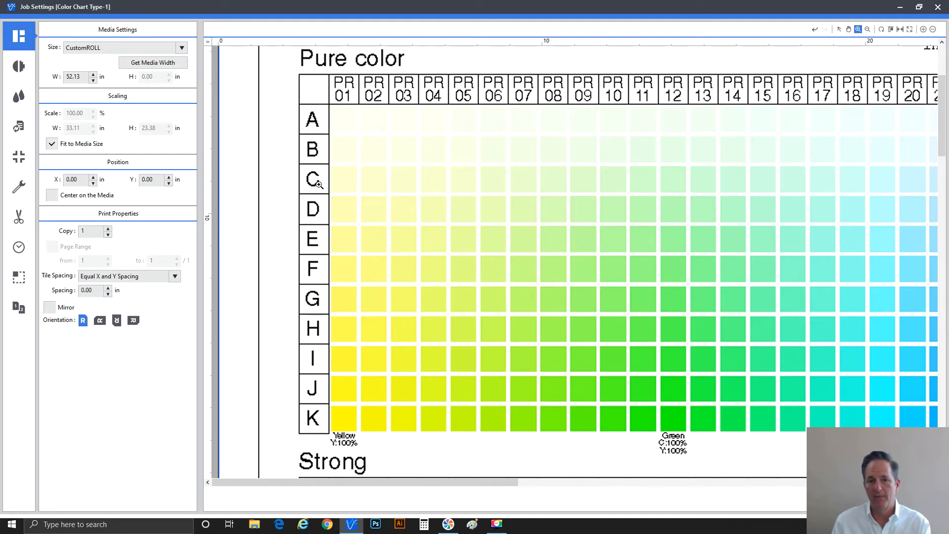
pyautogui.moveTo(348, 101)
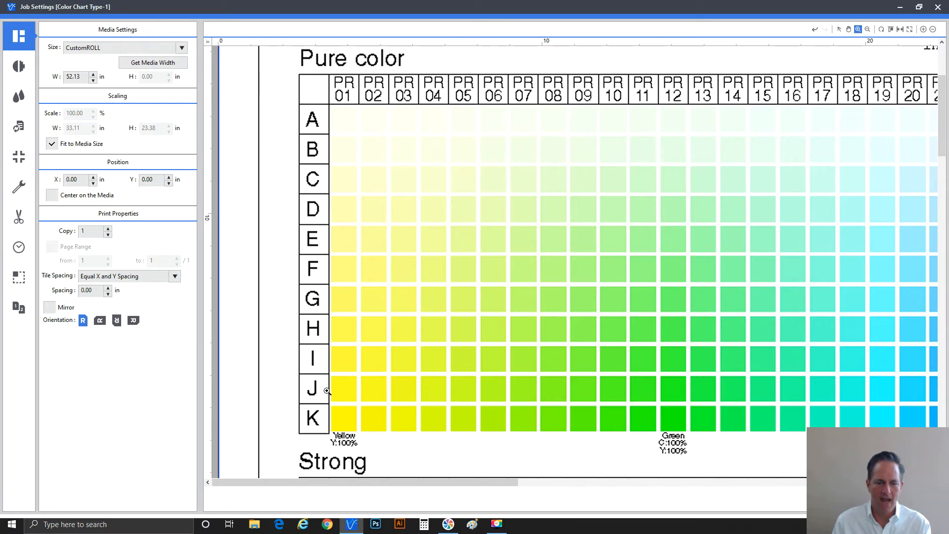
pyautogui.moveTo(351, 101)
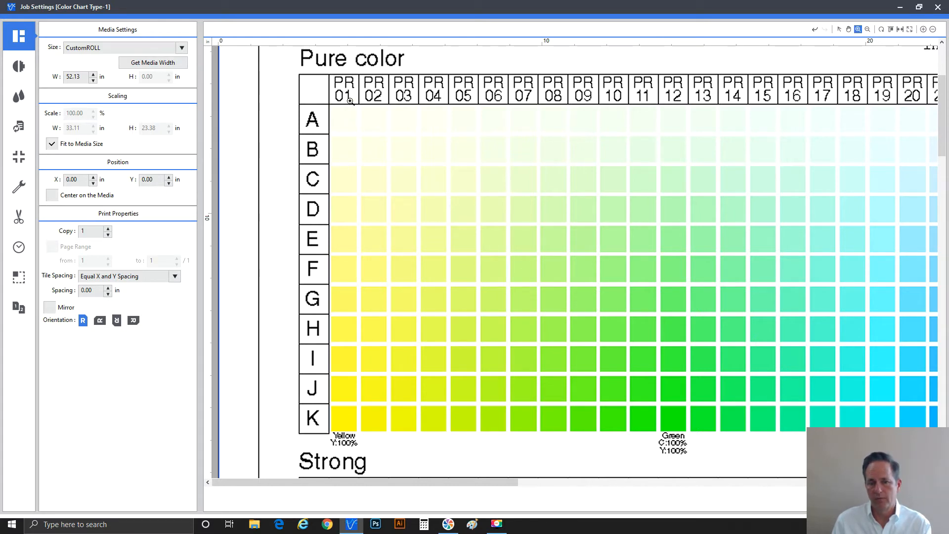
pyautogui.moveTo(343, 133)
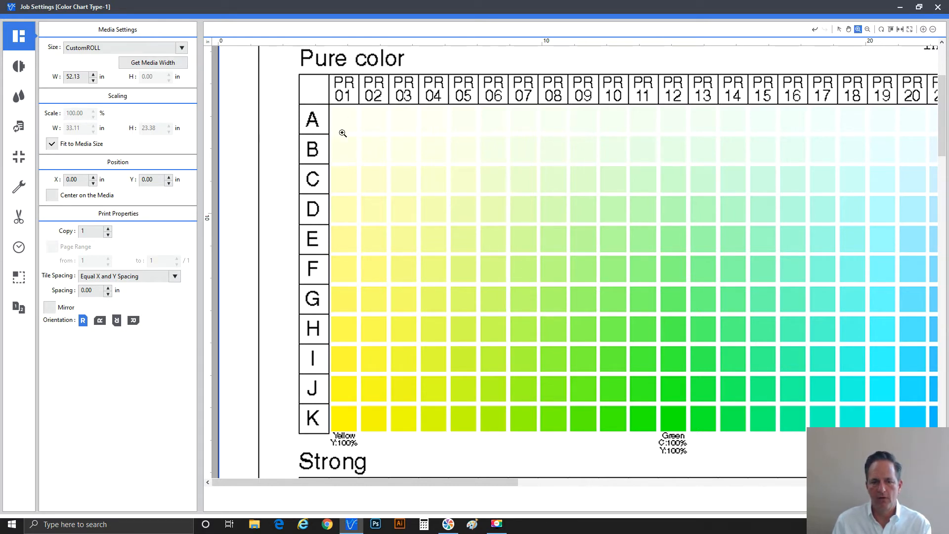
pyautogui.moveTo(348, 421)
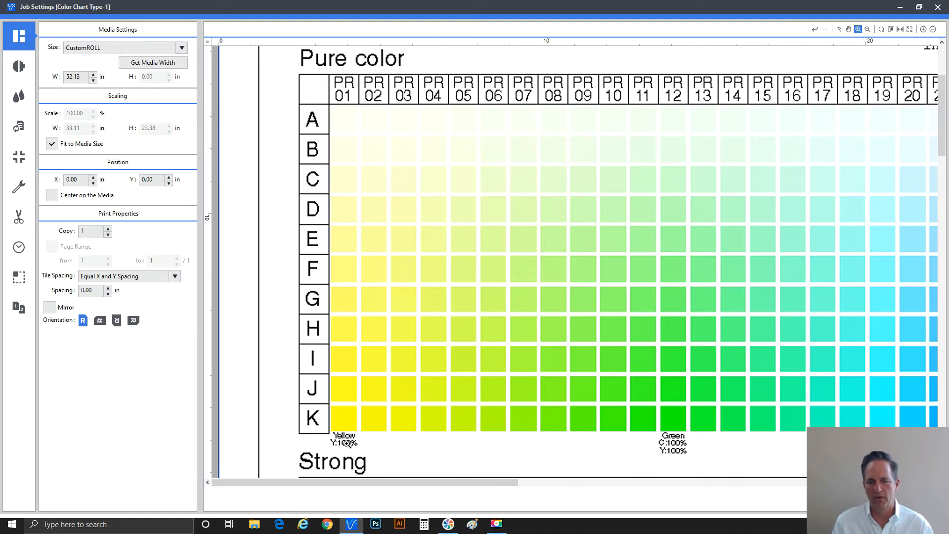
pyautogui.moveTo(424, 436)
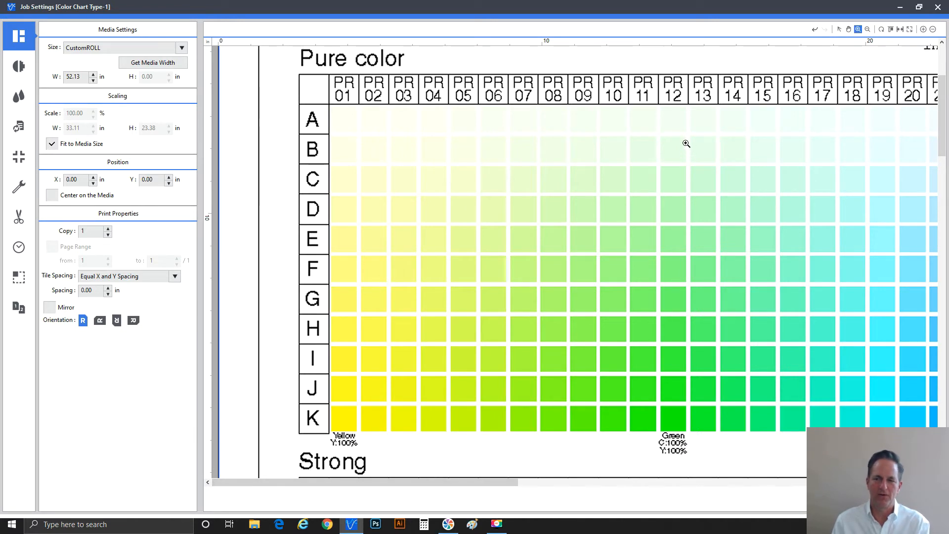
pyautogui.moveTo(691, 148)
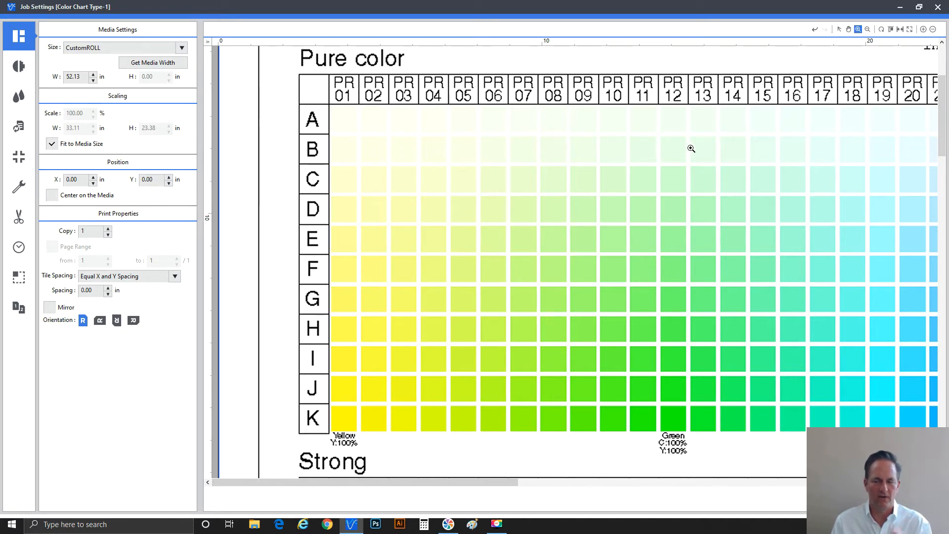
pyautogui.moveTo(689, 149)
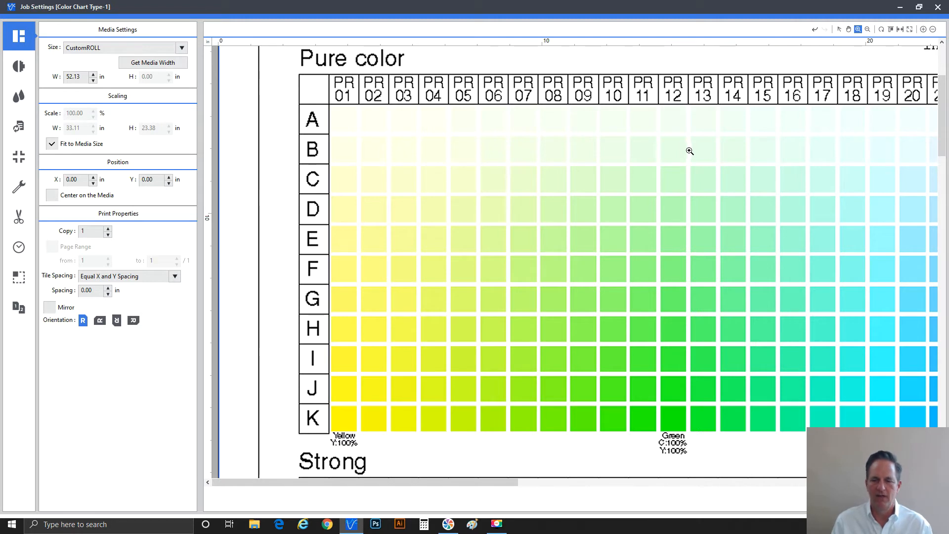
pyautogui.moveTo(395, 120)
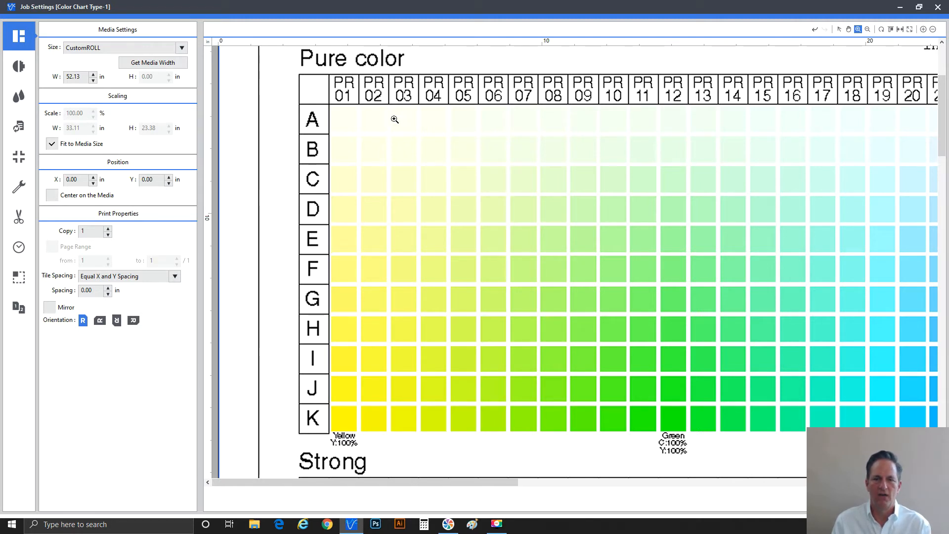
pyautogui.moveTo(375, 118)
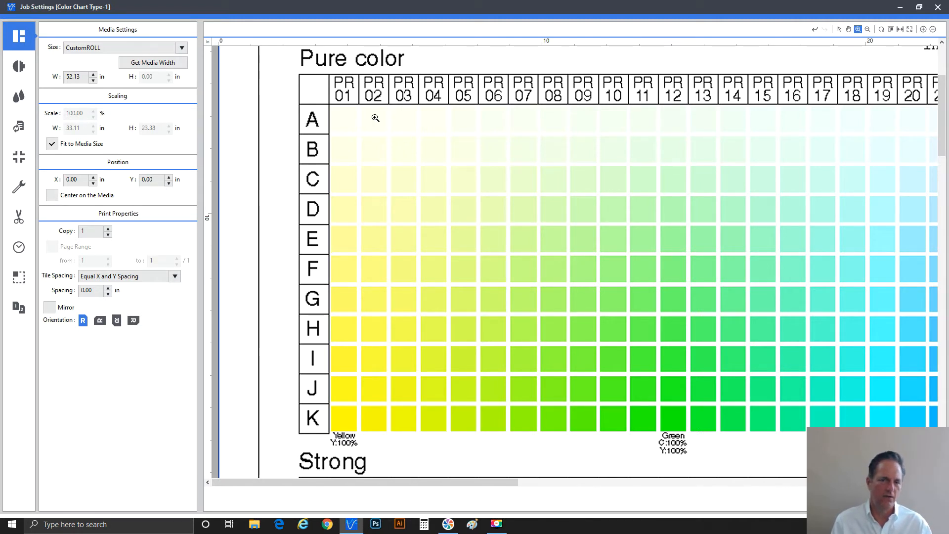
pyautogui.moveTo(378, 123)
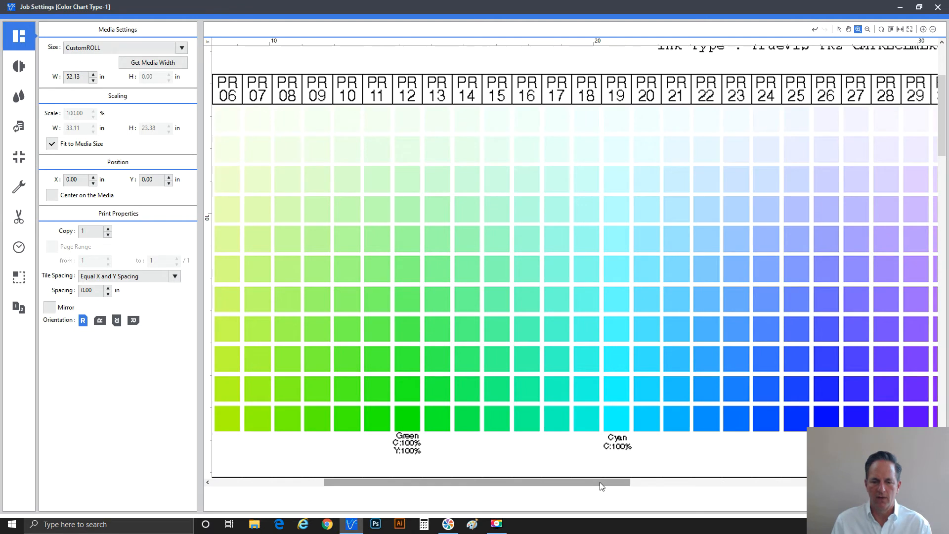
pyautogui.moveTo(633, 487)
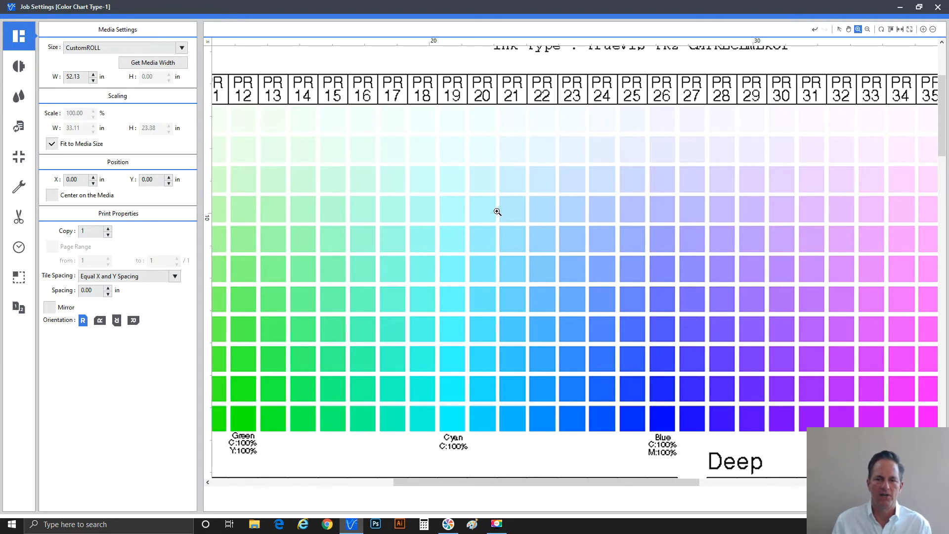
pyautogui.moveTo(499, 220)
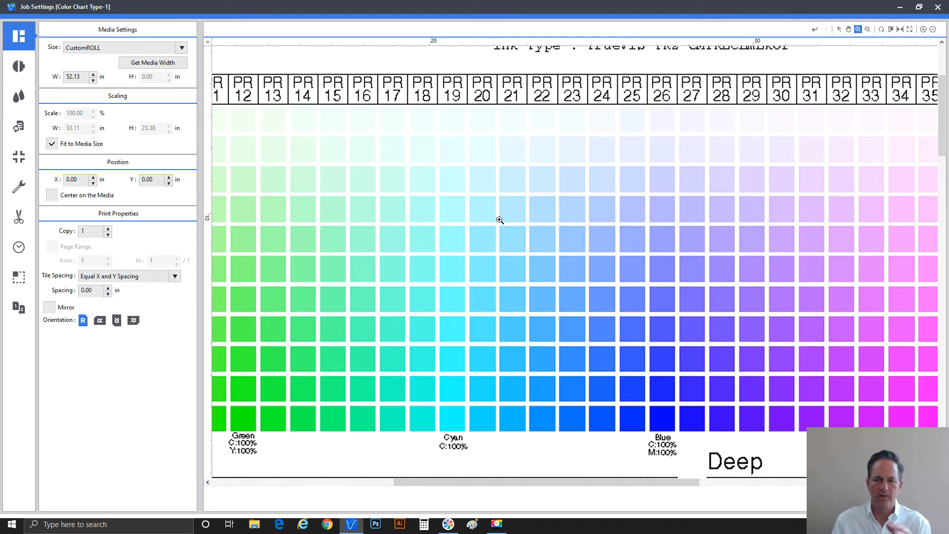
pyautogui.moveTo(296, 186)
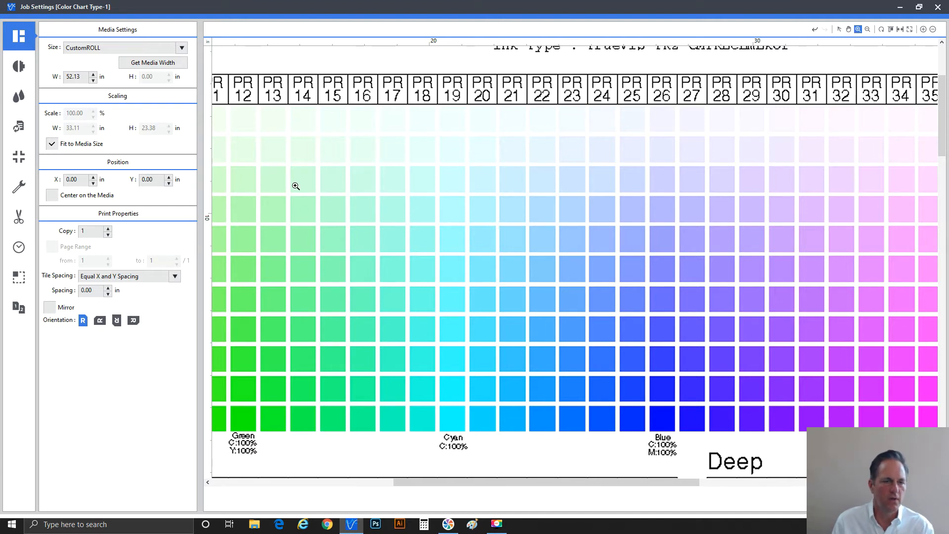
pyautogui.moveTo(18, 66)
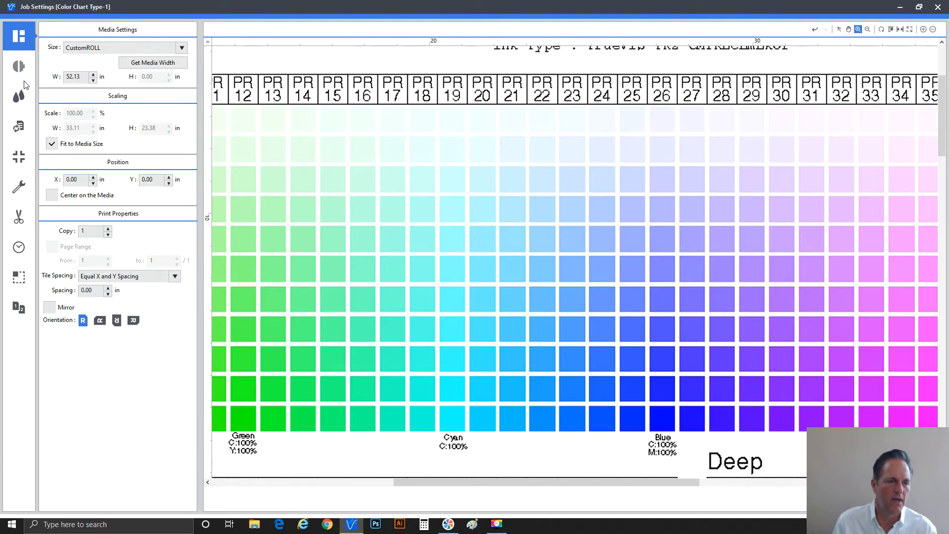
# Show the job's quality settings: High quality, 900x900 dpi, Error Diffusion, True Rich Color.
pyautogui.click(18, 66)
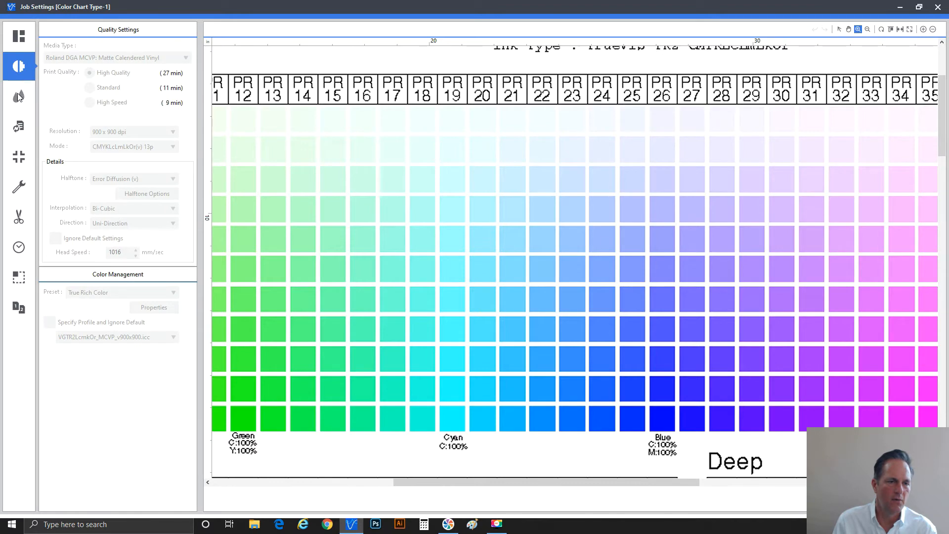
# Show the job's spot colour conversion list of DIC colours with CMYK outputs.
pyautogui.click(19, 125)
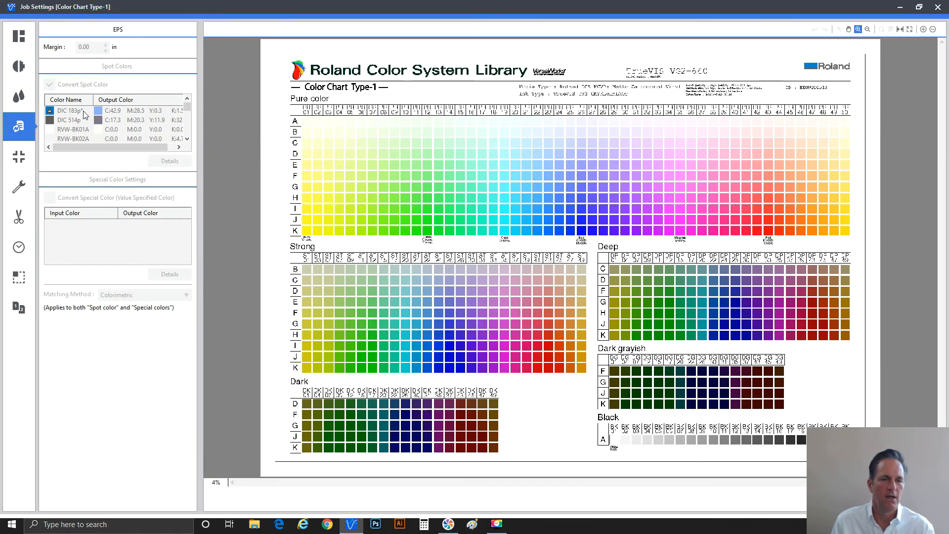
pyautogui.moveTo(91, 133)
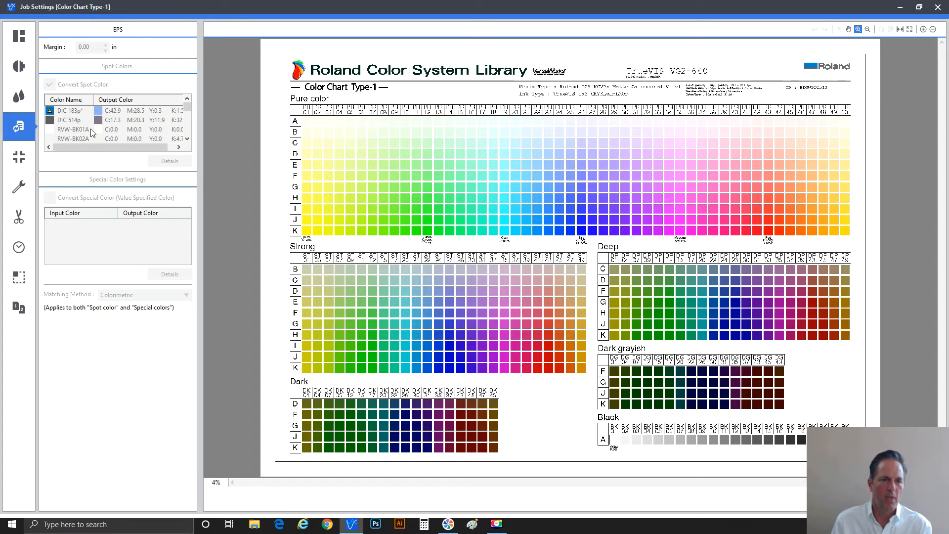
pyautogui.moveTo(115, 128)
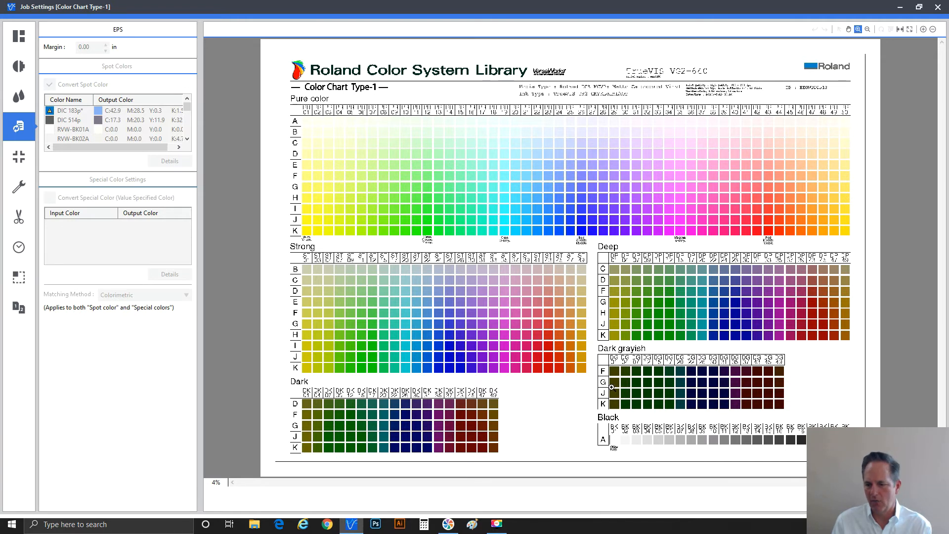
pyautogui.moveTo(622, 436)
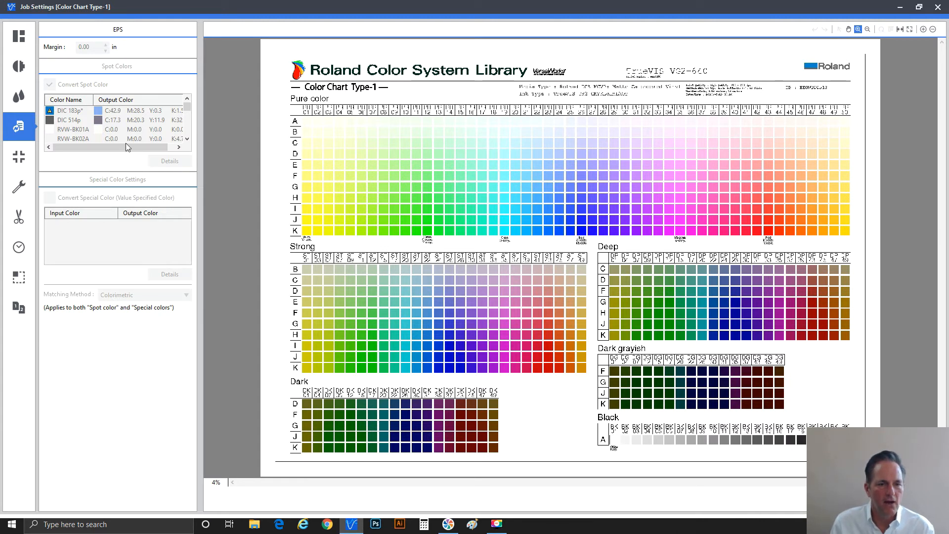
pyautogui.moveTo(156, 150)
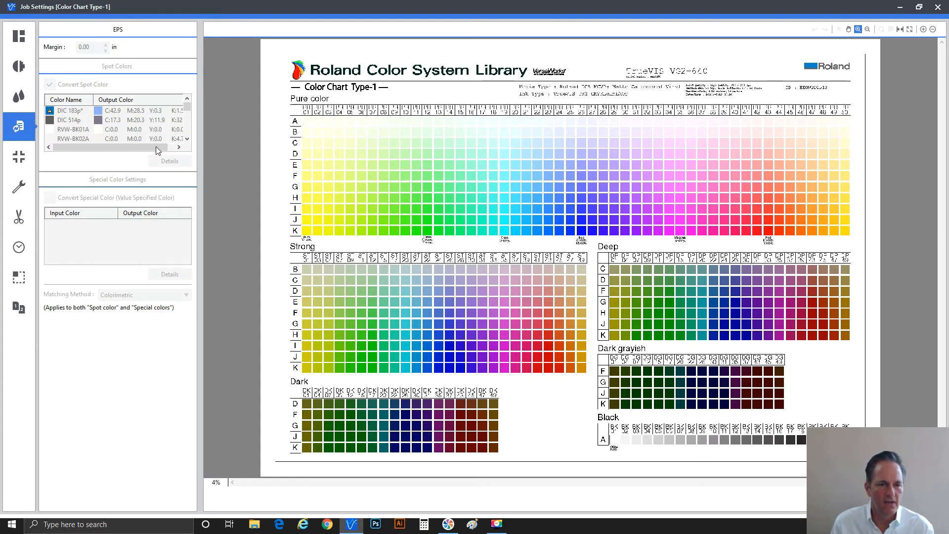
pyautogui.moveTo(147, 135)
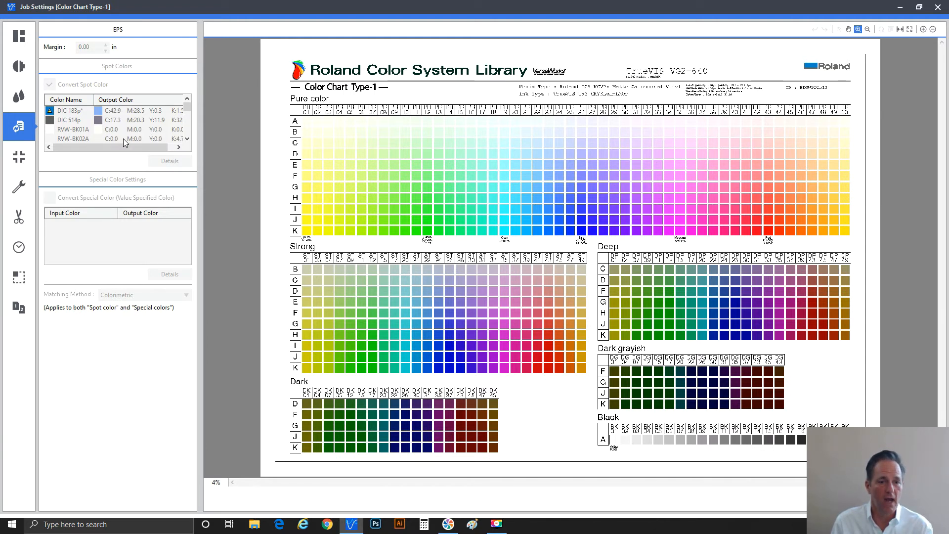
pyautogui.moveTo(146, 144)
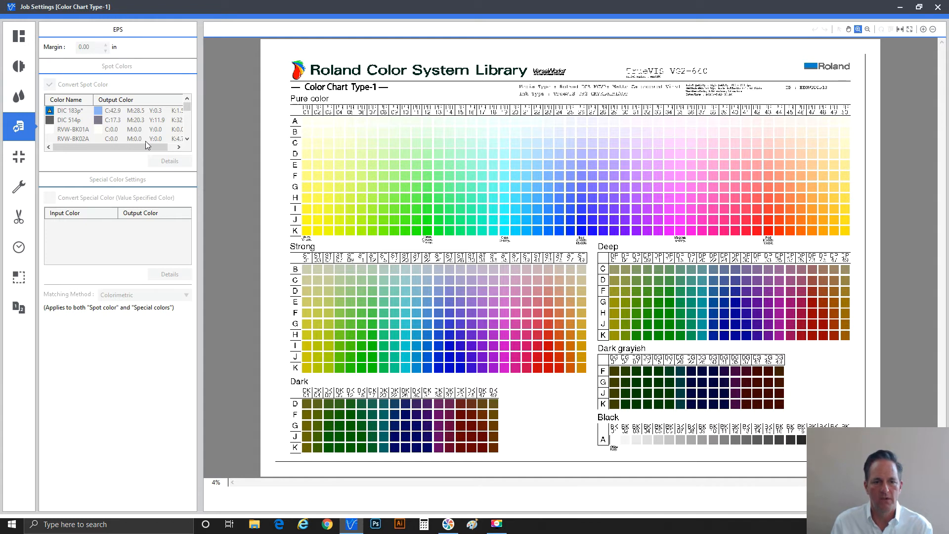
pyautogui.moveTo(182, 146)
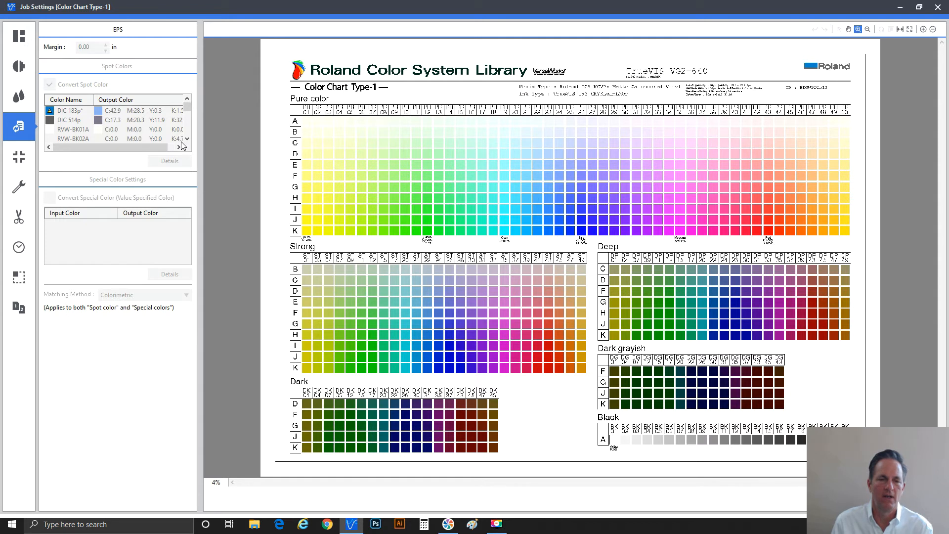
pyautogui.moveTo(202, 149)
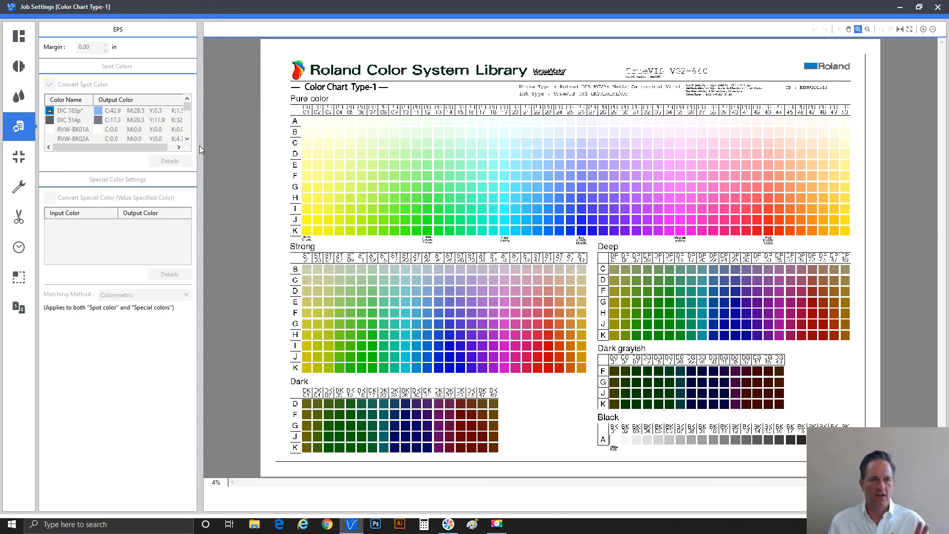
pyautogui.moveTo(193, 154)
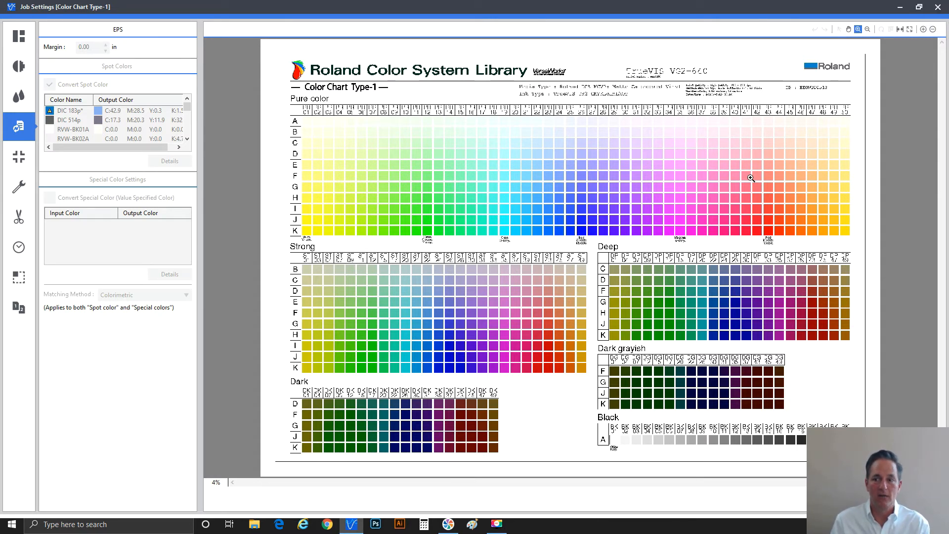
pyautogui.moveTo(543, 226)
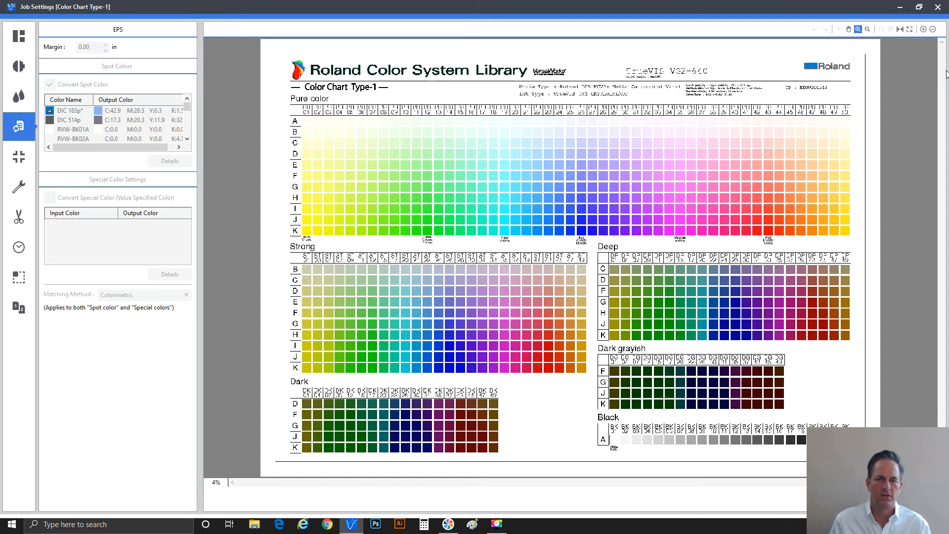
pyautogui.moveTo(697, 373)
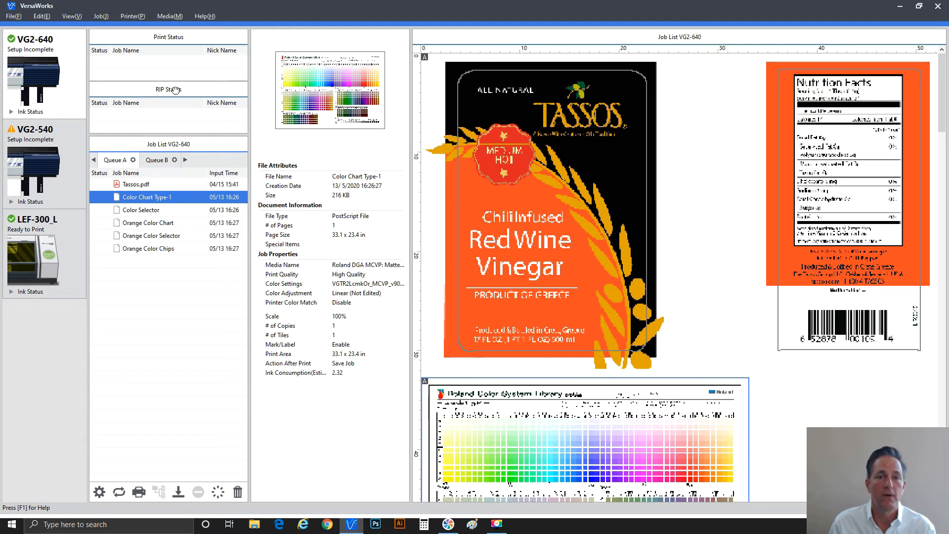
pyautogui.moveTo(144, 49)
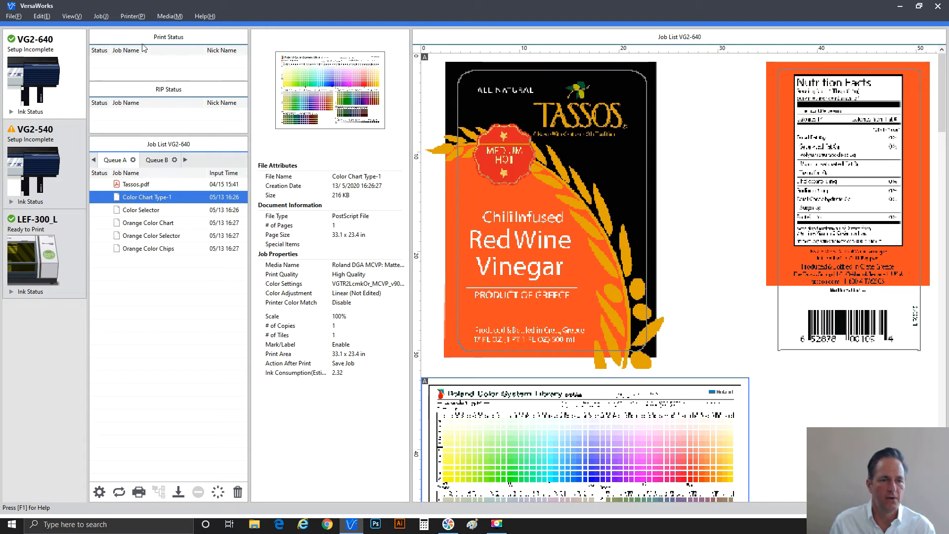
pyautogui.moveTo(80, 73)
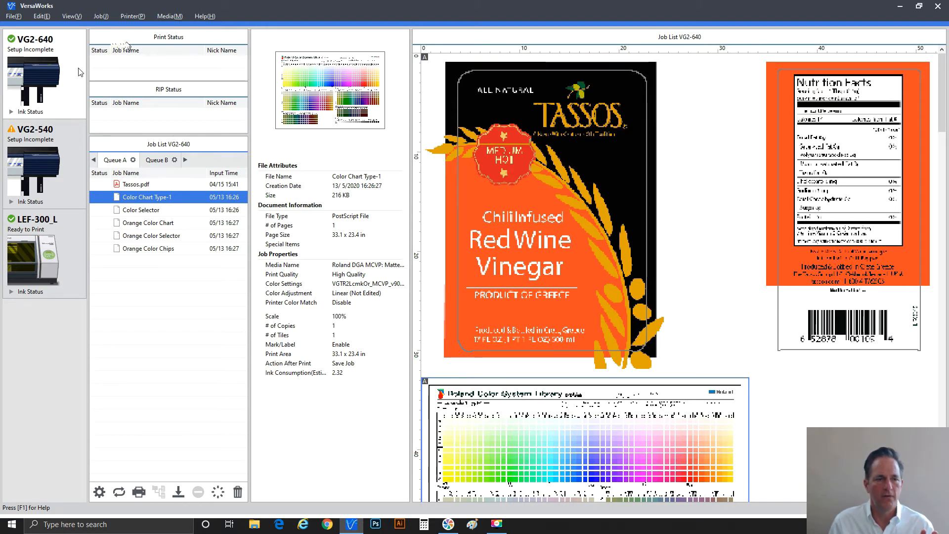
pyautogui.click(34, 128)
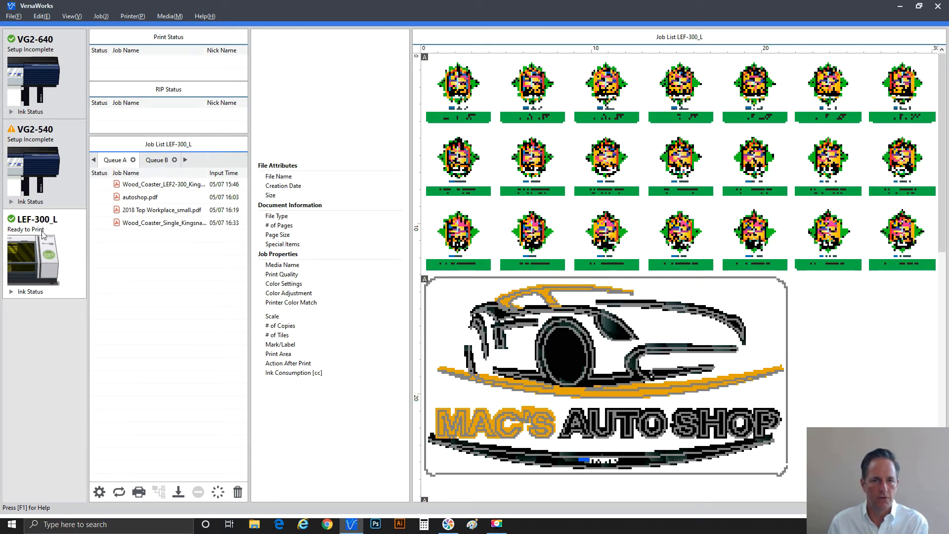
pyautogui.moveTo(38, 99)
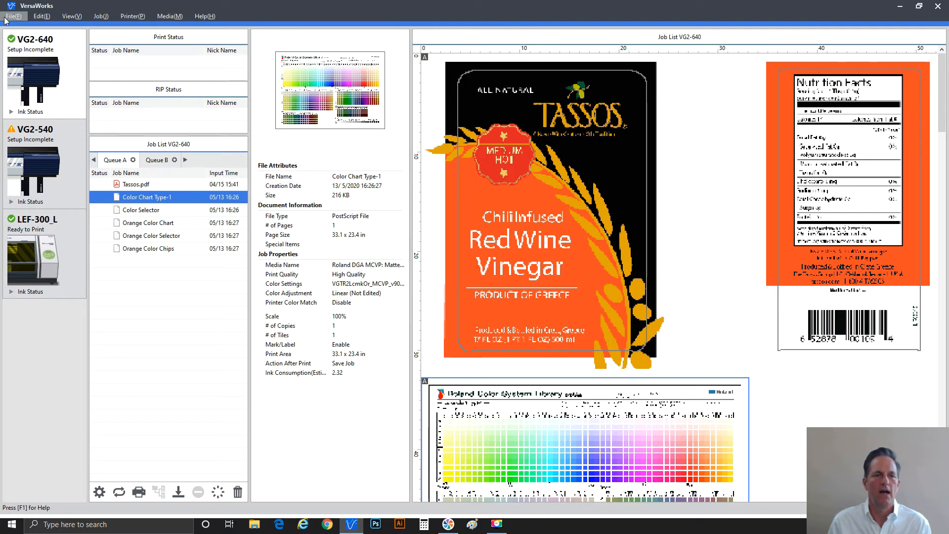
pyautogui.moveTo(38, 28)
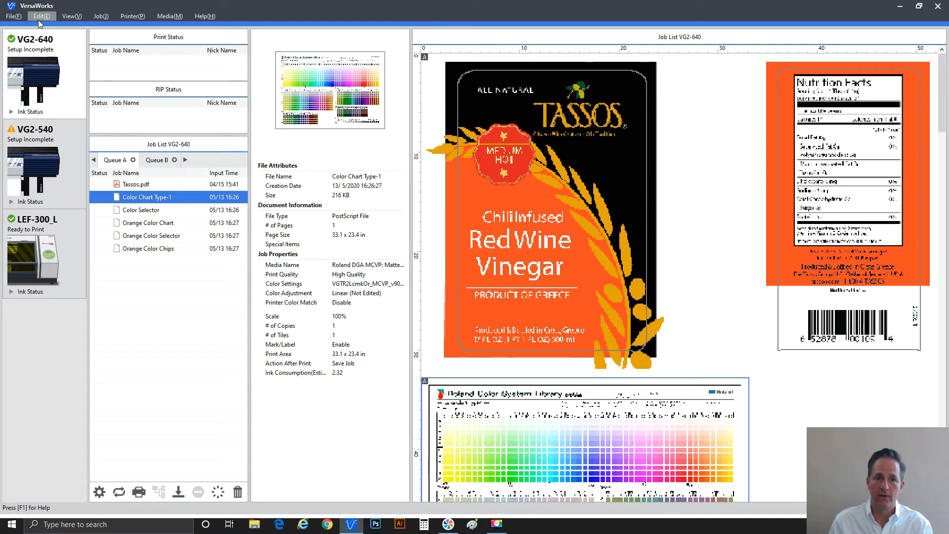
# Bring up VG2-640 Queue A properties, reviewing media layout then quality settings.
pyautogui.click(41, 16)
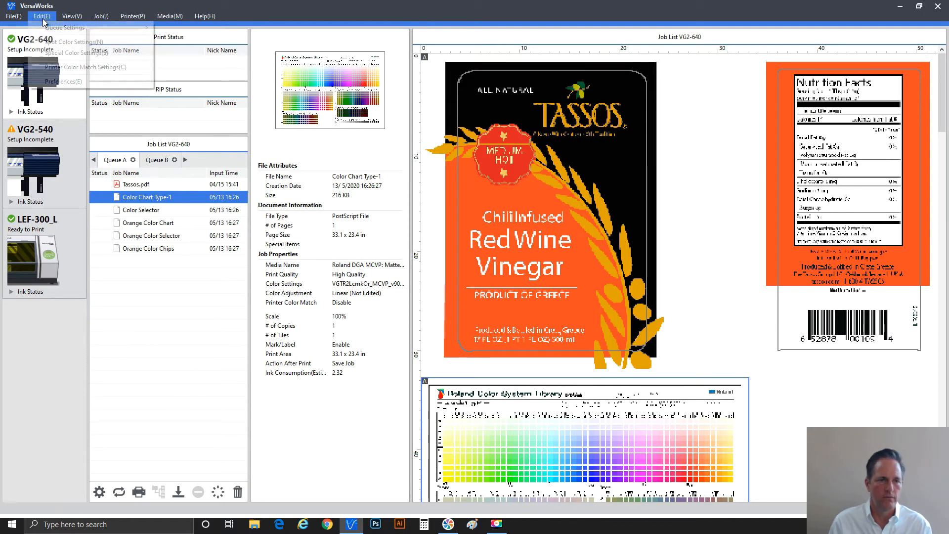
pyautogui.moveTo(64, 28)
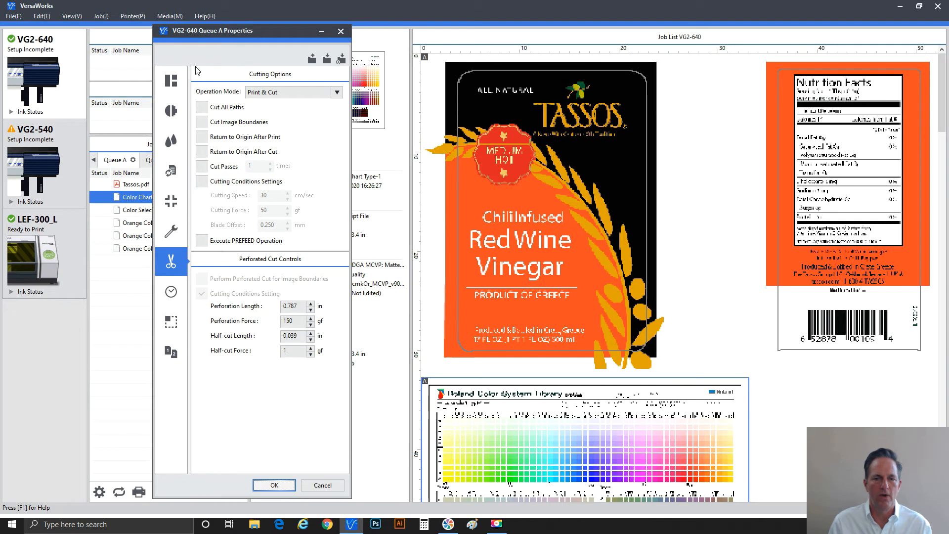
pyautogui.click(171, 80)
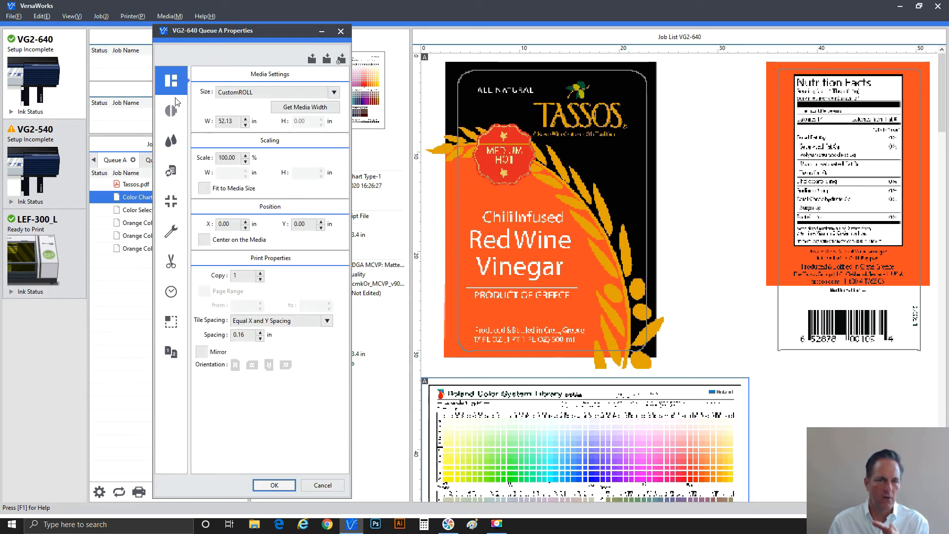
pyautogui.moveTo(171, 111)
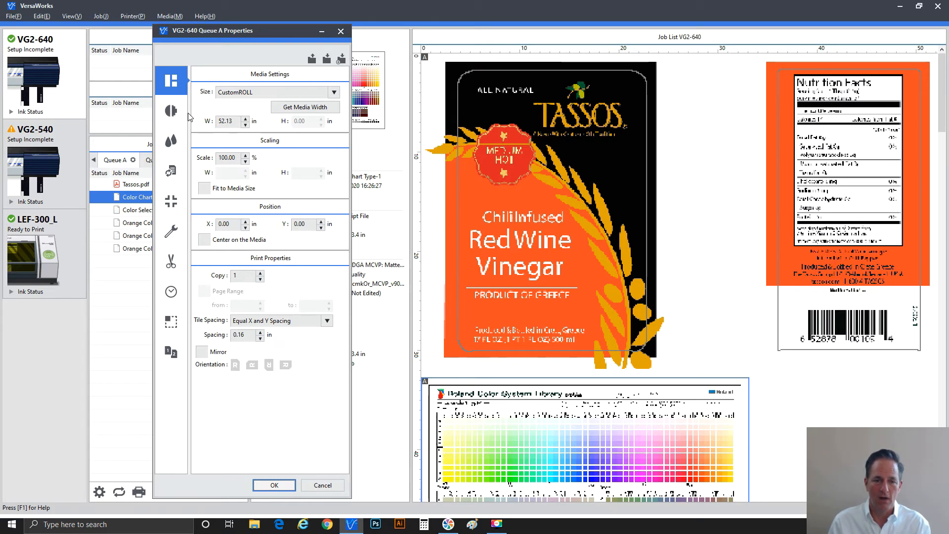
pyautogui.moveTo(254, 112)
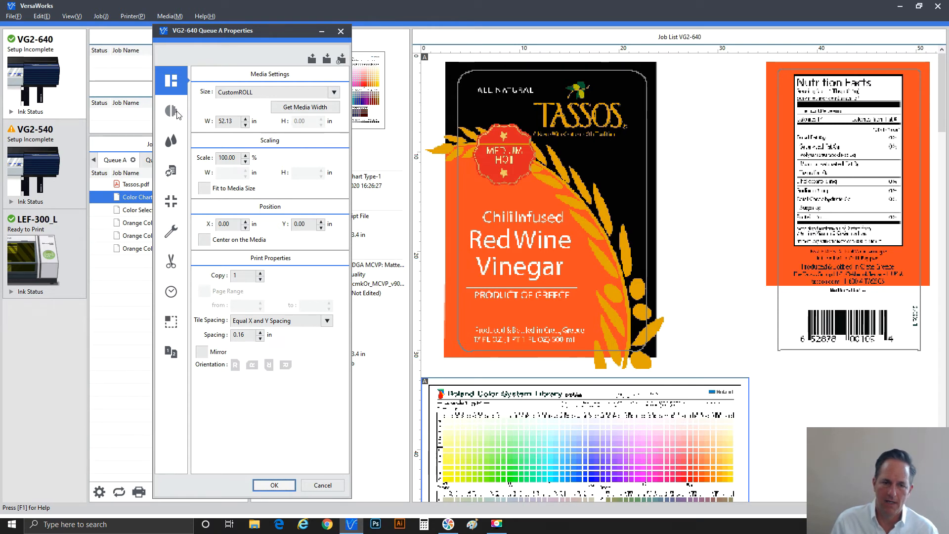
pyautogui.click(171, 112)
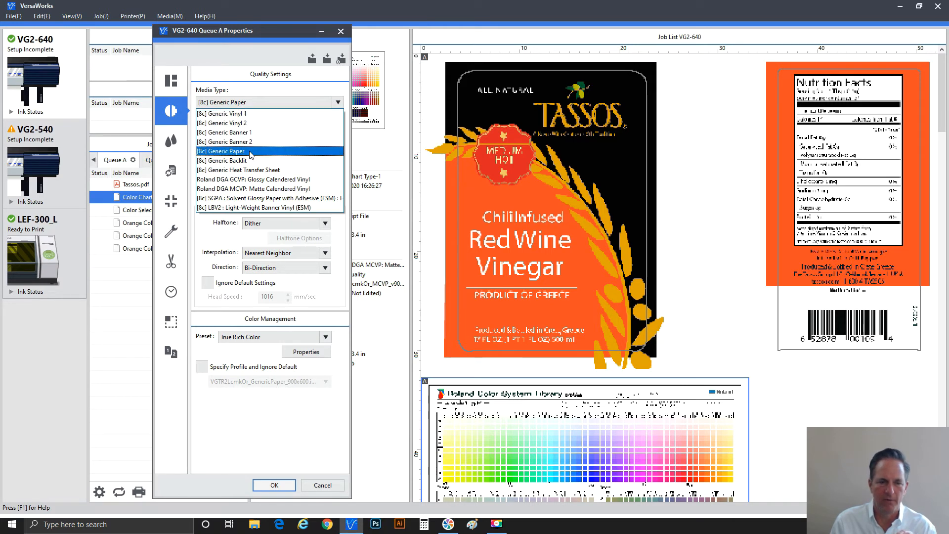
pyautogui.moveTo(254, 179)
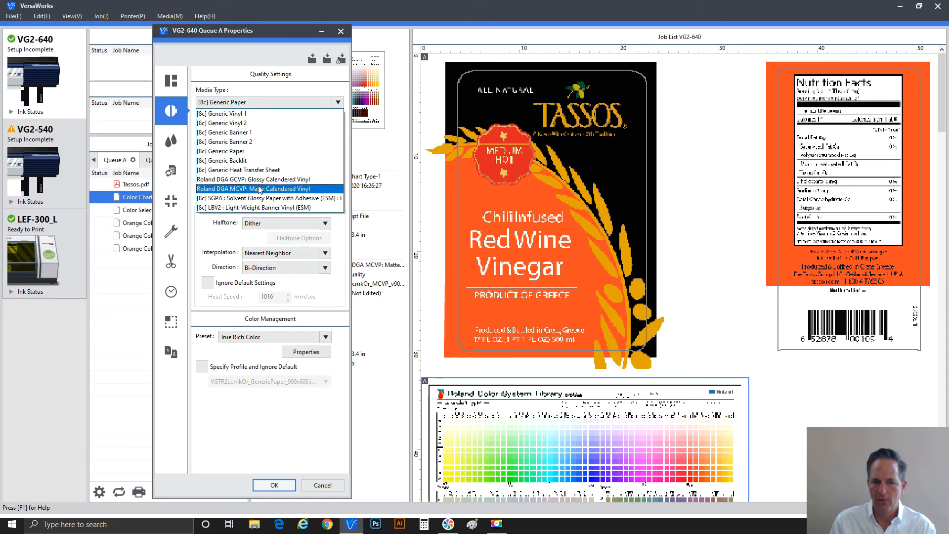
# Set Queue A to Roland DGA GCVP glossy calendered vinyl, Standard quality, Bi-Cubic interpolation.
pyautogui.click(253, 179)
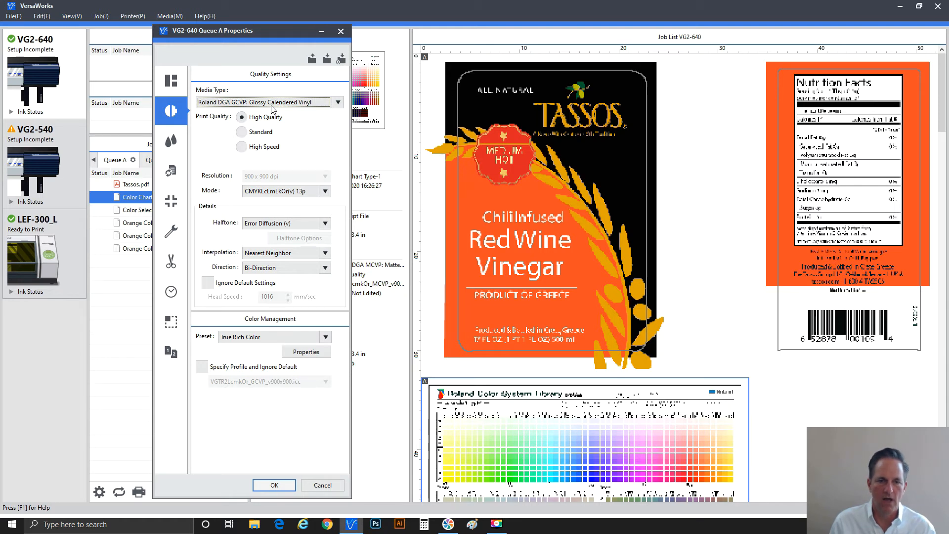
pyautogui.moveTo(260, 109)
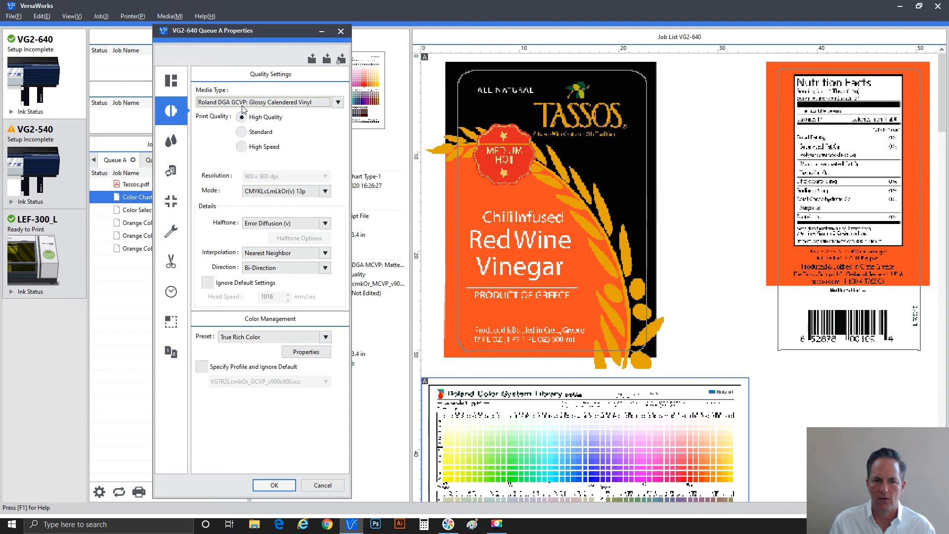
pyautogui.moveTo(258, 136)
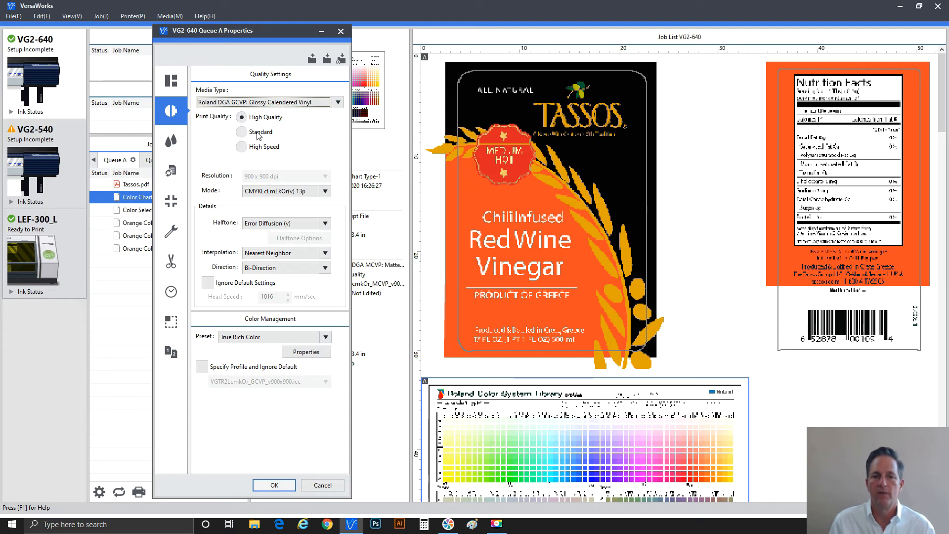
pyautogui.click(241, 132)
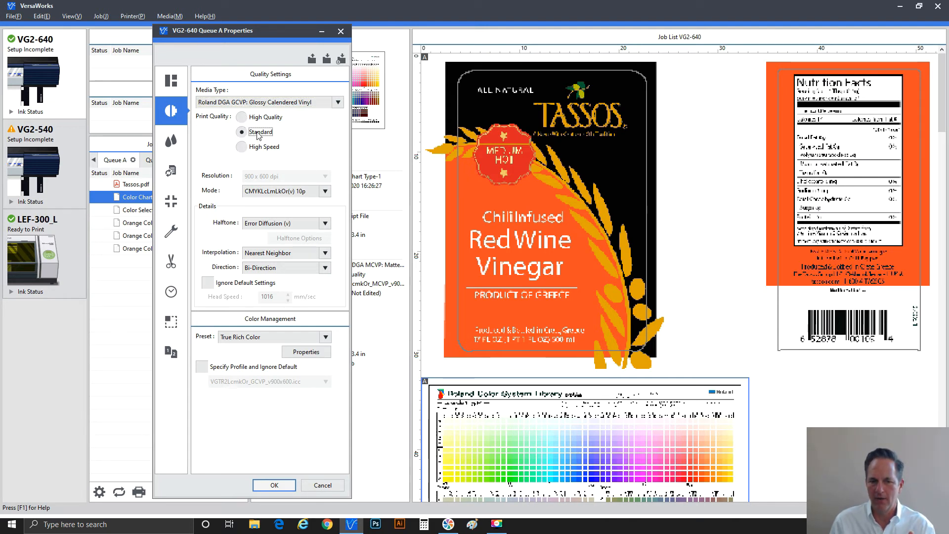
pyautogui.moveTo(305, 195)
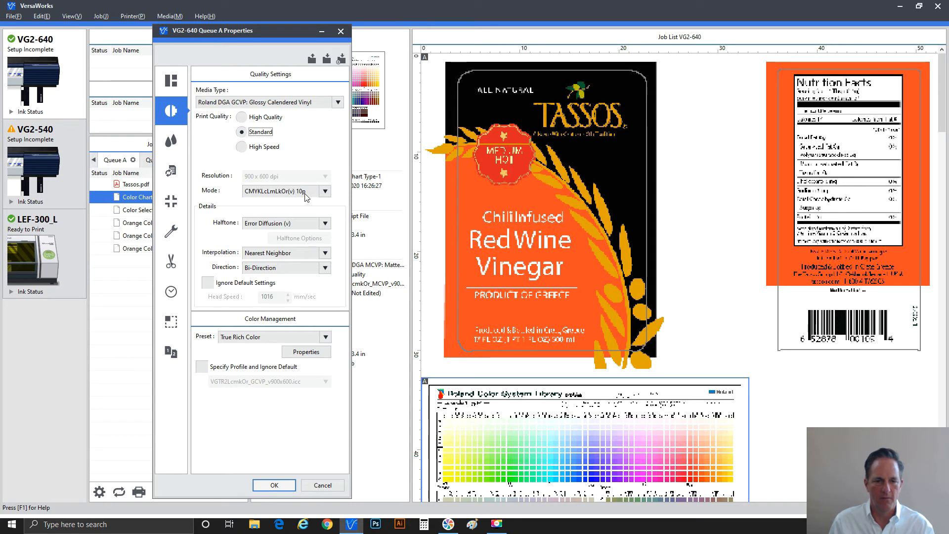
pyautogui.moveTo(298, 205)
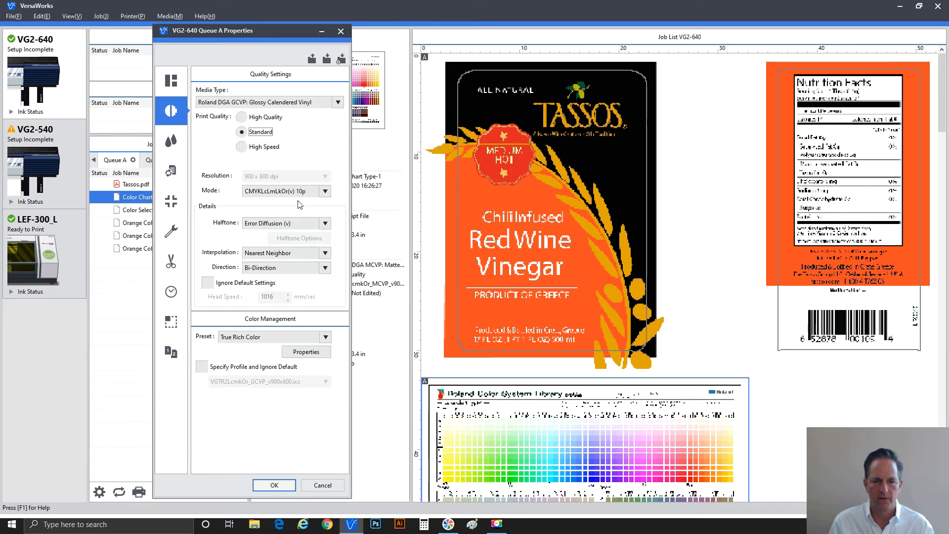
pyautogui.moveTo(282, 229)
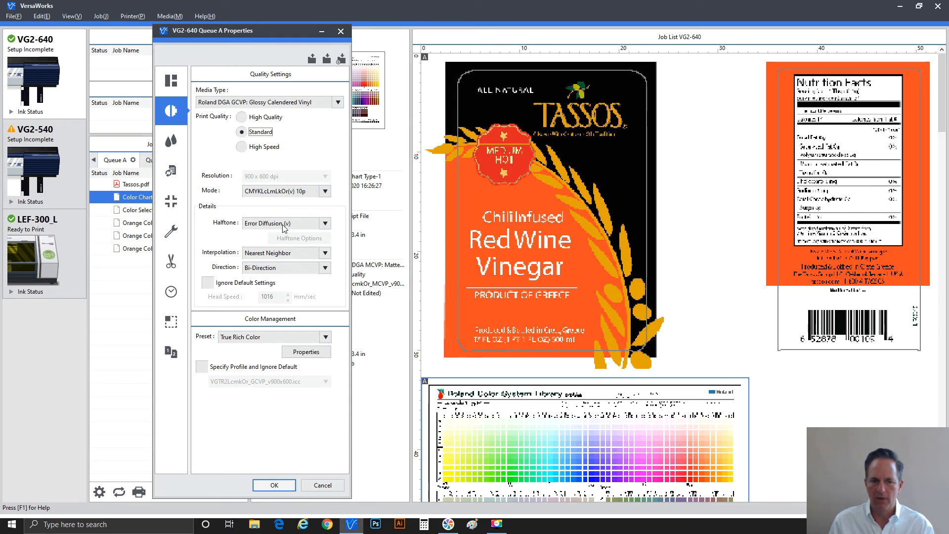
pyautogui.moveTo(273, 227)
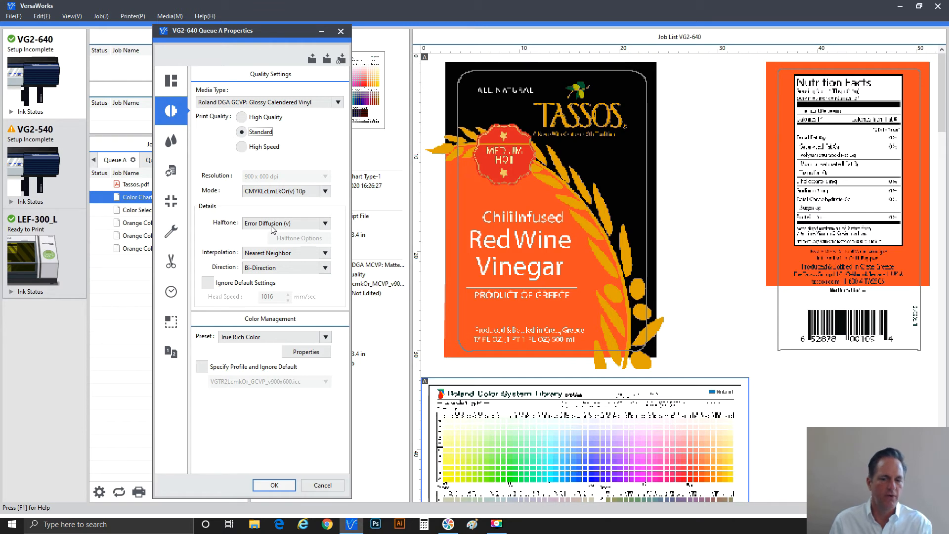
pyautogui.moveTo(272, 233)
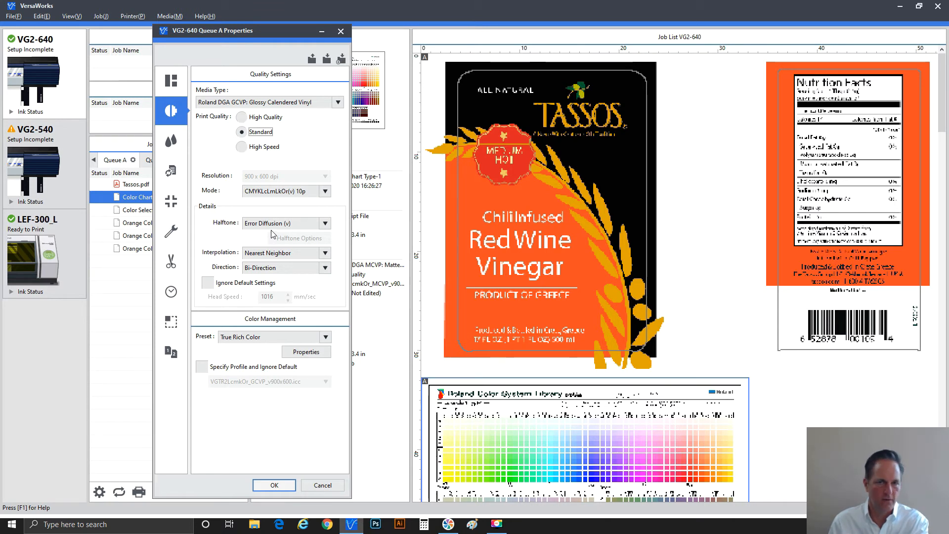
pyautogui.moveTo(273, 235)
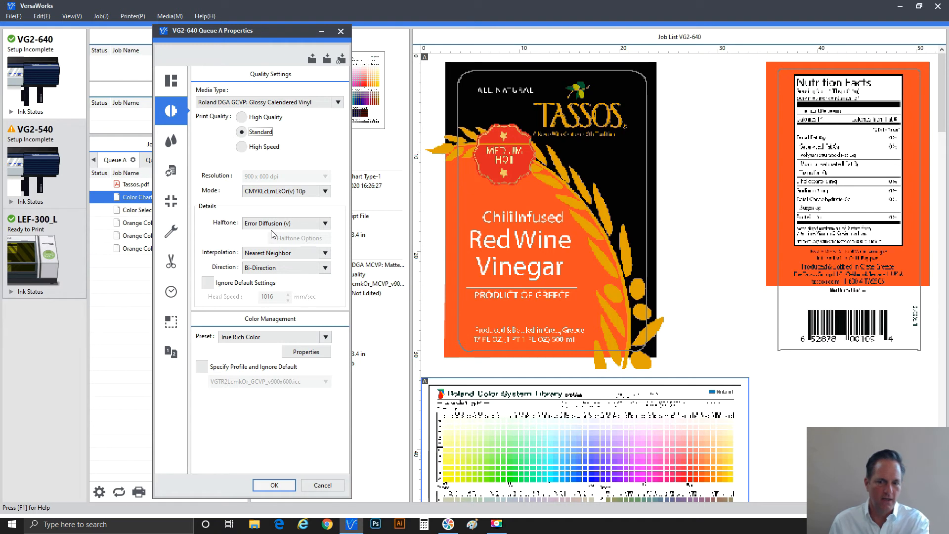
pyautogui.moveTo(272, 235)
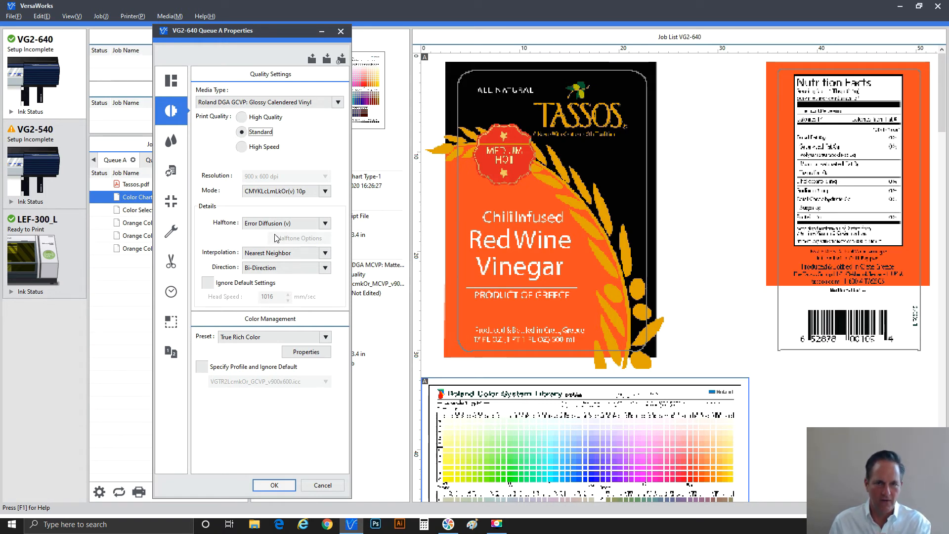
pyautogui.moveTo(271, 161)
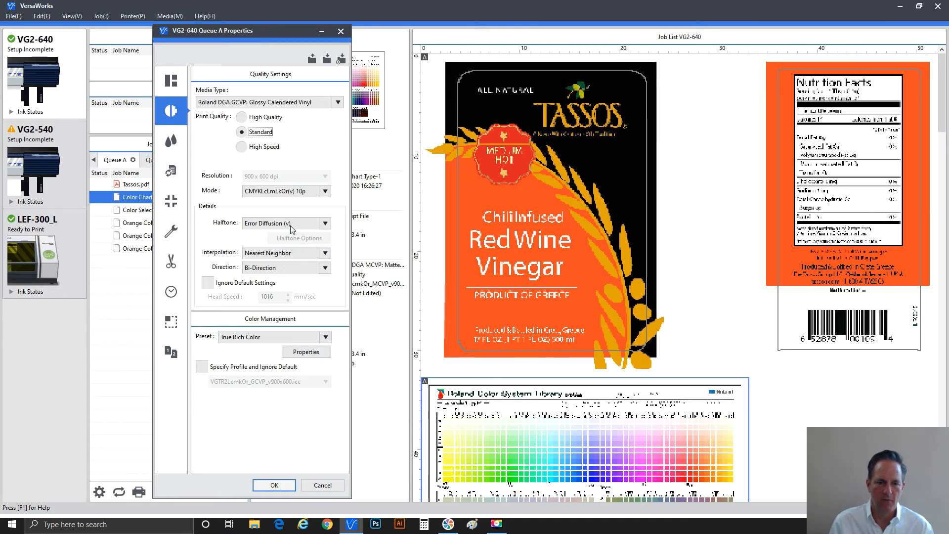
pyautogui.click(325, 252)
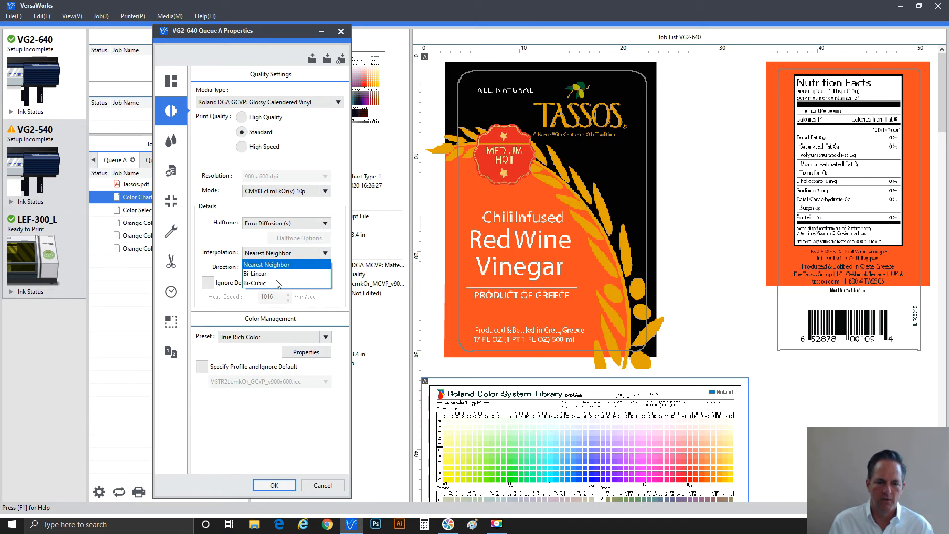
pyautogui.click(255, 284)
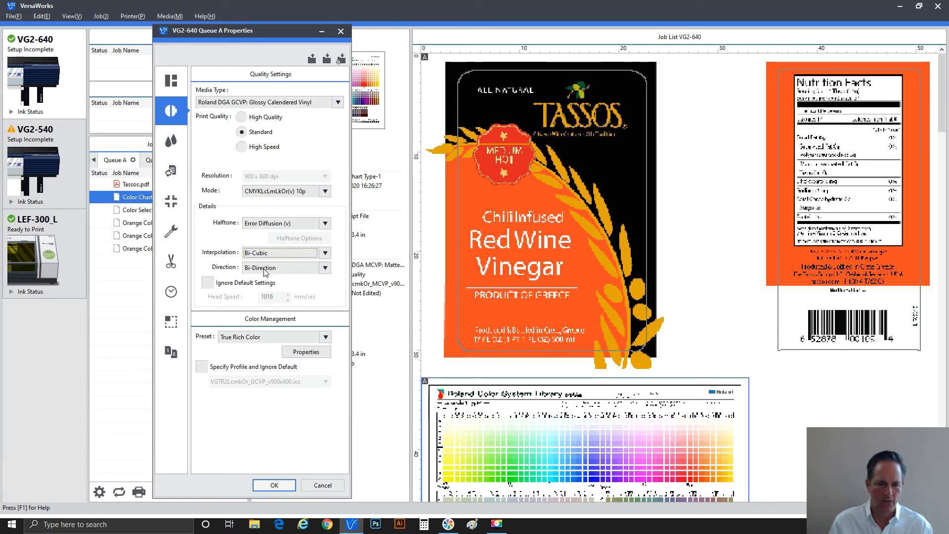
pyautogui.moveTo(265, 340)
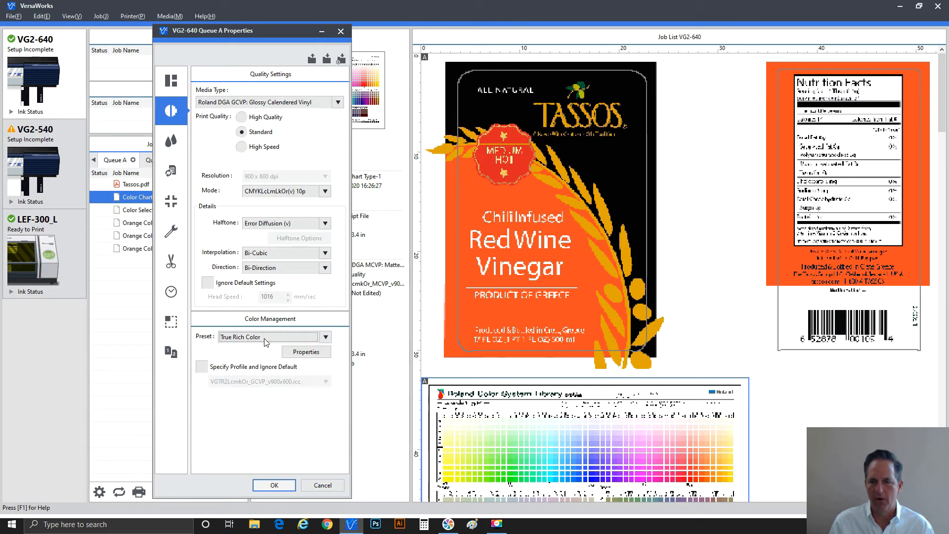
pyautogui.moveTo(248, 303)
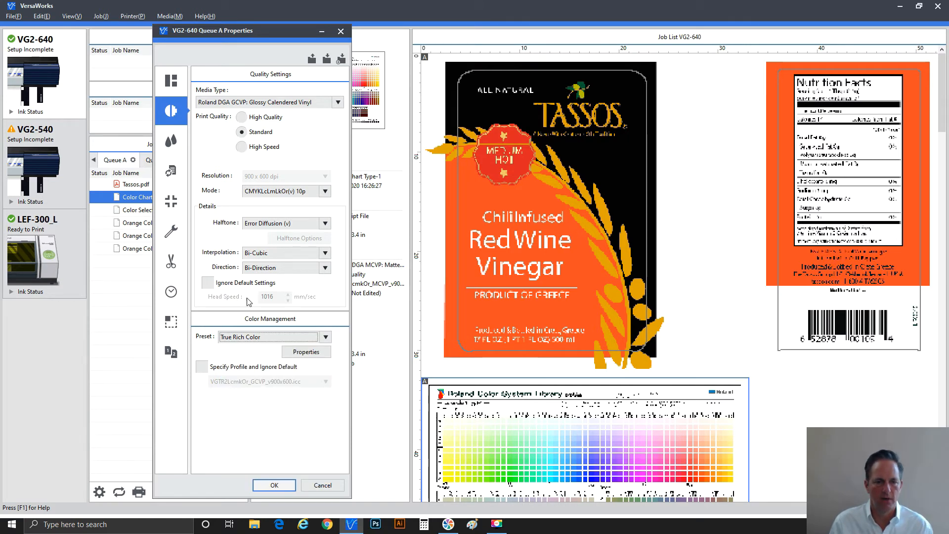
pyautogui.moveTo(171, 141)
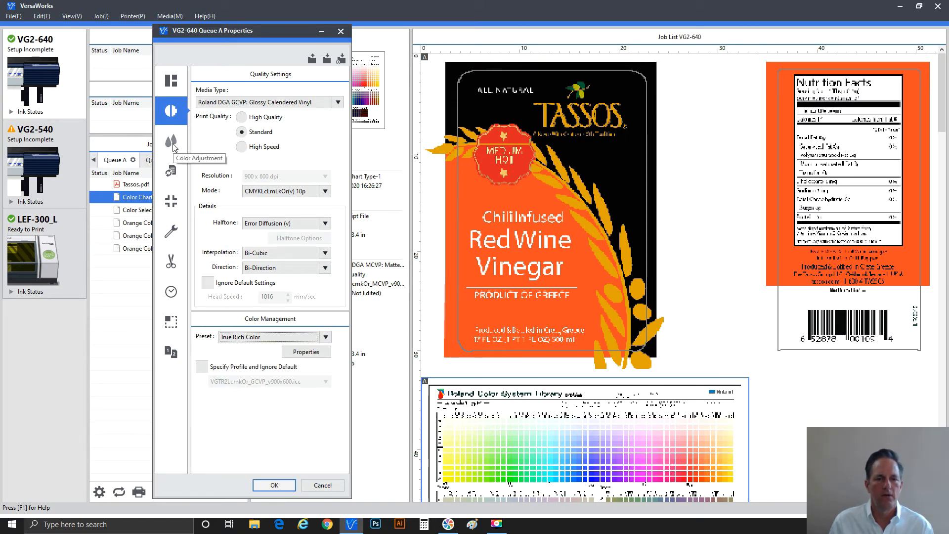
# Turn on Convert Spot Color in Queue A's spot colour settings.
pyautogui.click(171, 141)
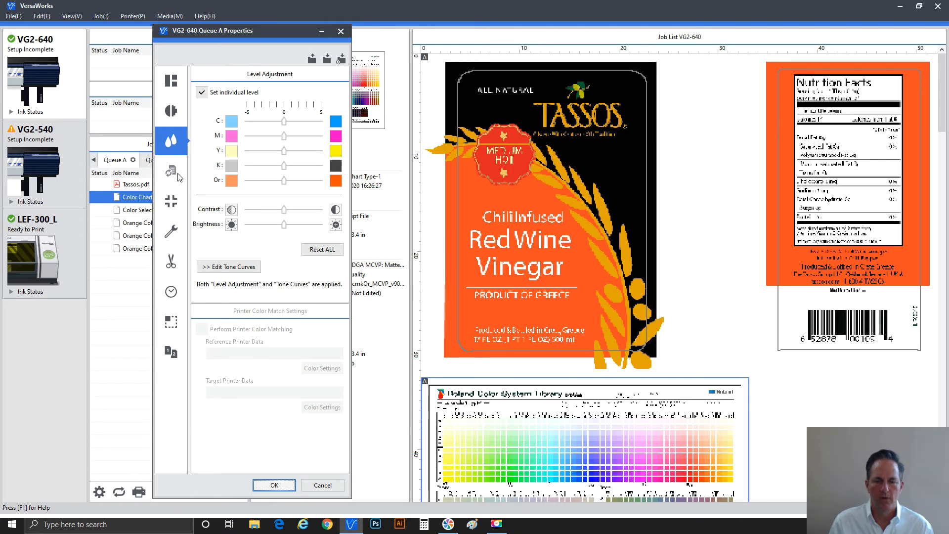
pyautogui.click(171, 172)
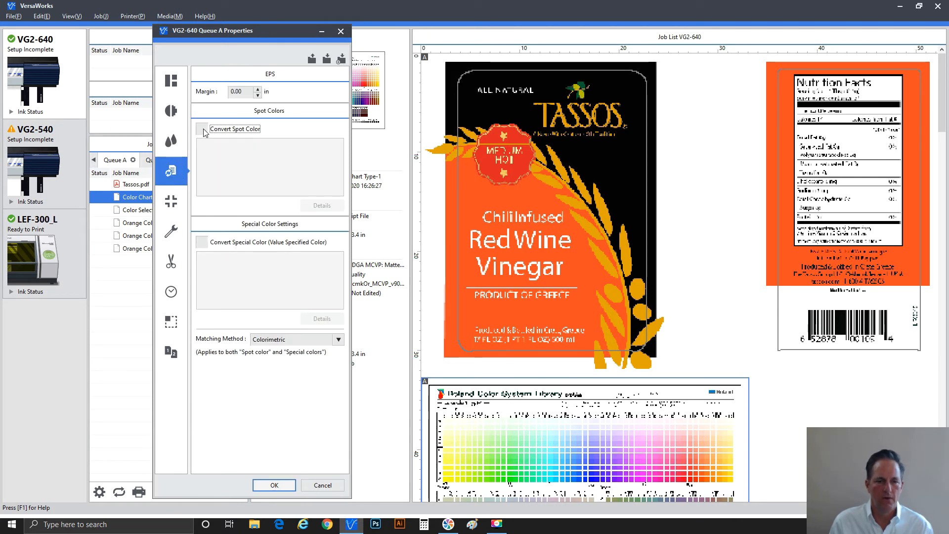
pyautogui.click(201, 128)
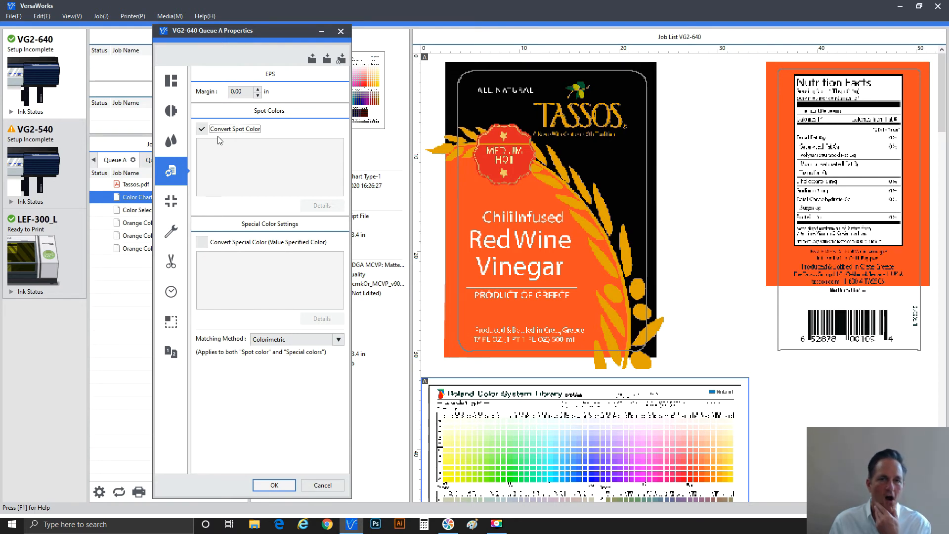
# Review the marks, output, cutting, clipping and variable data pages, then apply the queue changes.
pyautogui.click(171, 201)
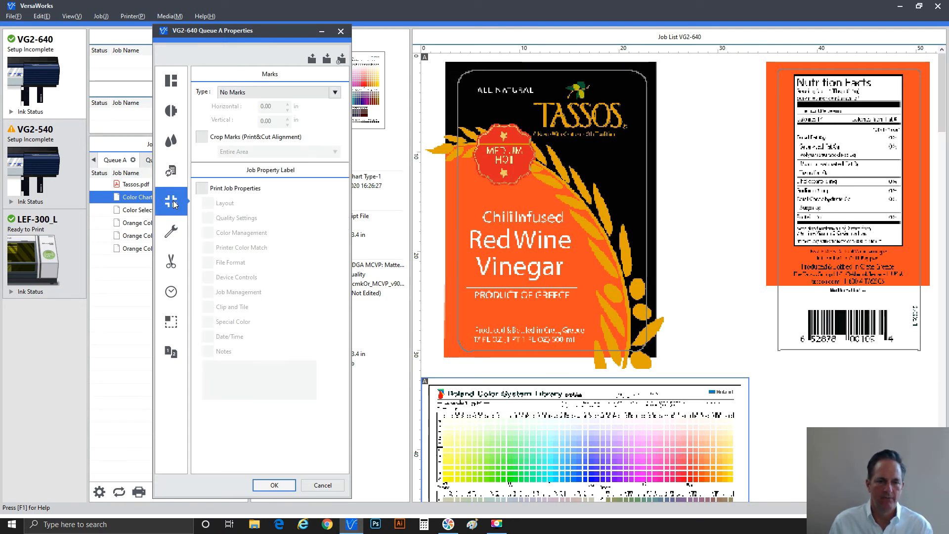
pyautogui.click(171, 231)
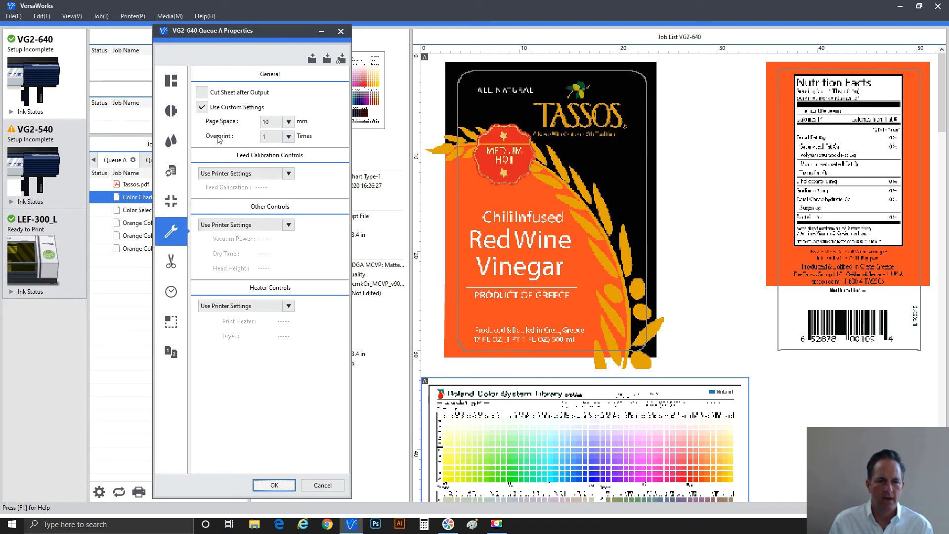
pyautogui.moveTo(238, 125)
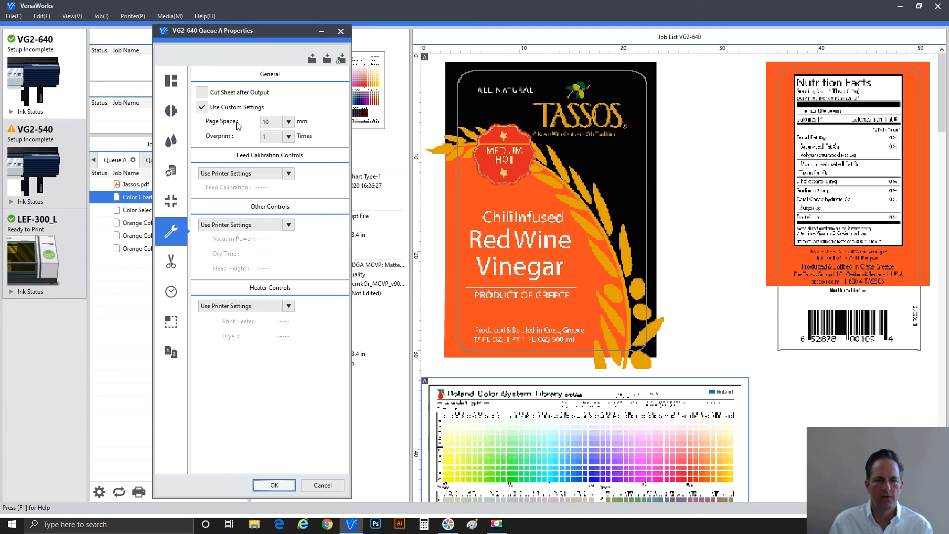
pyautogui.moveTo(273, 128)
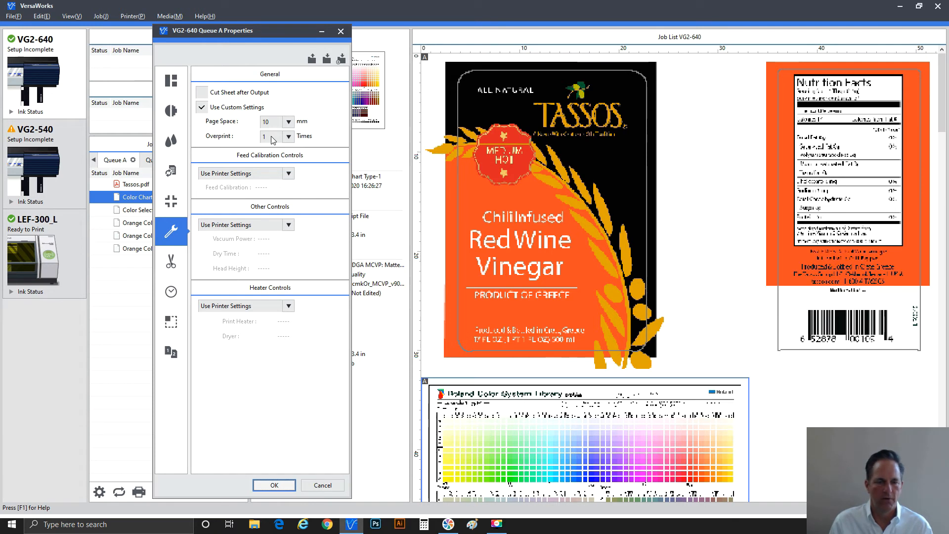
pyautogui.moveTo(253, 228)
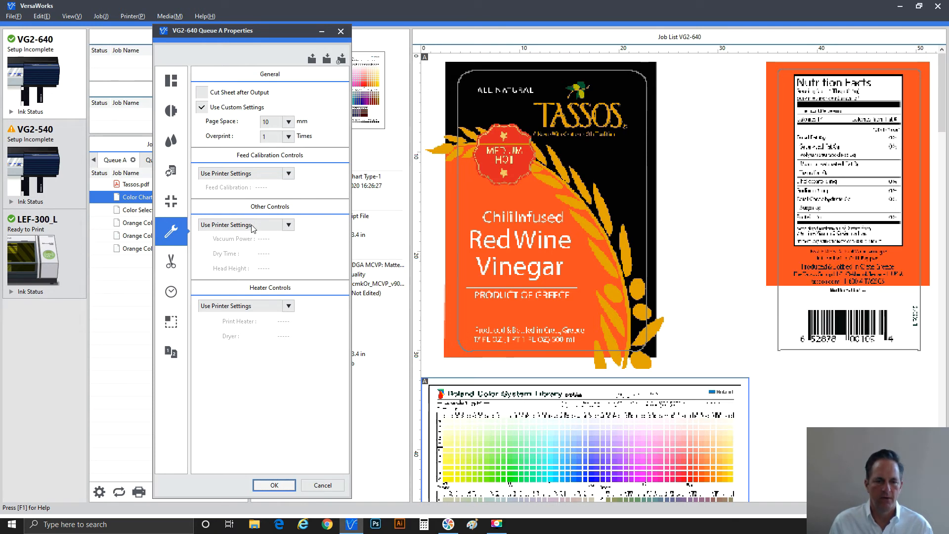
pyautogui.click(171, 262)
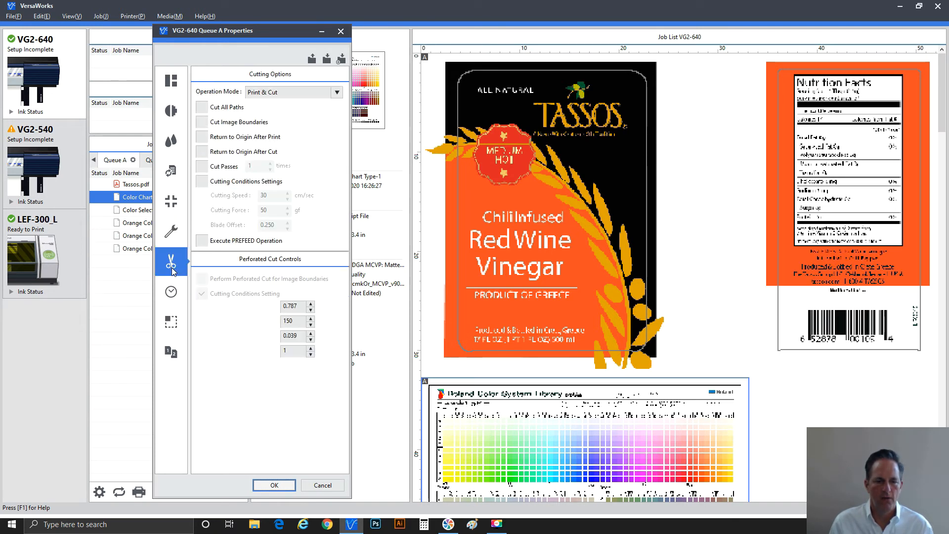
pyautogui.click(171, 321)
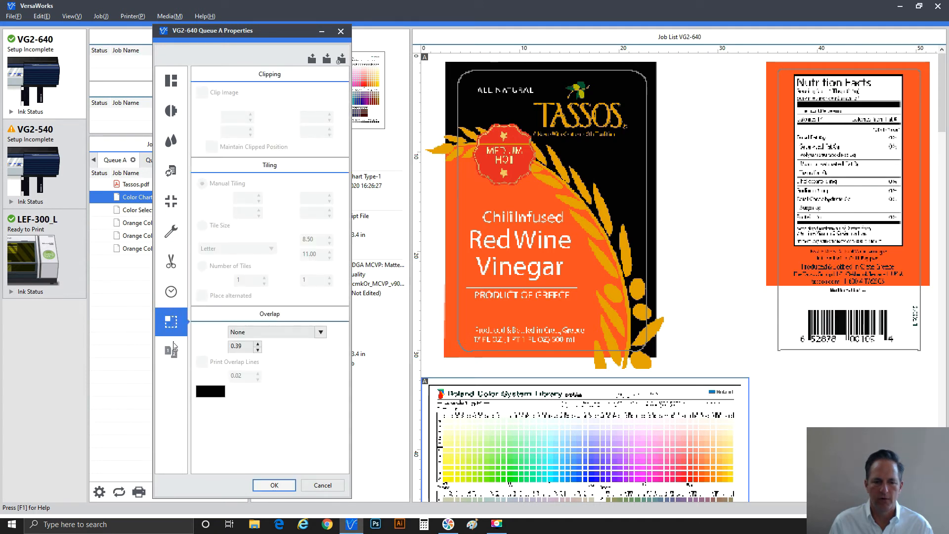
pyautogui.click(171, 352)
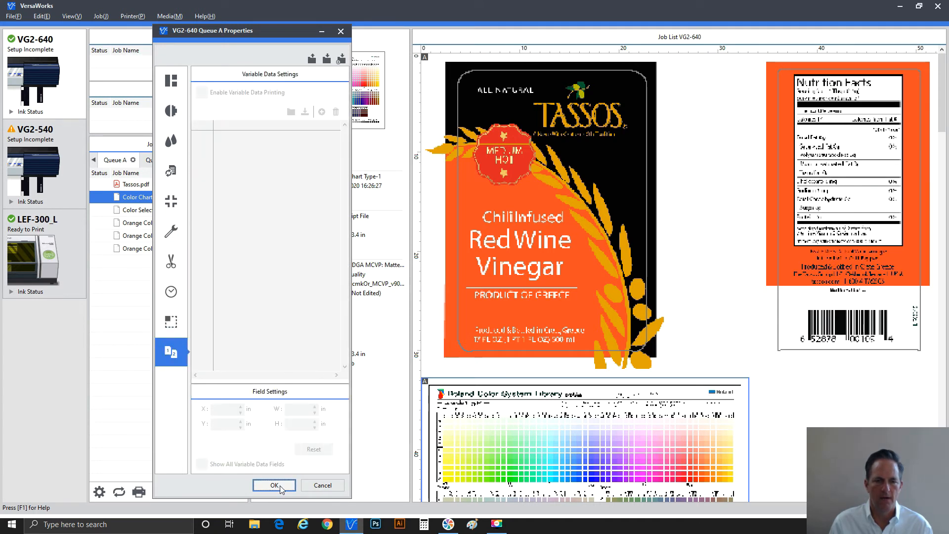
pyautogui.click(274, 484)
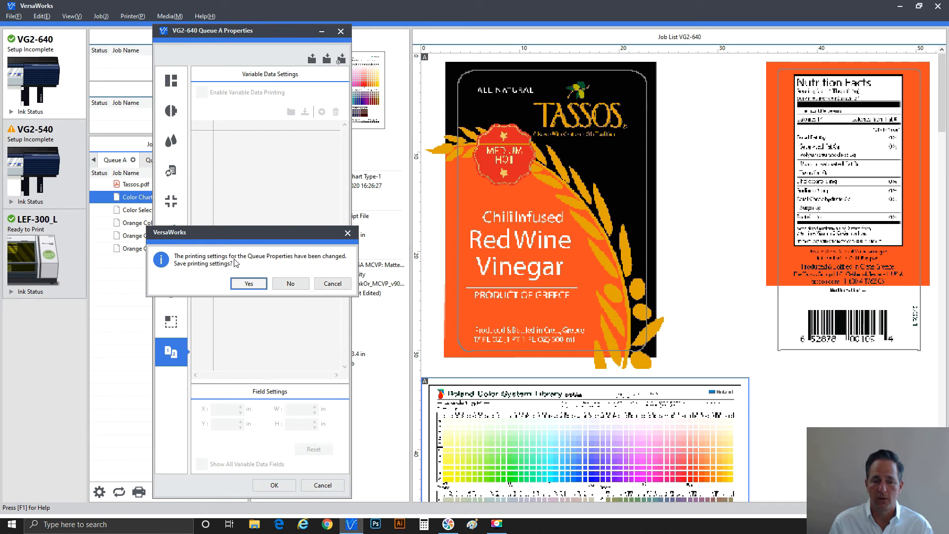
# Save the changed Queue A printing settings and show the Media menu's Roland color library charts.
pyautogui.click(248, 284)
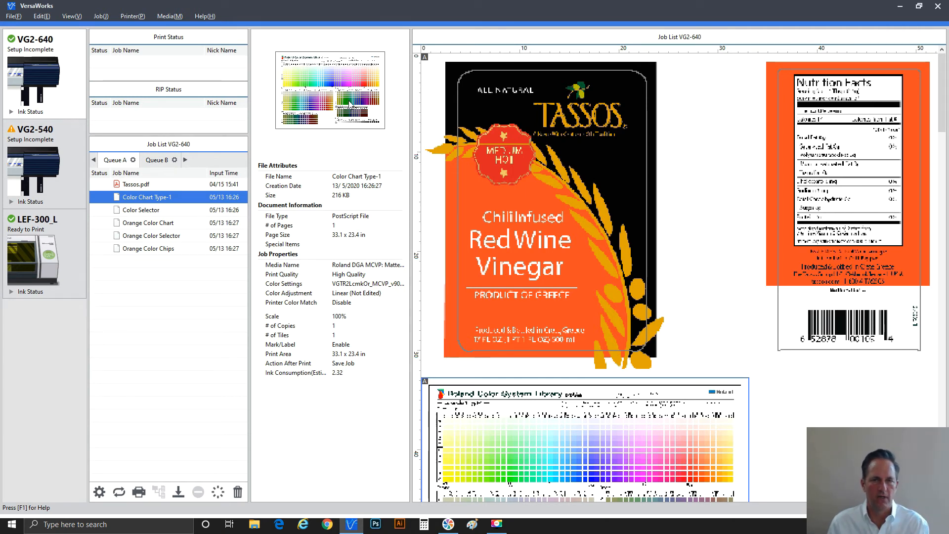
pyautogui.moveTo(199, 28)
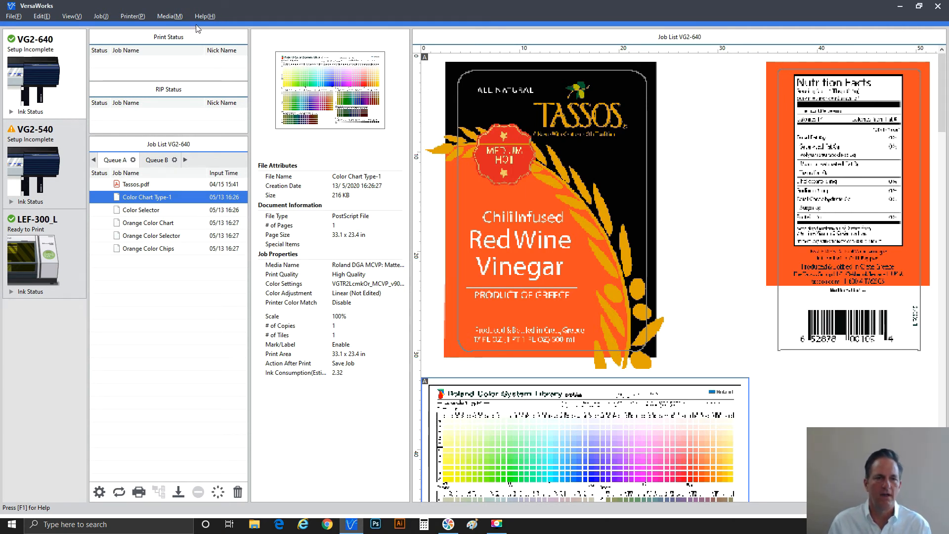
pyautogui.click(169, 16)
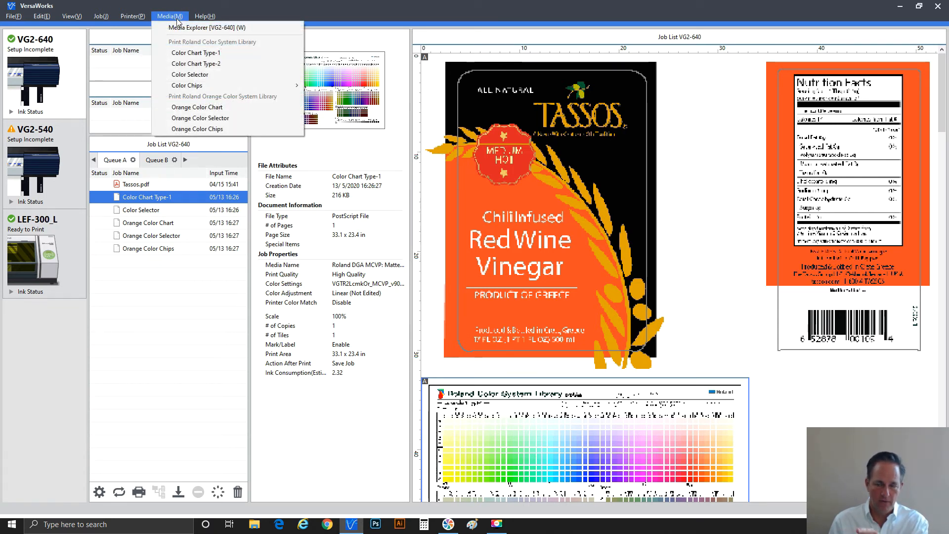
pyautogui.moveTo(197, 107)
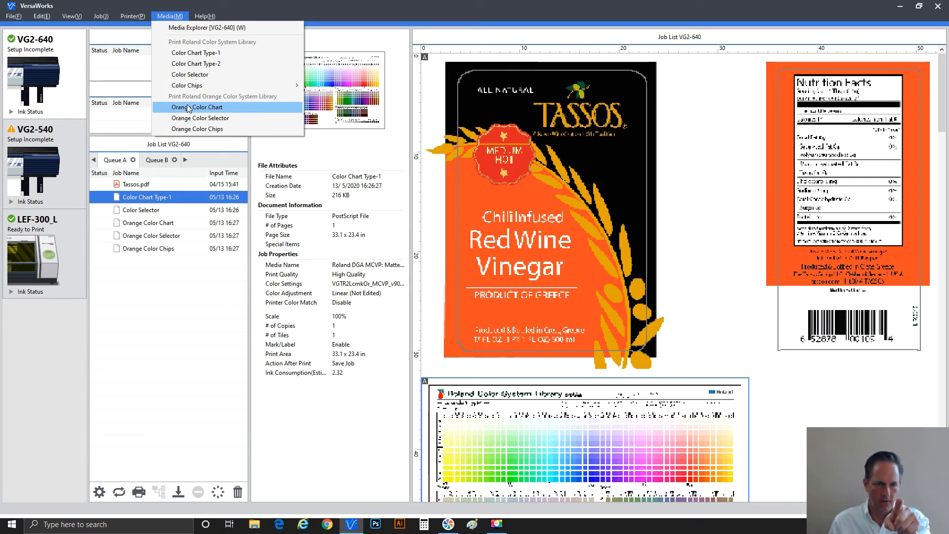
pyautogui.moveTo(198, 111)
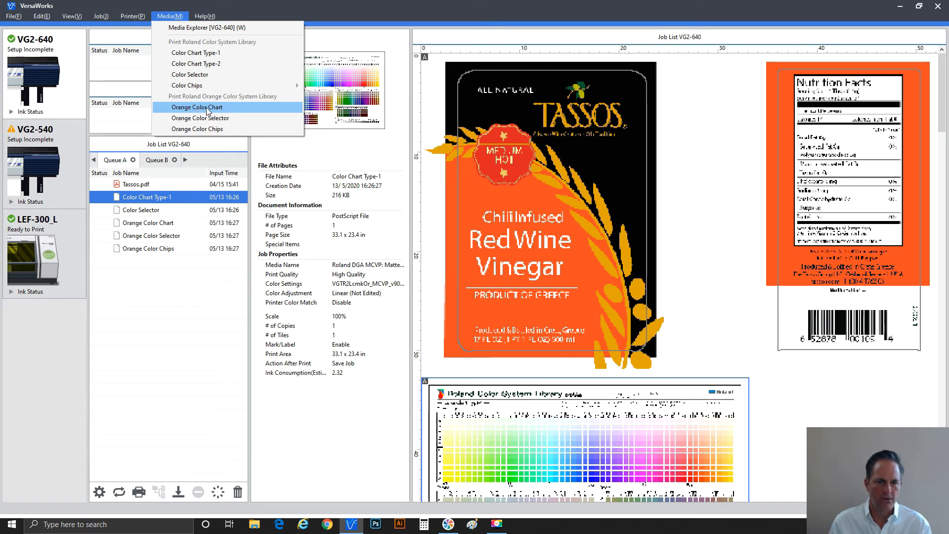
# Send the Orange Color Chart to Queue A and select the new job.
pyautogui.click(194, 107)
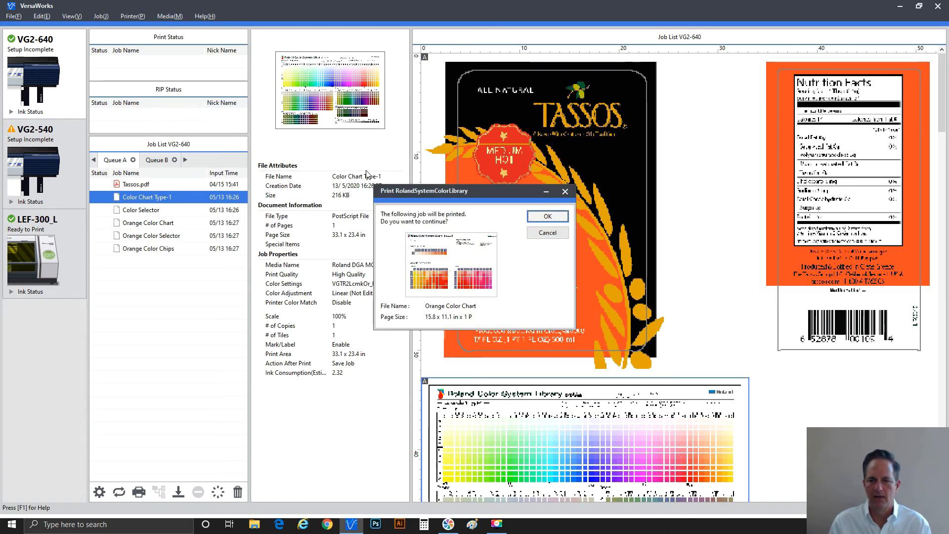
pyautogui.moveTo(436, 228)
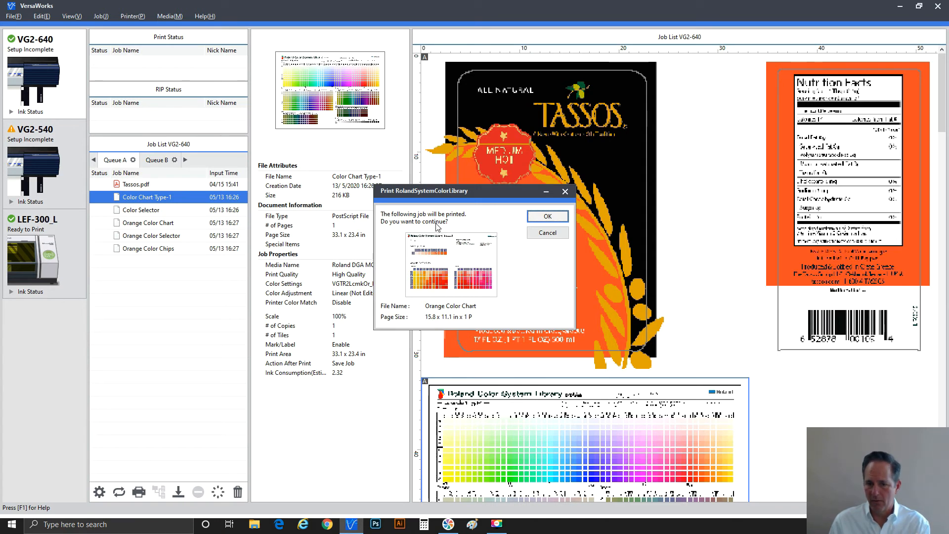
pyautogui.moveTo(438, 232)
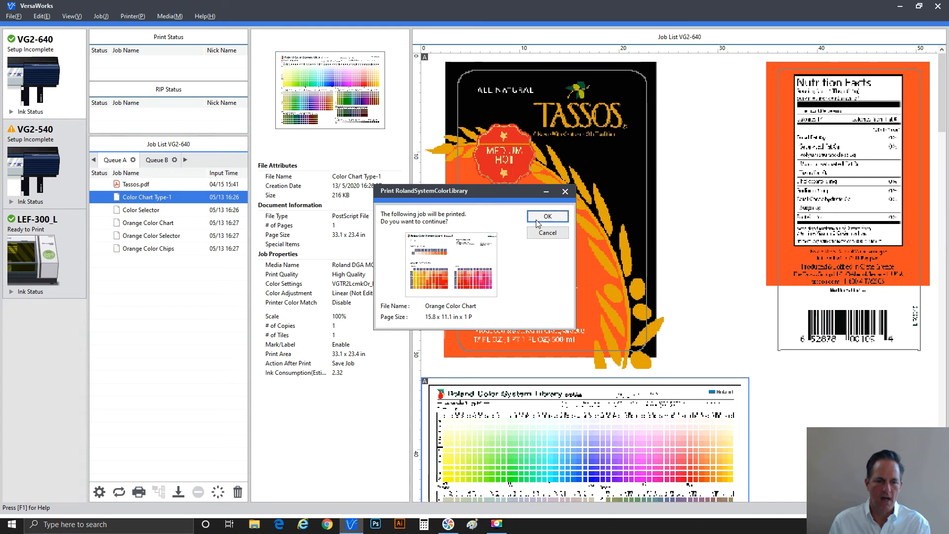
pyautogui.click(547, 216)
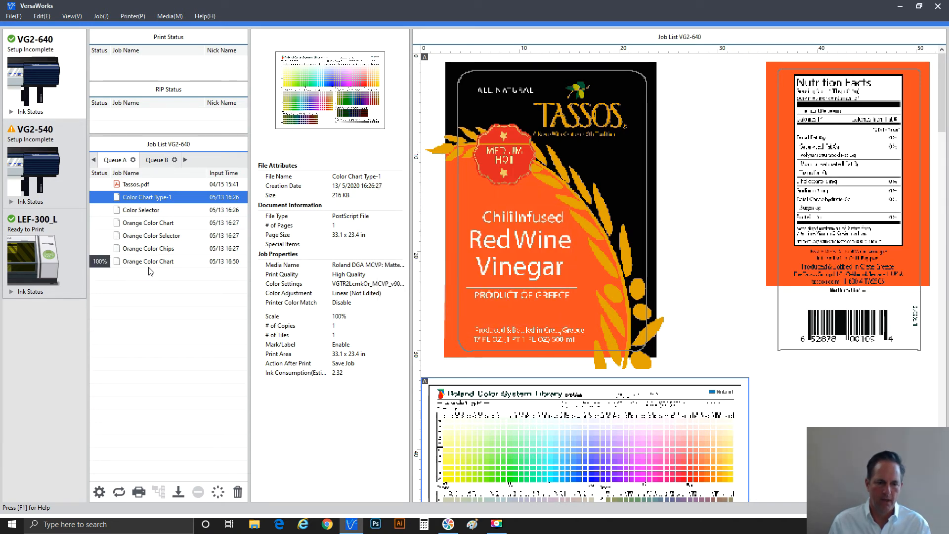
pyautogui.click(146, 261)
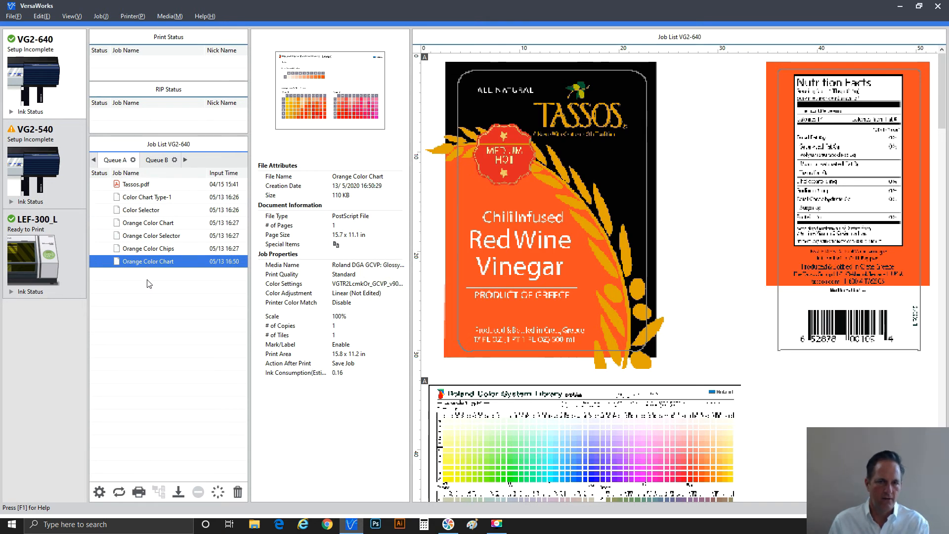
pyautogui.moveTo(152, 284)
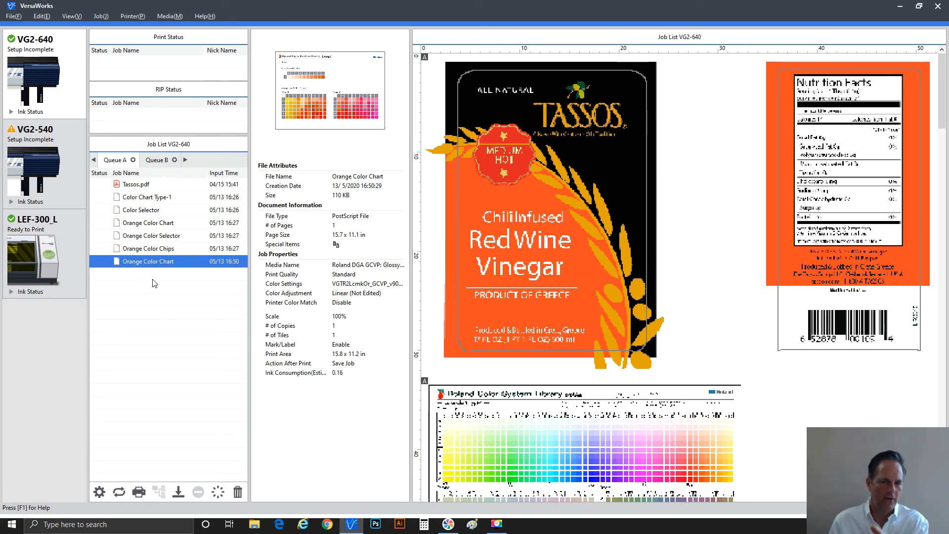
pyautogui.moveTo(167, 291)
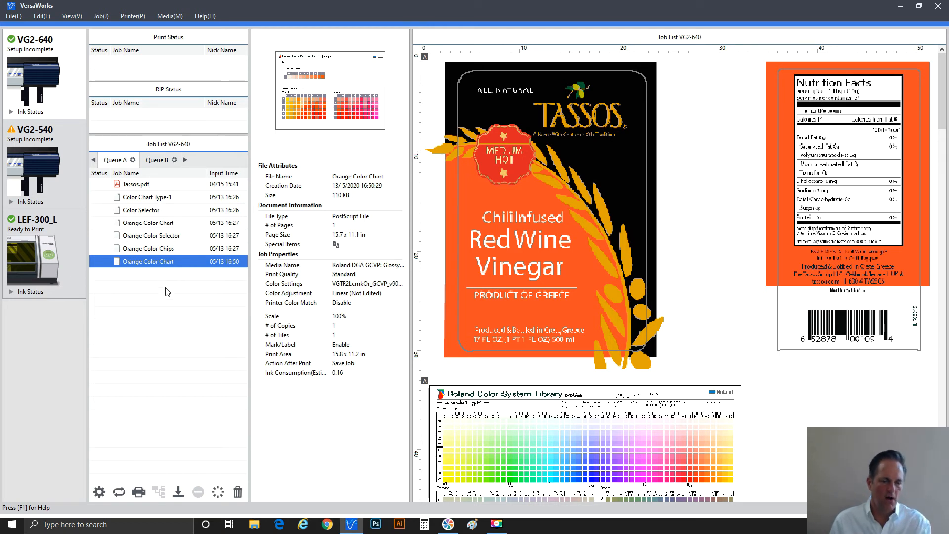
pyautogui.moveTo(151, 266)
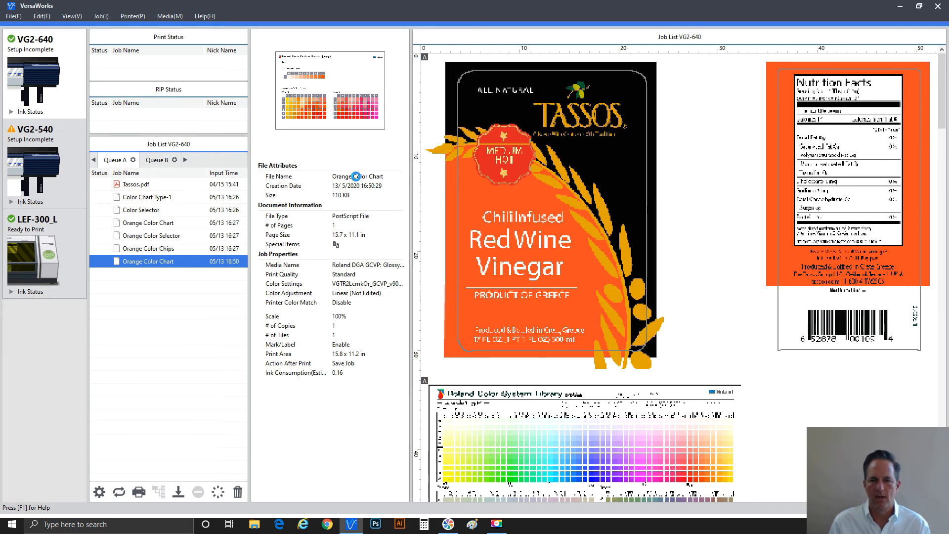
# In the Orange Color Chart job settings, fit the chart to media size and view its locked quality settings.
pyautogui.doubleClick(147, 261)
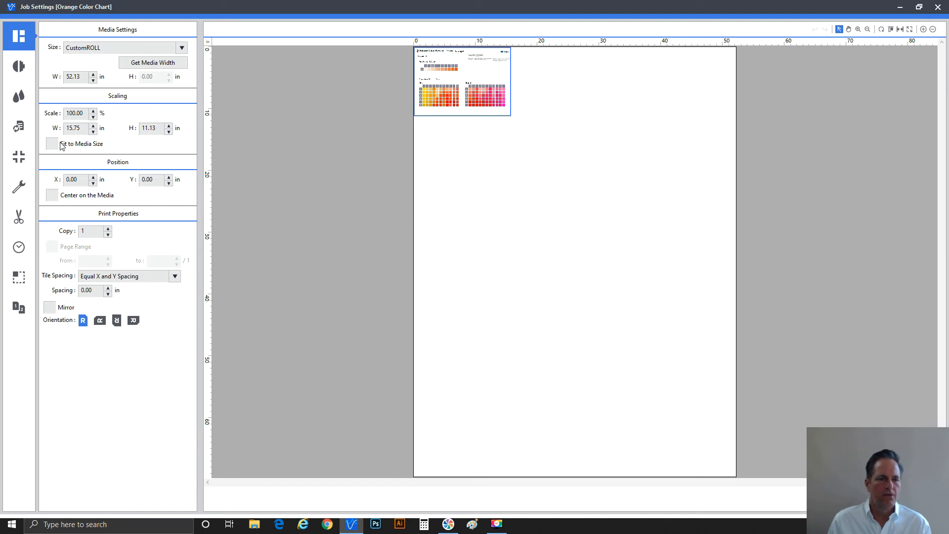
pyautogui.click(52, 143)
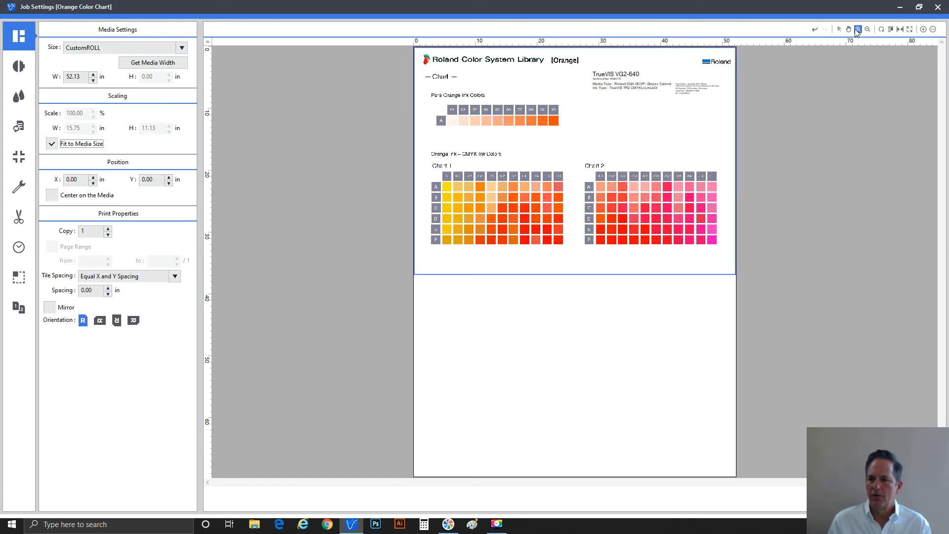
pyautogui.click(858, 28)
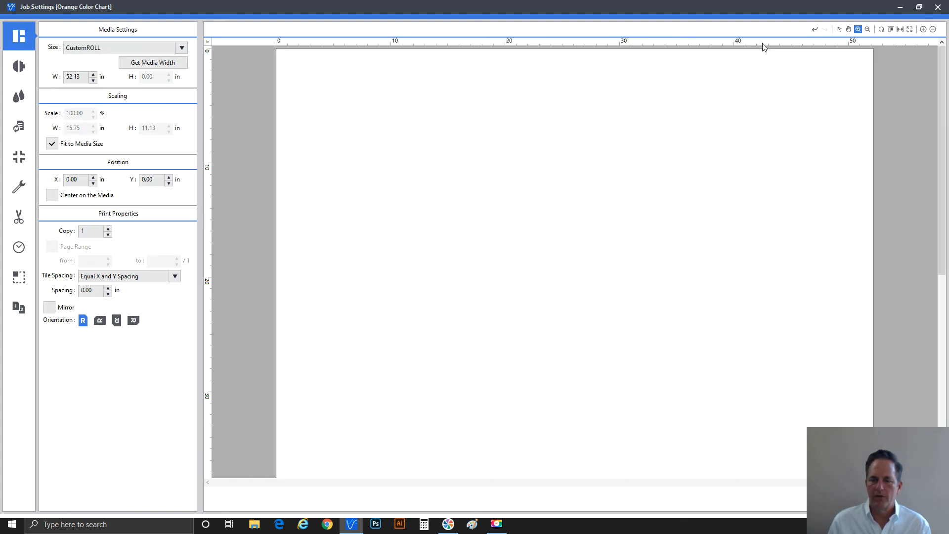
pyautogui.click(18, 66)
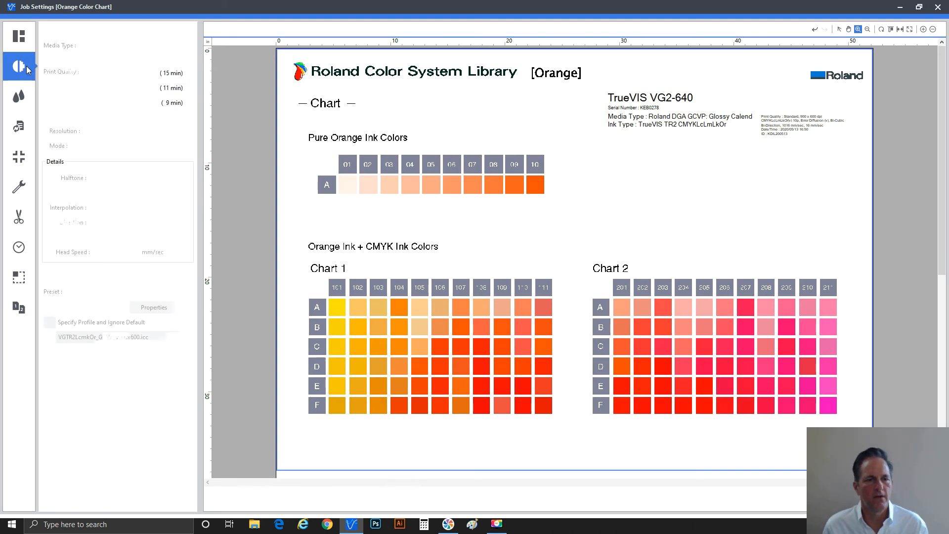
pyautogui.click(19, 66)
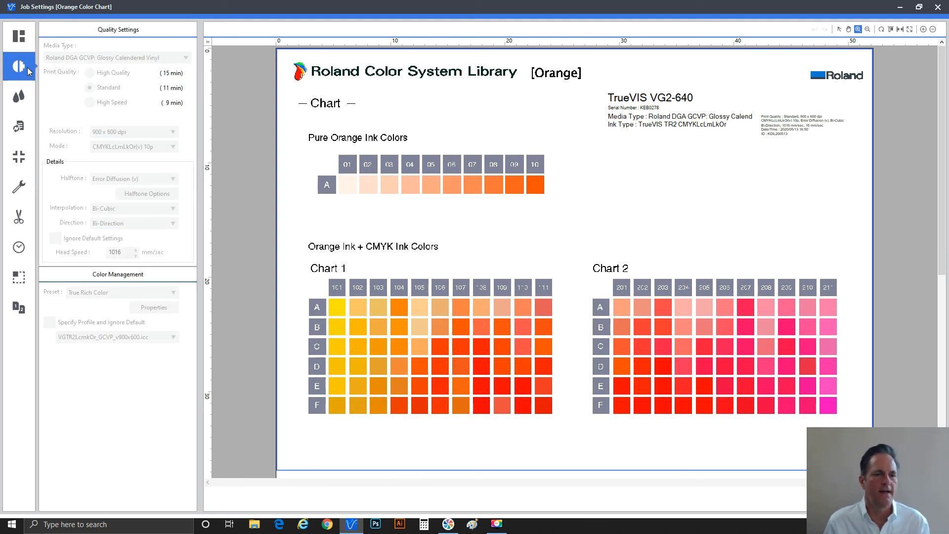
pyautogui.moveTo(18, 94)
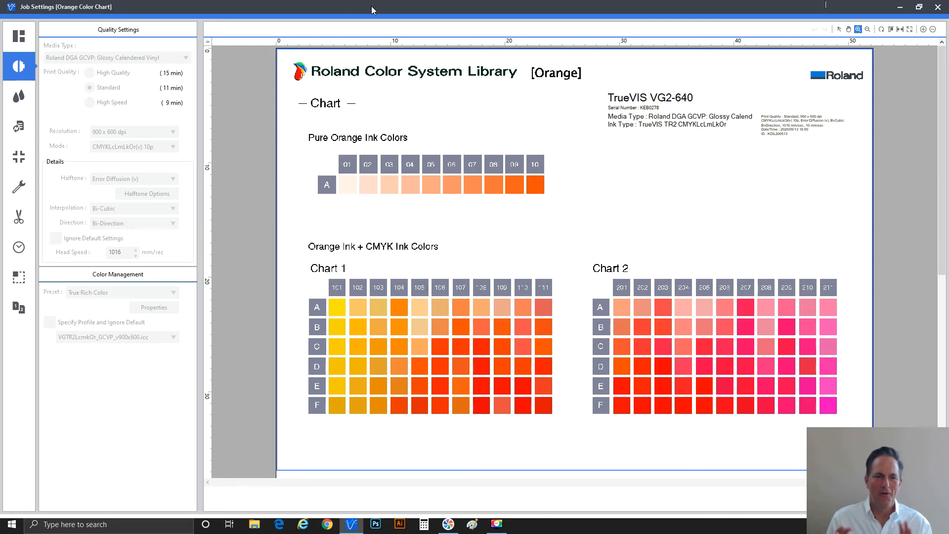
pyautogui.moveTo(938, 7)
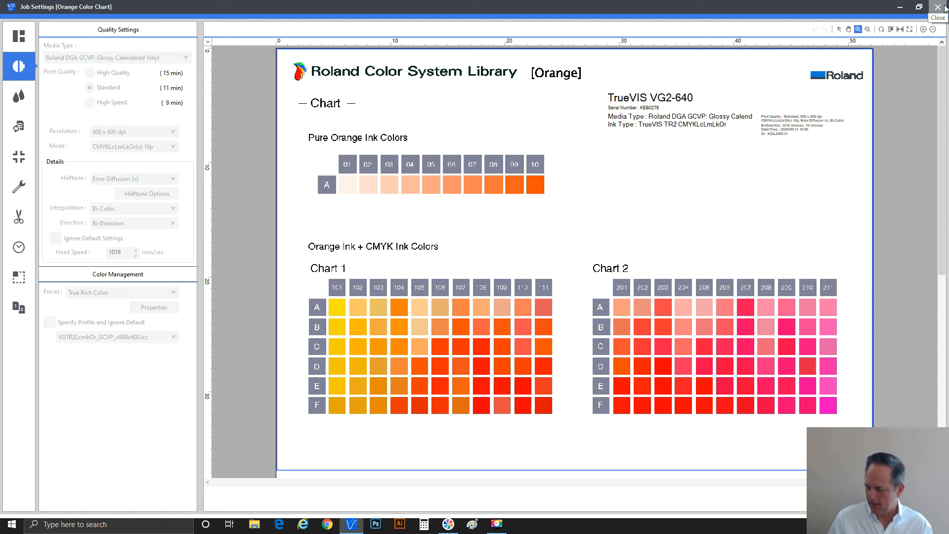
pyautogui.moveTo(57, 177)
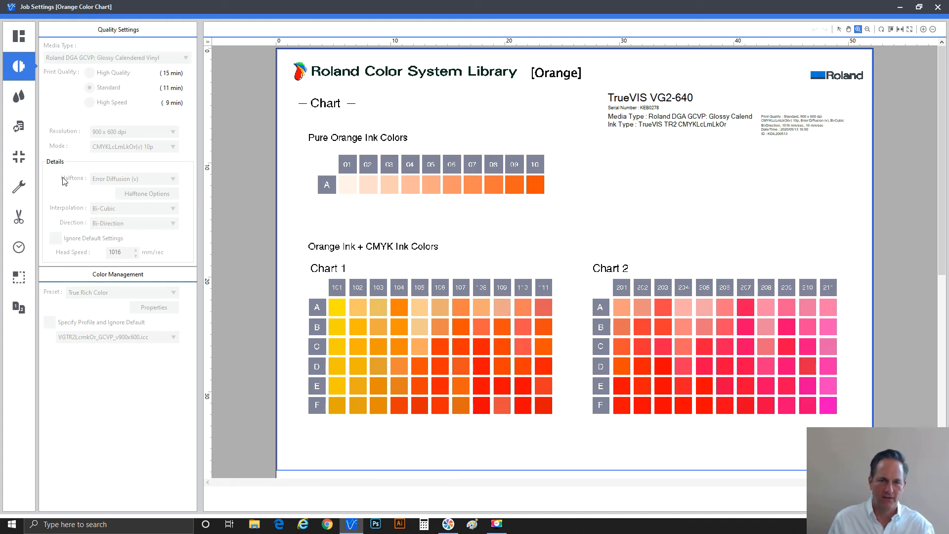
pyautogui.moveTo(65, 187)
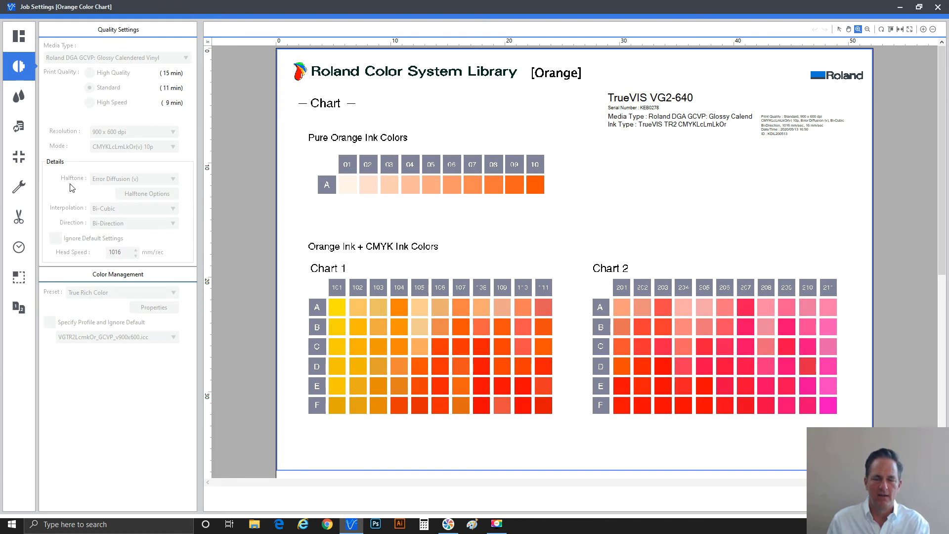
pyautogui.moveTo(51, 109)
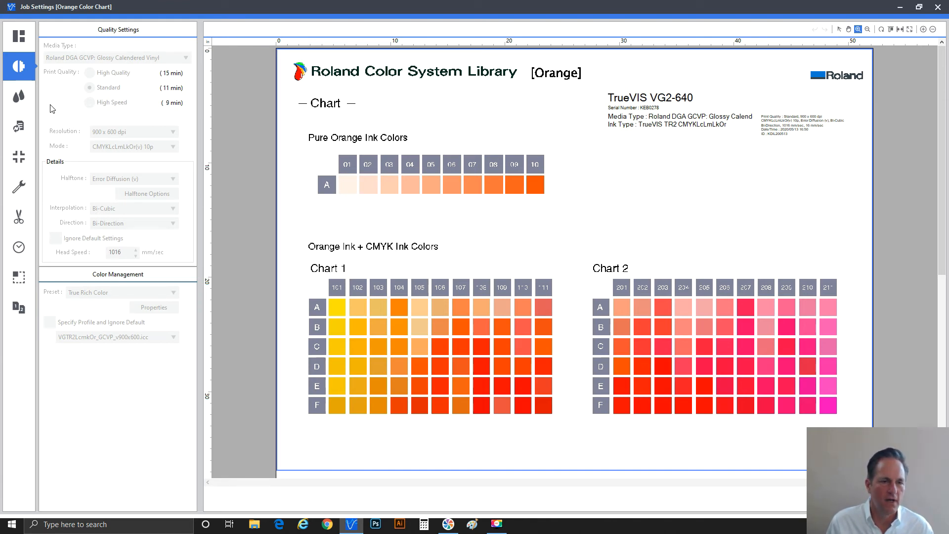
pyautogui.moveTo(128, 119)
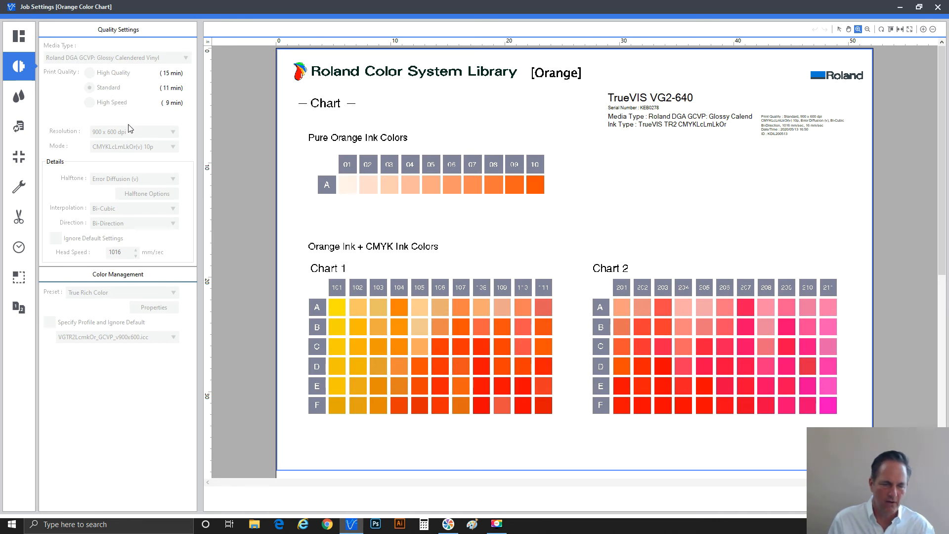
pyautogui.moveTo(131, 222)
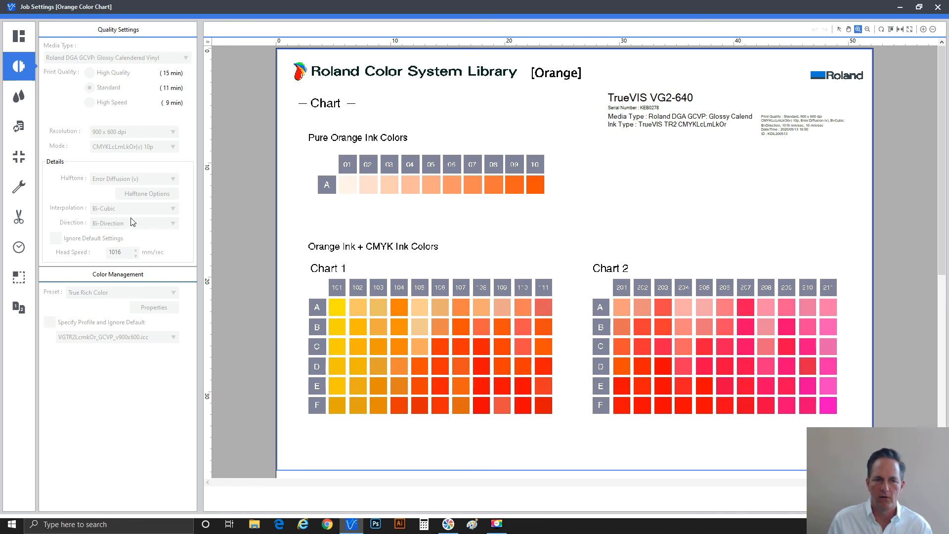
# Review the job's color adjustment, spot color, marks, device control and cut control pages.
pyautogui.click(19, 96)
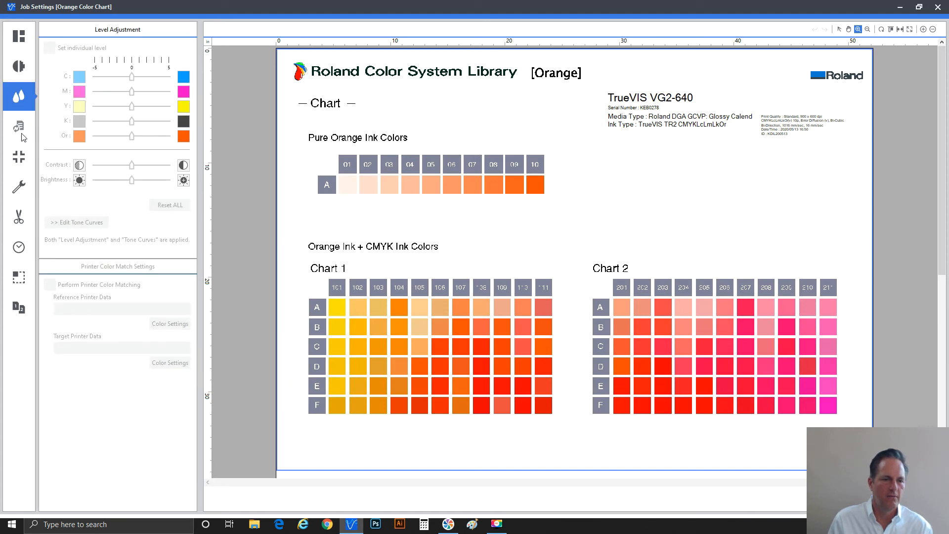
pyautogui.click(18, 126)
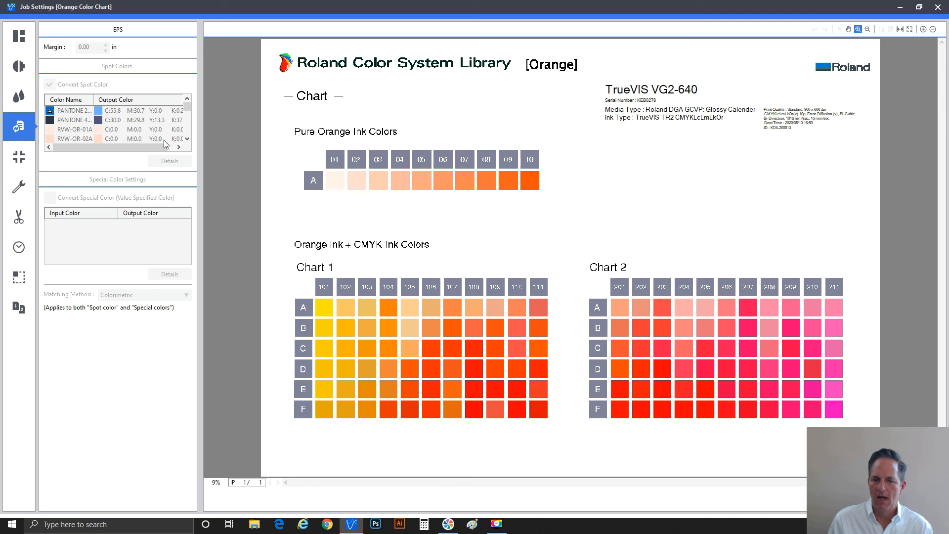
pyautogui.click(19, 157)
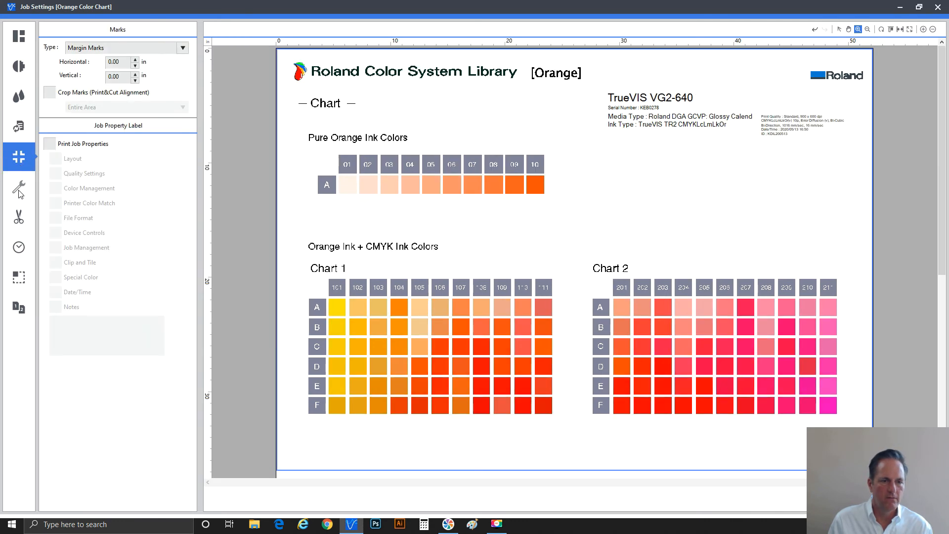
pyautogui.click(19, 188)
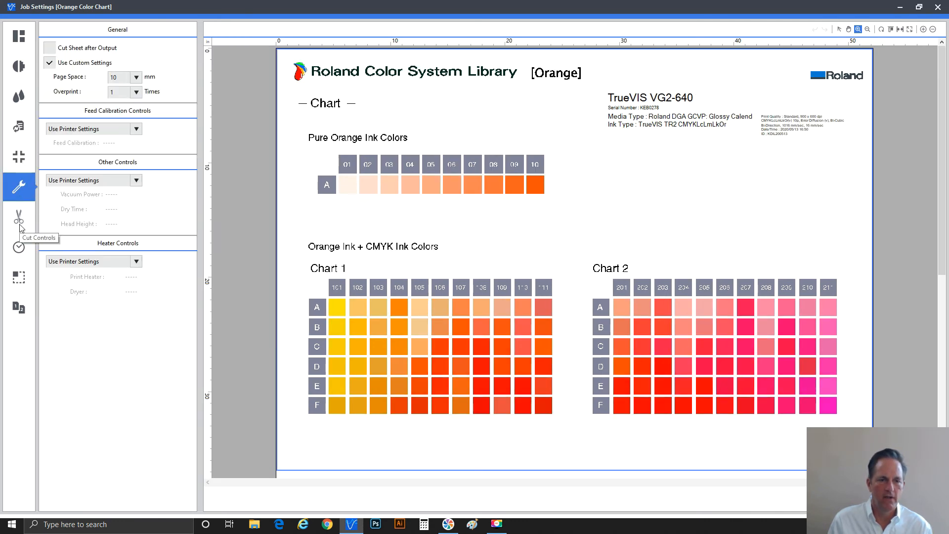
pyautogui.click(18, 36)
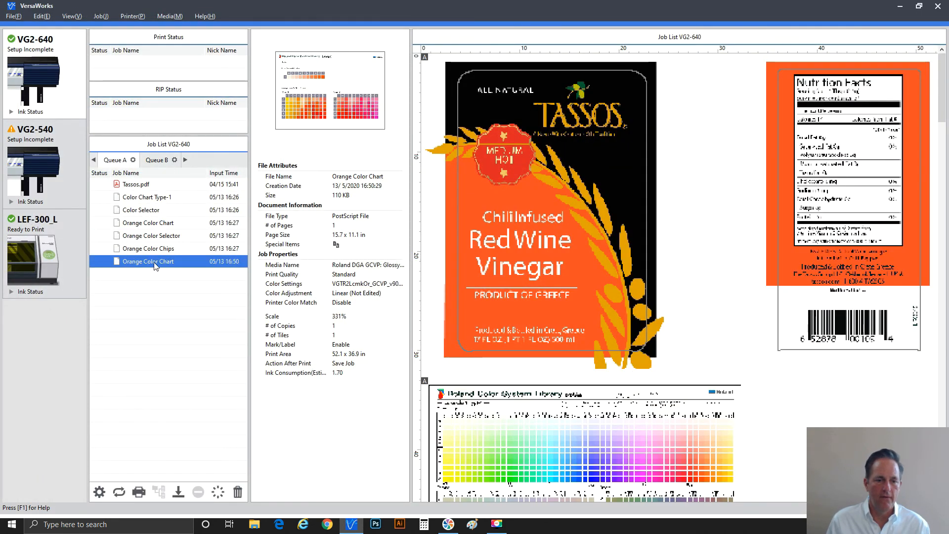
pyautogui.moveTo(138, 491)
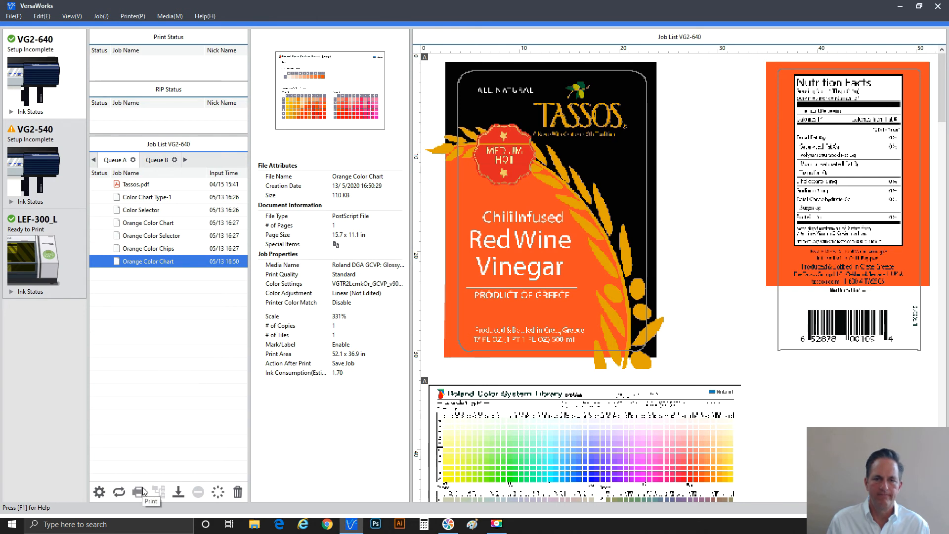
pyautogui.moveTo(291, 482)
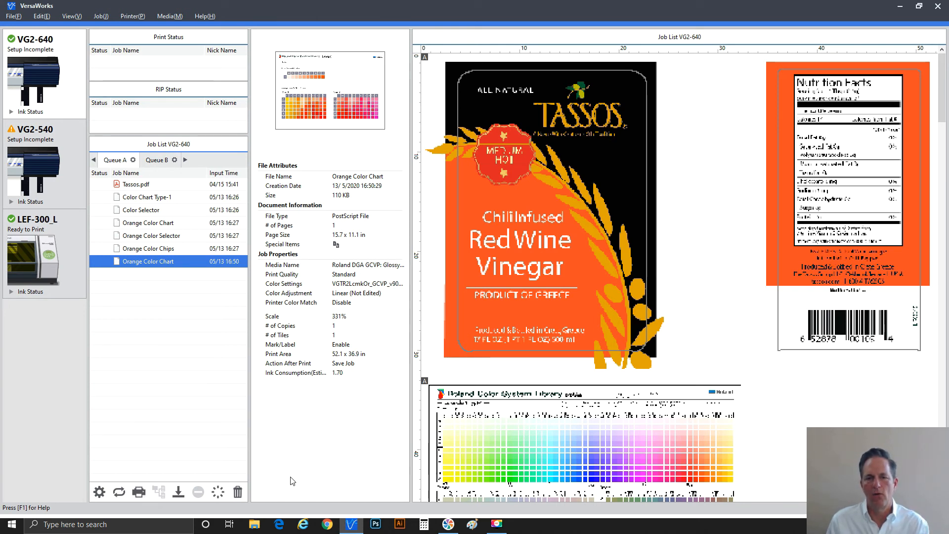
pyautogui.moveTo(506, 489)
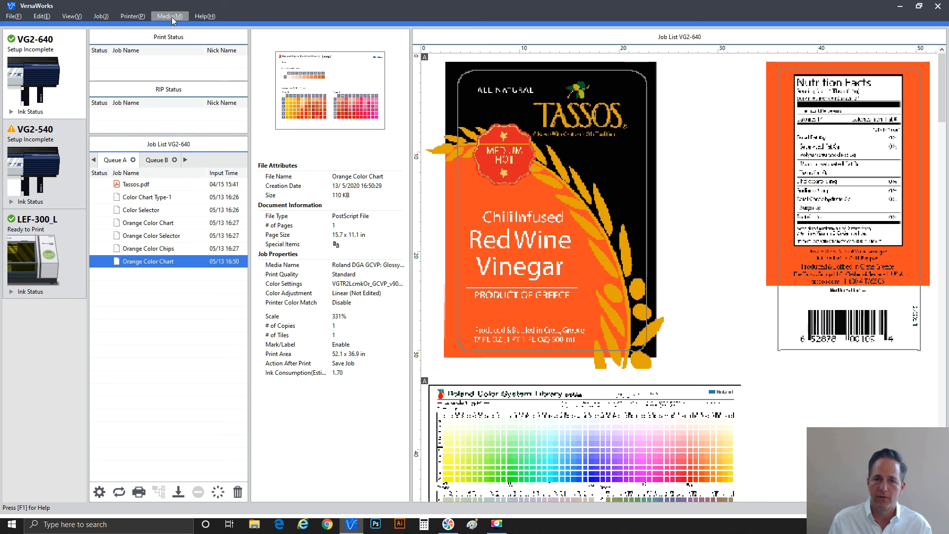
pyautogui.moveTo(170, 34)
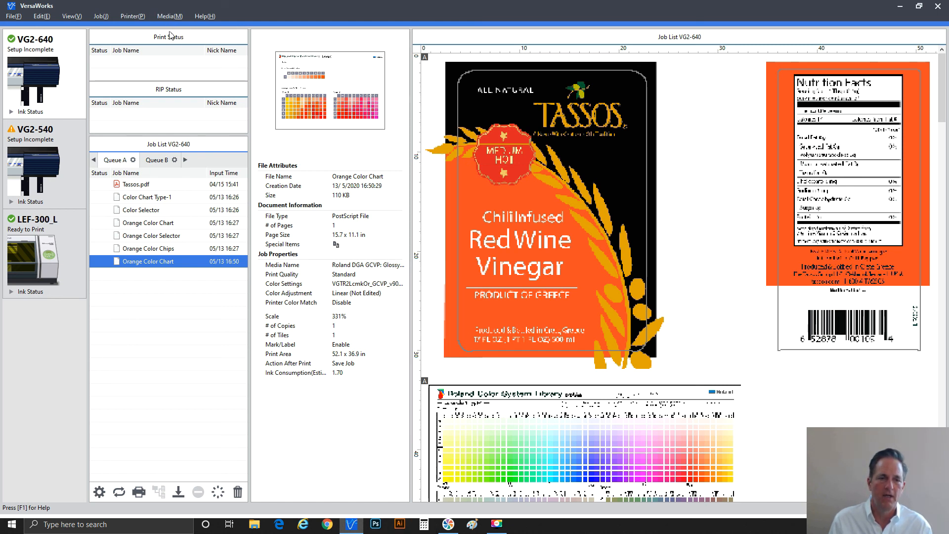
pyautogui.click(169, 16)
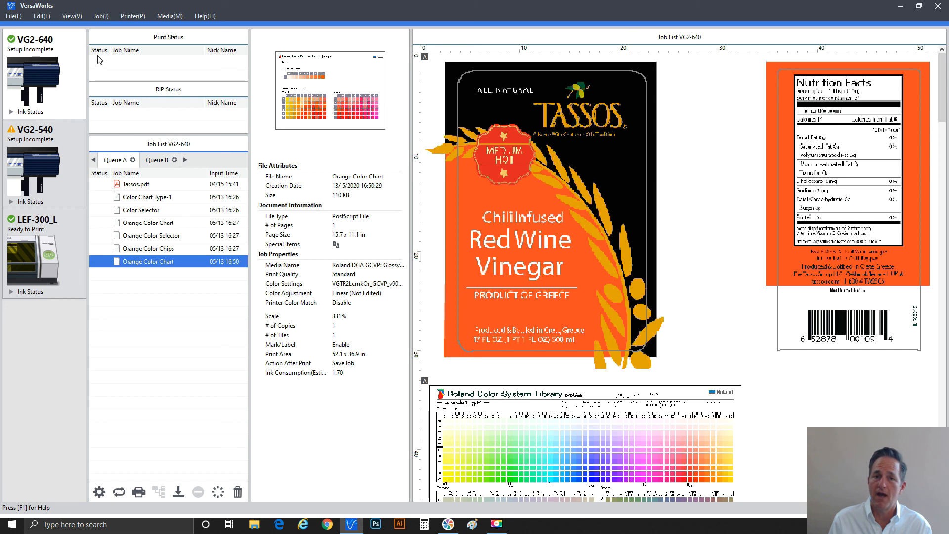
pyautogui.moveTo(141, 50)
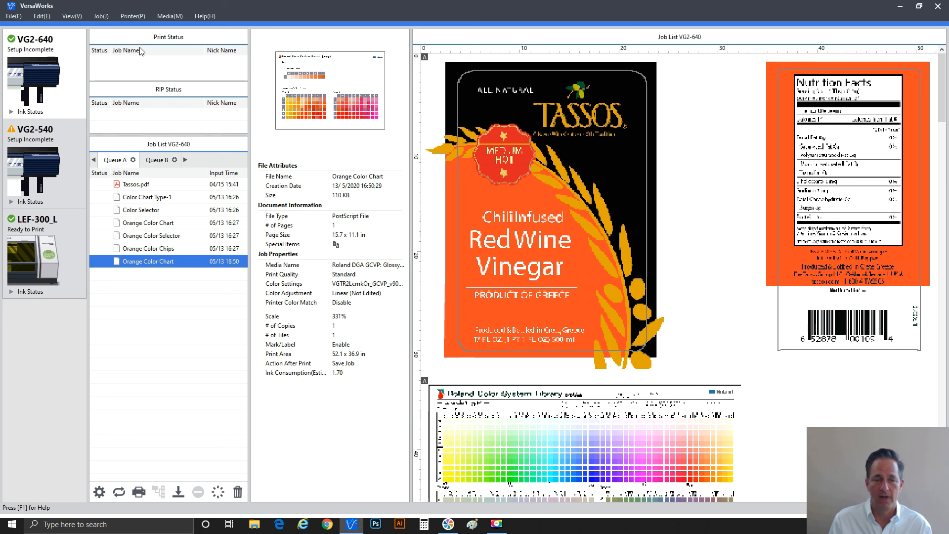
# Send the Color Chart Type-1 library chart to Queue A and bring up the new job's settings.
pyautogui.click(169, 16)
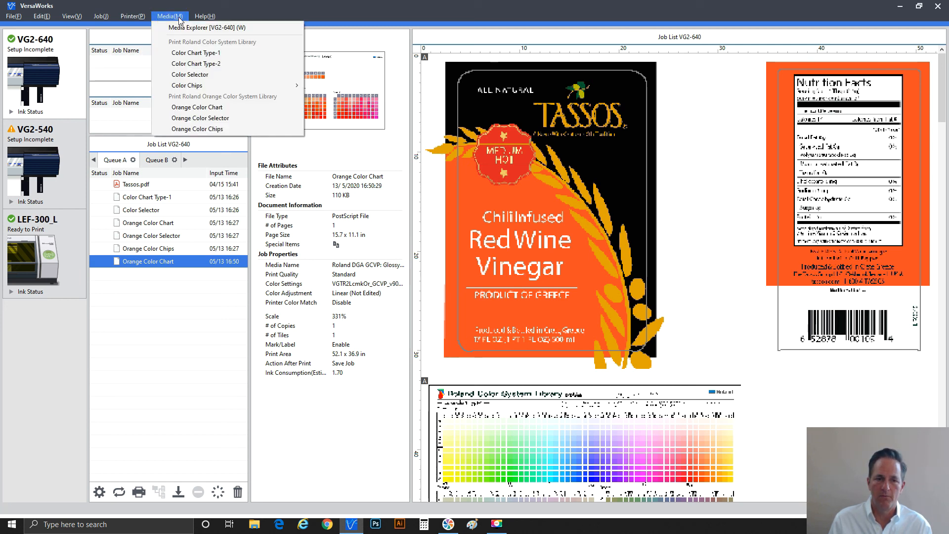
pyautogui.moveTo(189, 74)
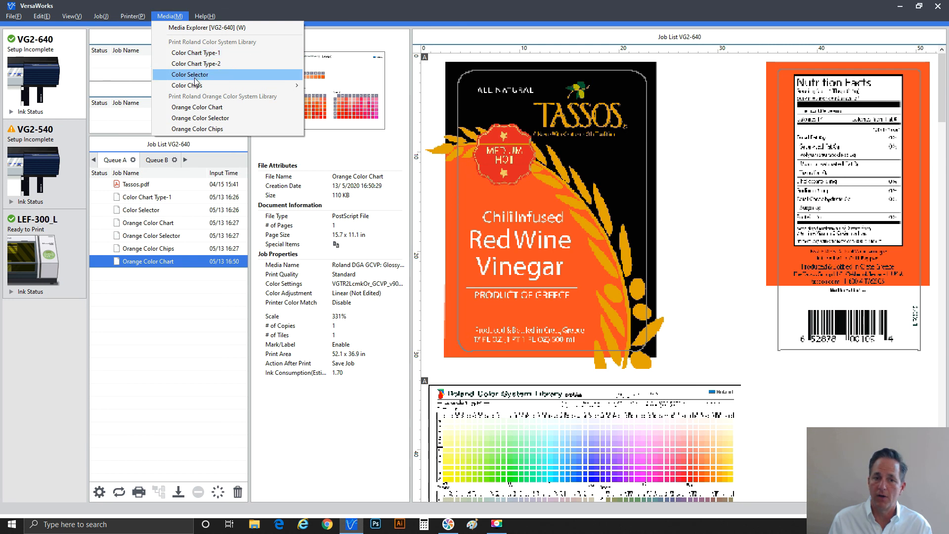
pyautogui.moveTo(196, 52)
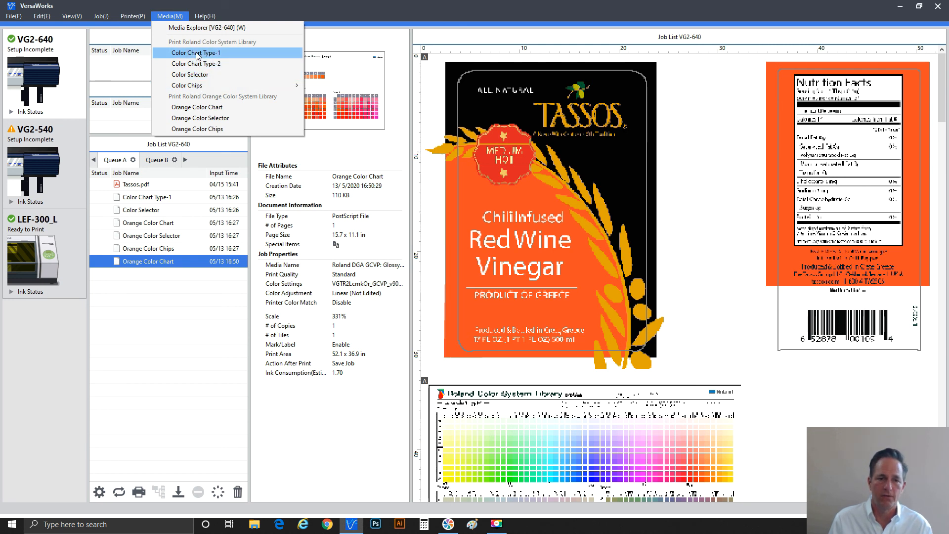
pyautogui.click(196, 53)
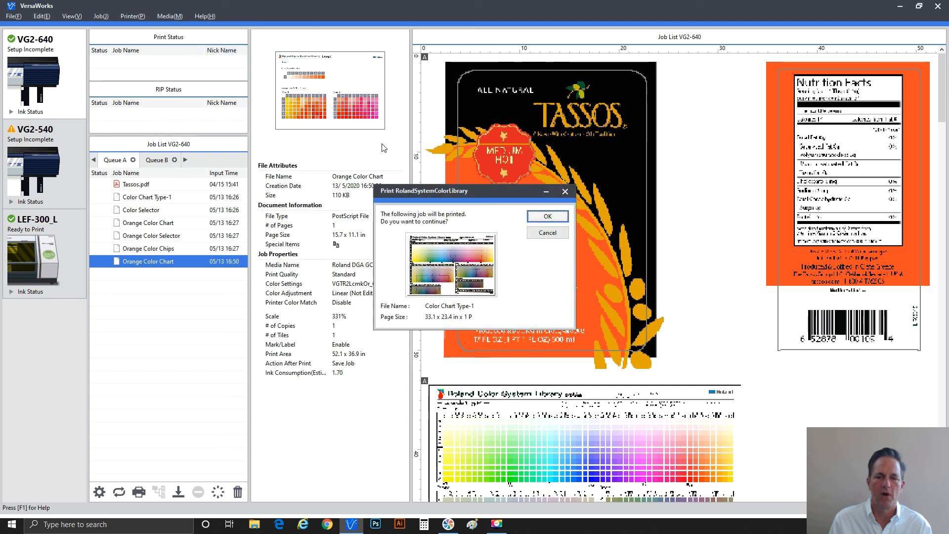
pyautogui.click(546, 217)
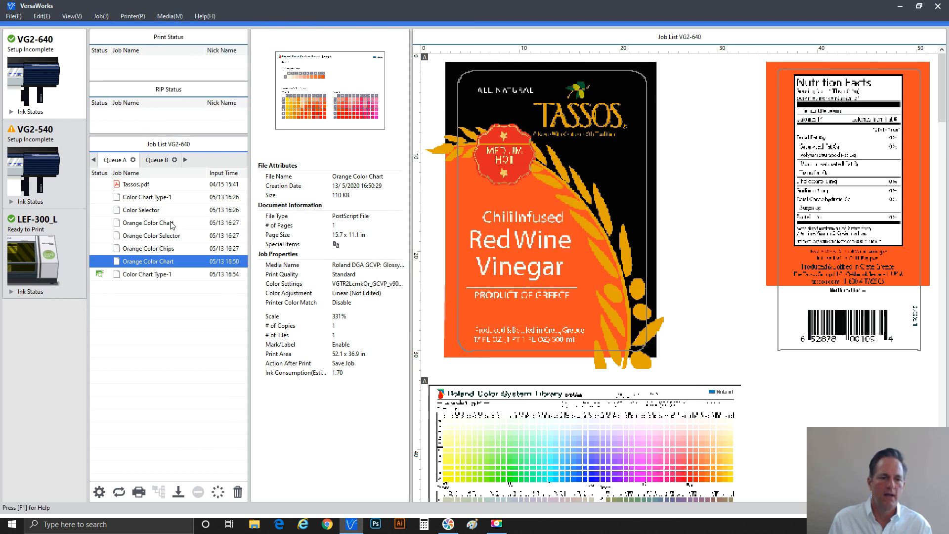
pyautogui.click(147, 223)
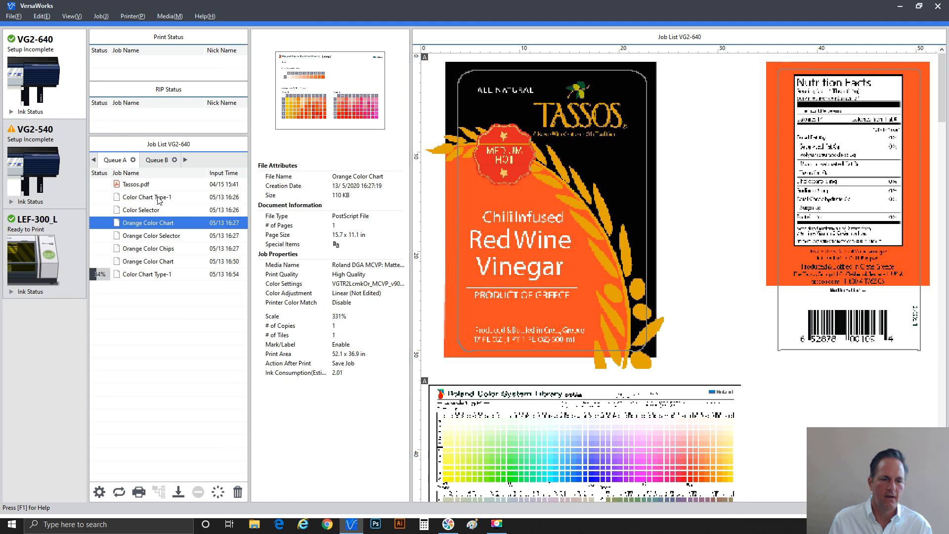
pyautogui.click(145, 196)
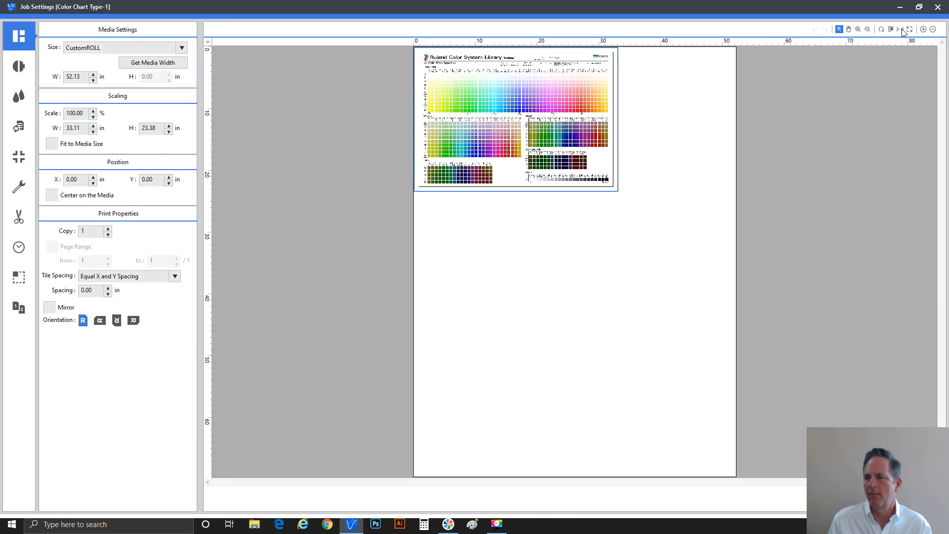
pyautogui.moveTo(858, 29)
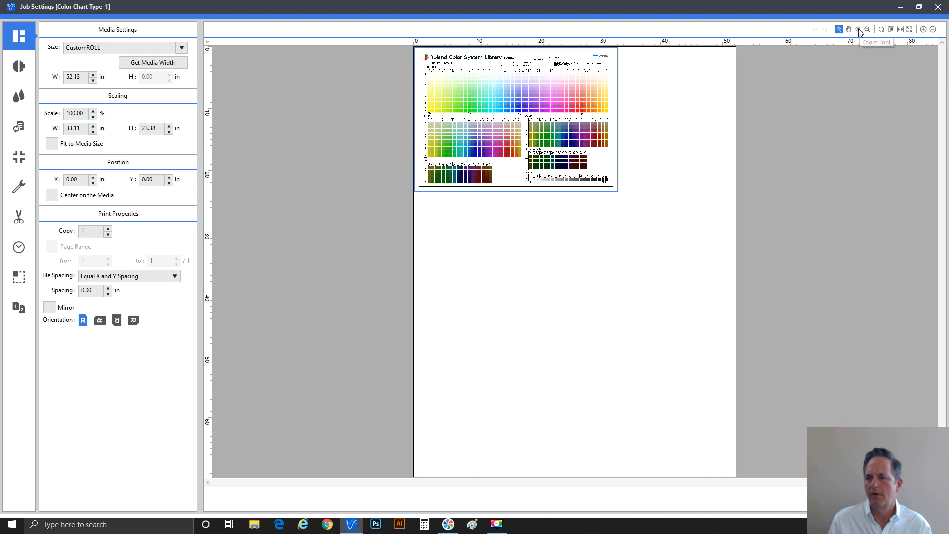
# Magnify the Color Chart Type-1 preview to show its color patch grids up close.
pyautogui.click(858, 29)
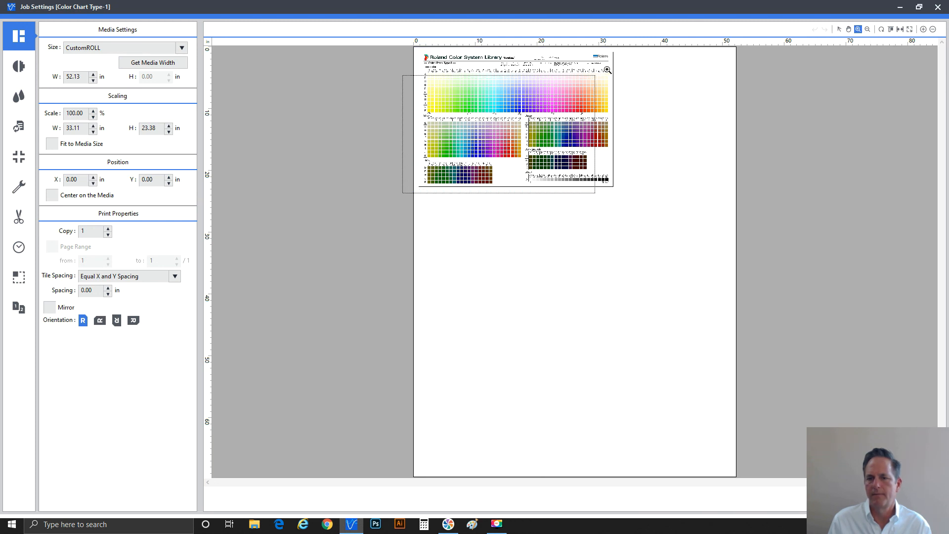
pyautogui.click(608, 70)
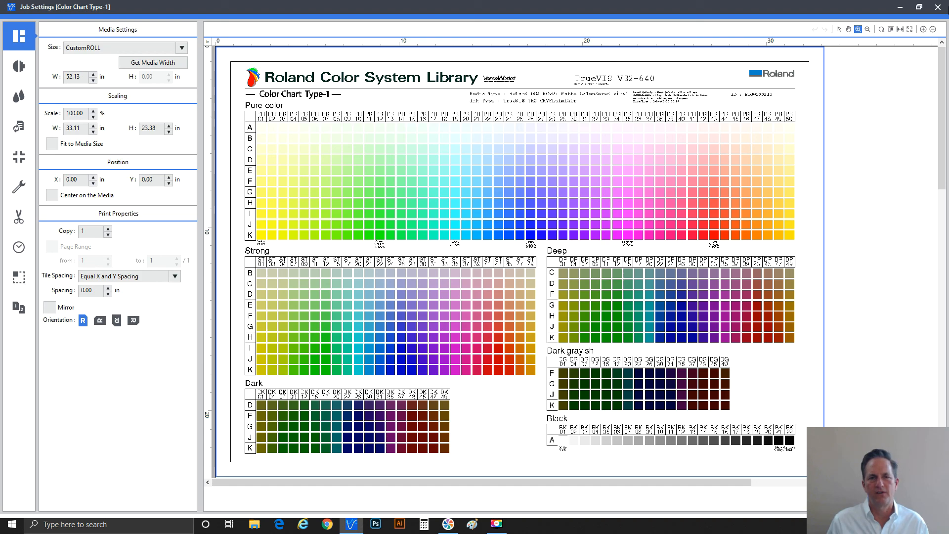
pyautogui.moveTo(937, 7)
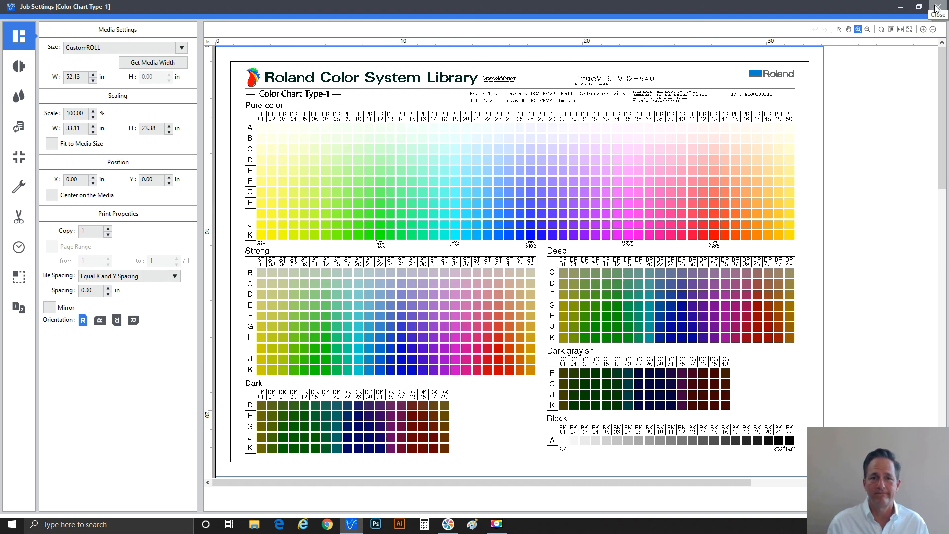